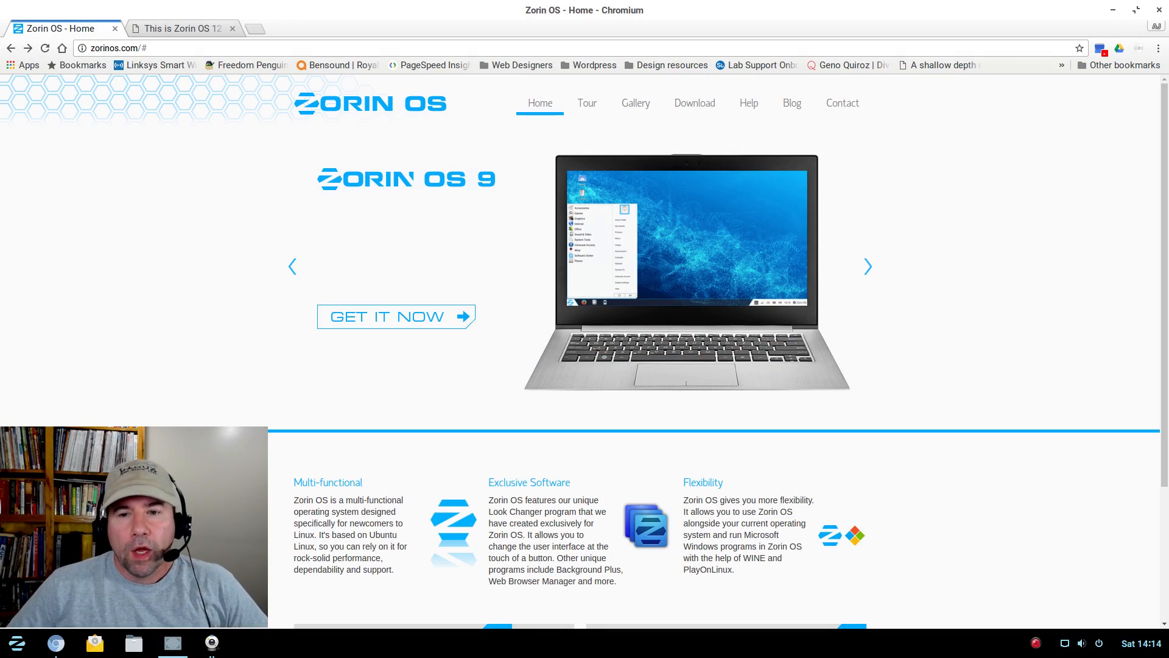
# - Browse the Zorin website page in Chromium, scrolling down and back up
pyautogui.click(867, 266)
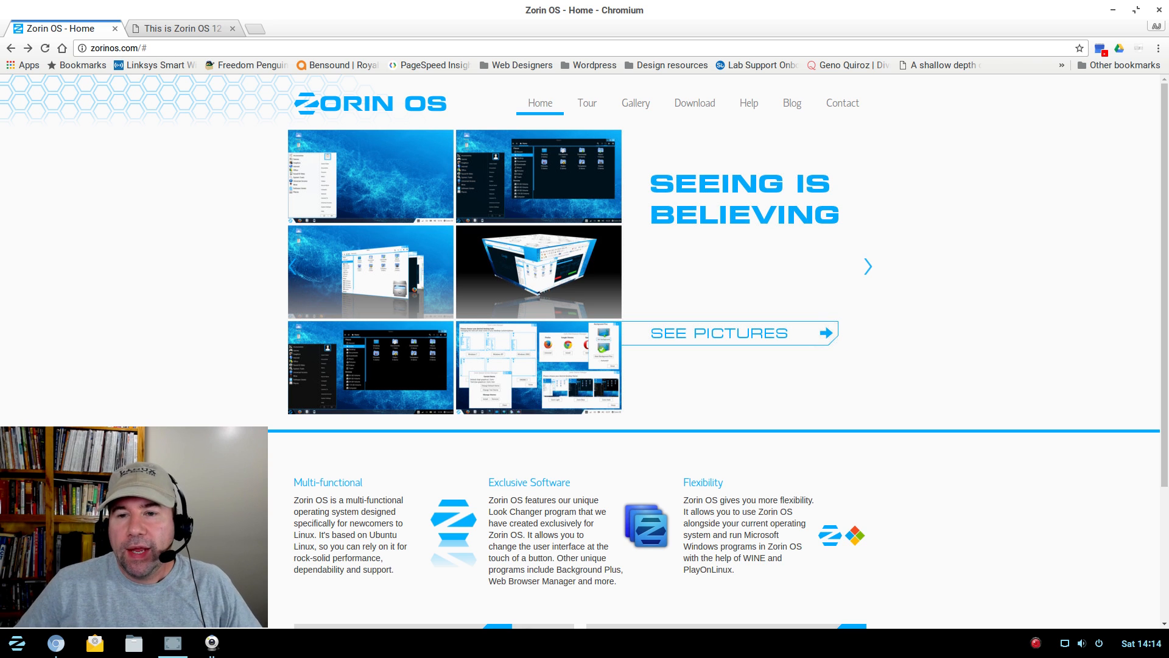
pyautogui.click(867, 267)
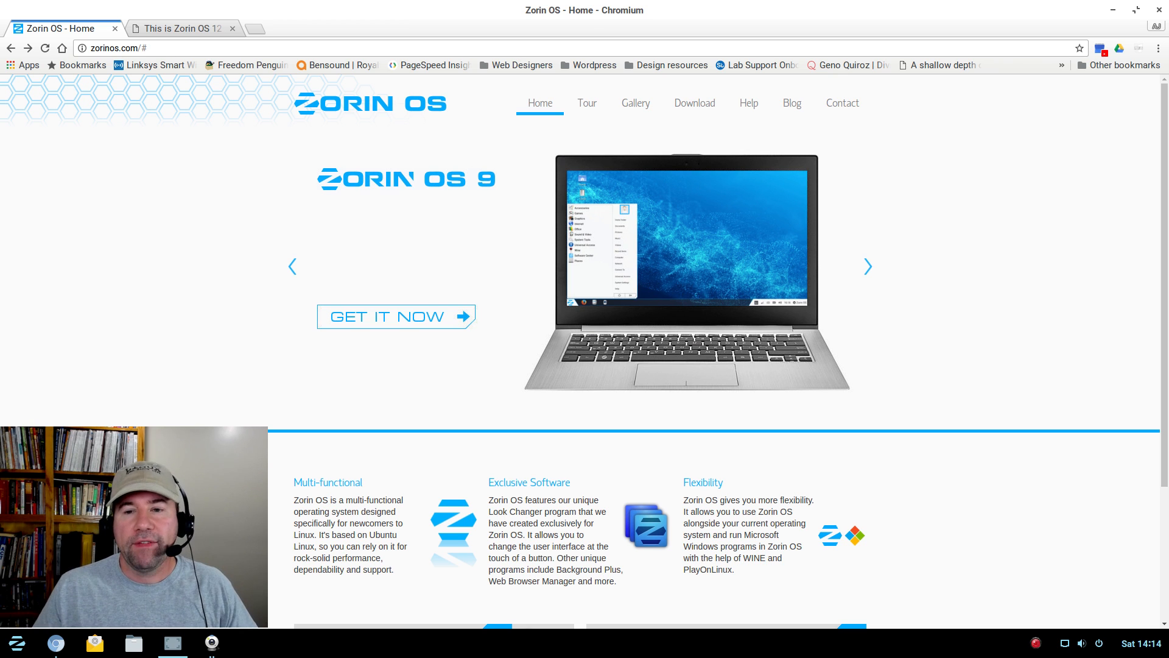
pyautogui.click(867, 267)
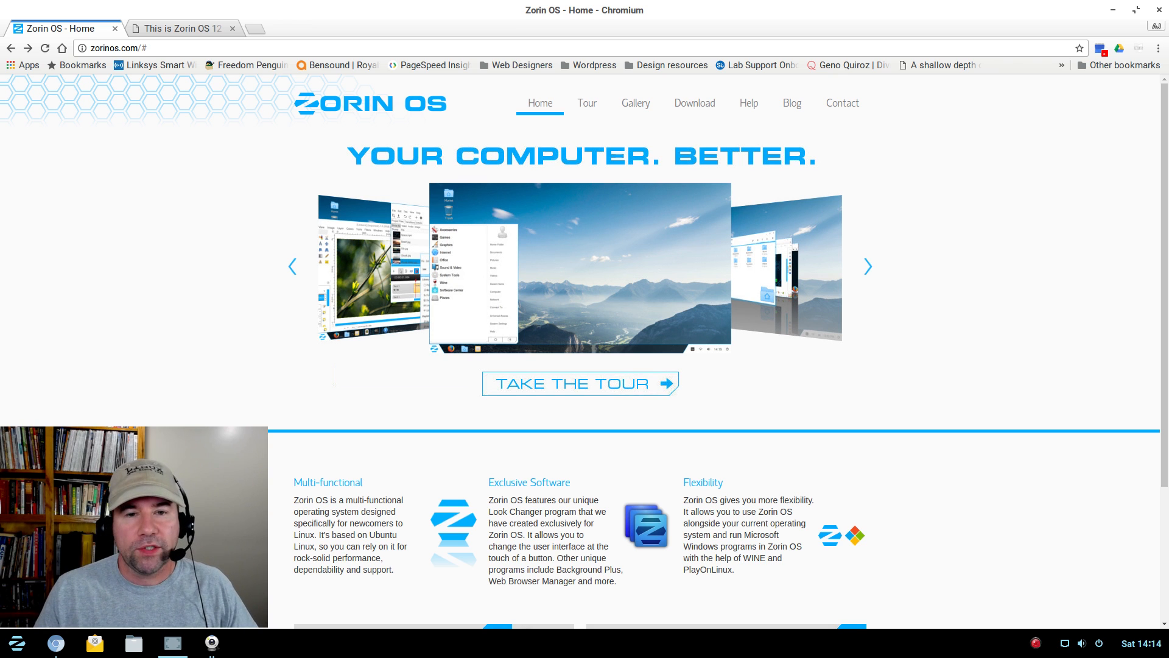
pyautogui.click(868, 266)
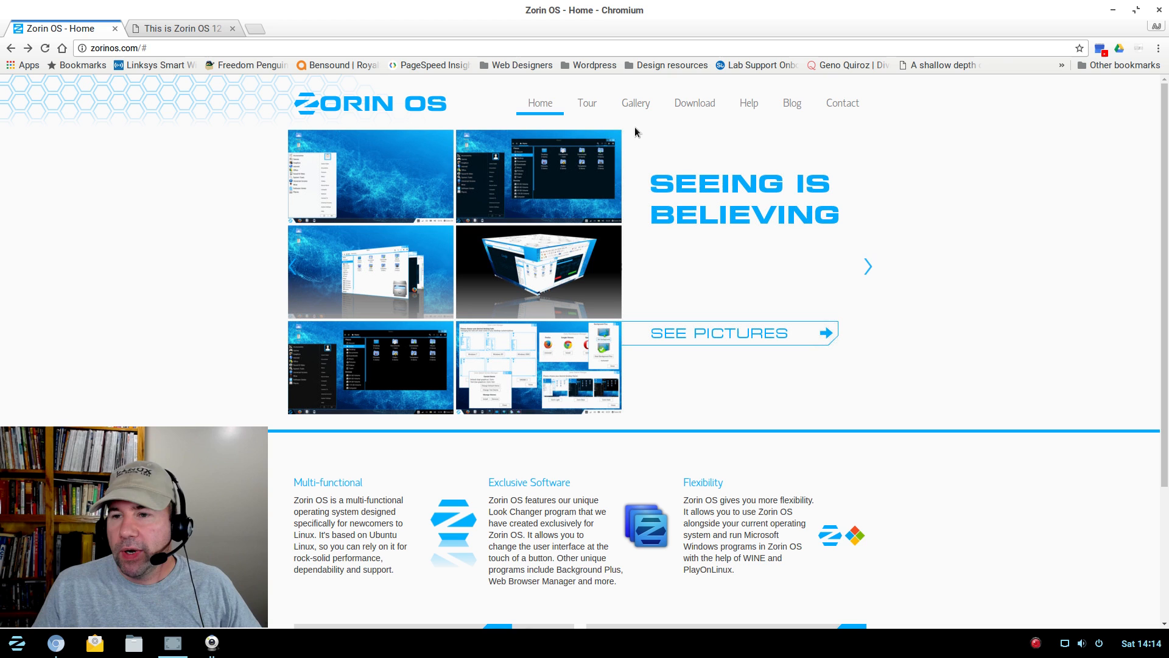
pyautogui.moveTo(587, 108)
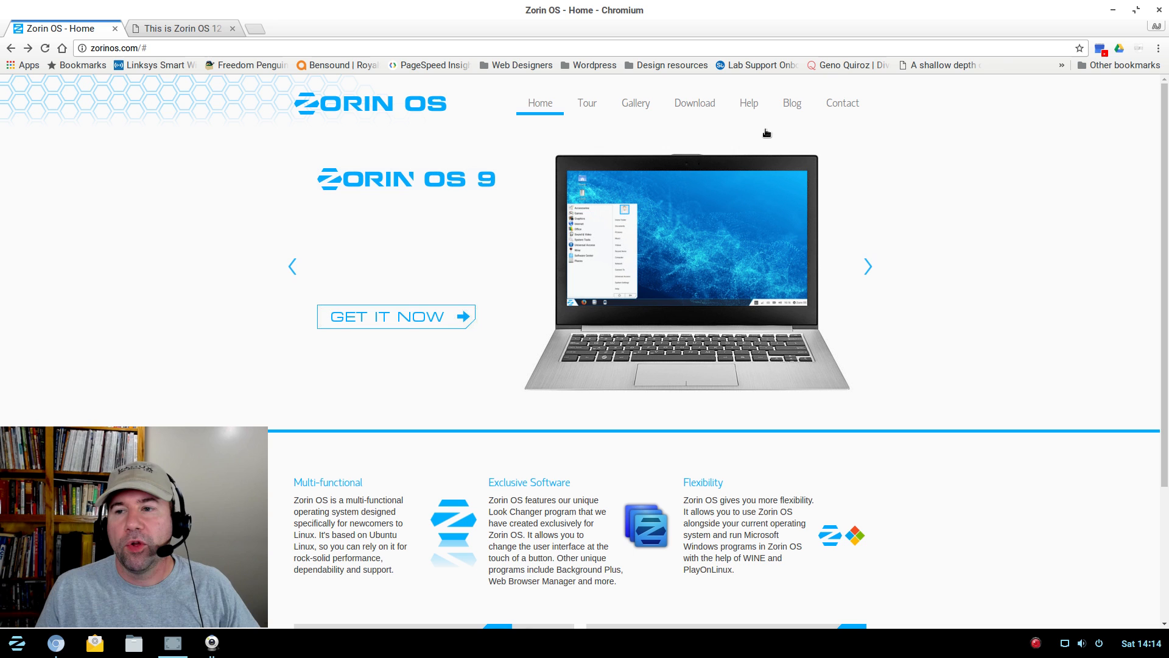
pyautogui.moveTo(833, 136)
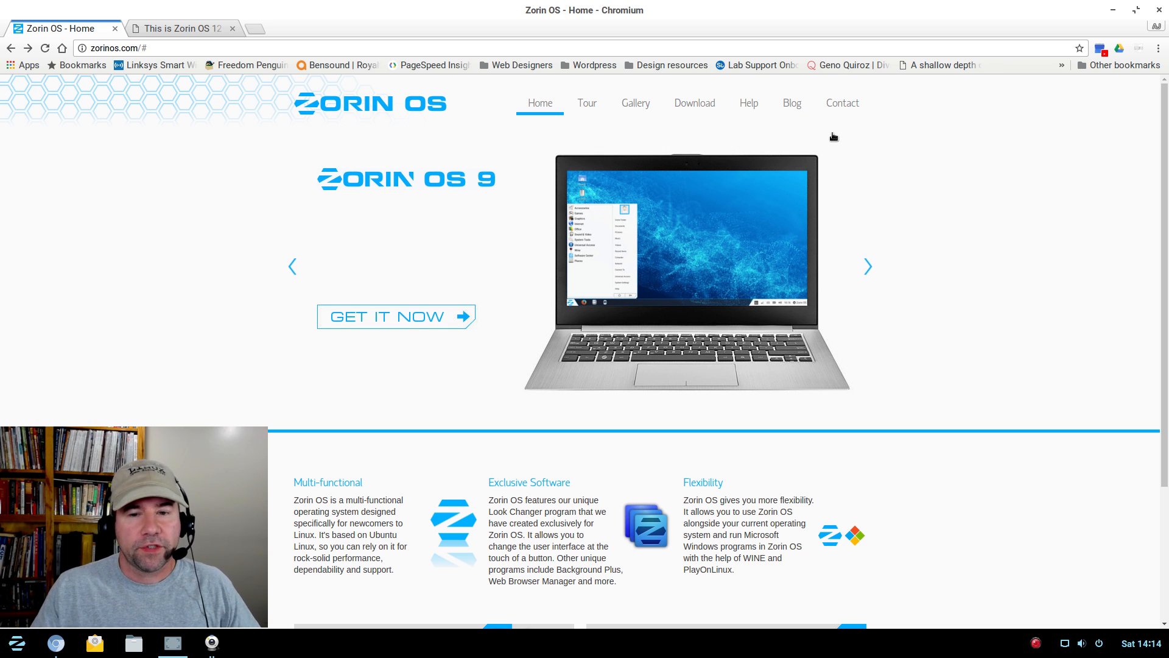
pyautogui.click(867, 267)
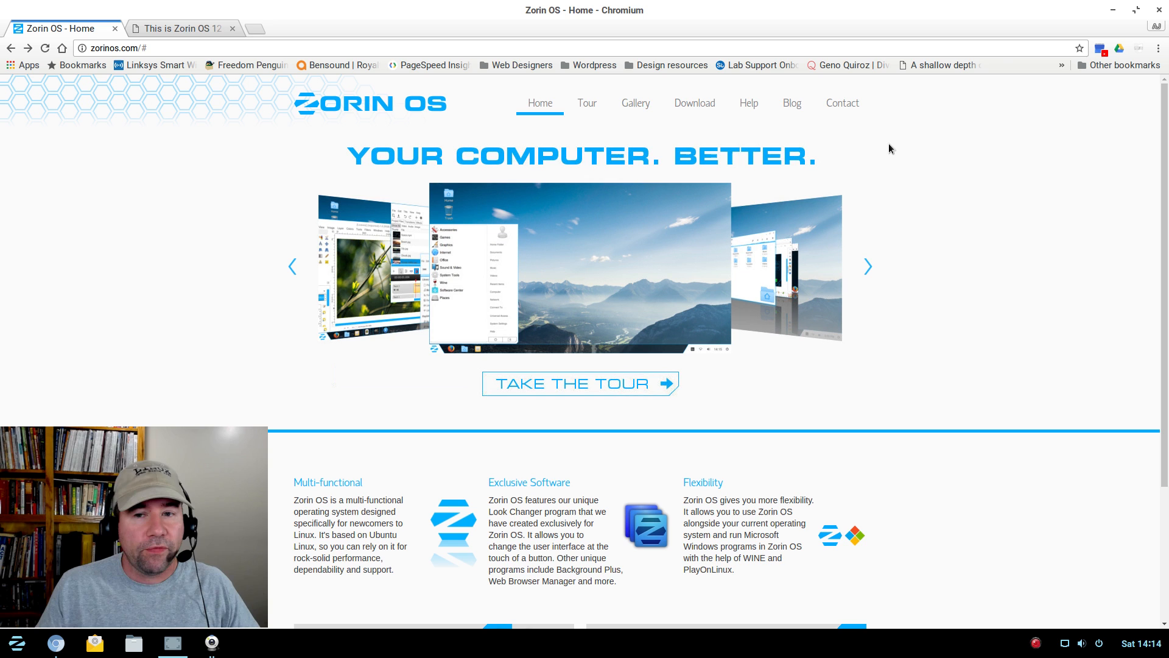
pyautogui.moveTo(855, 126)
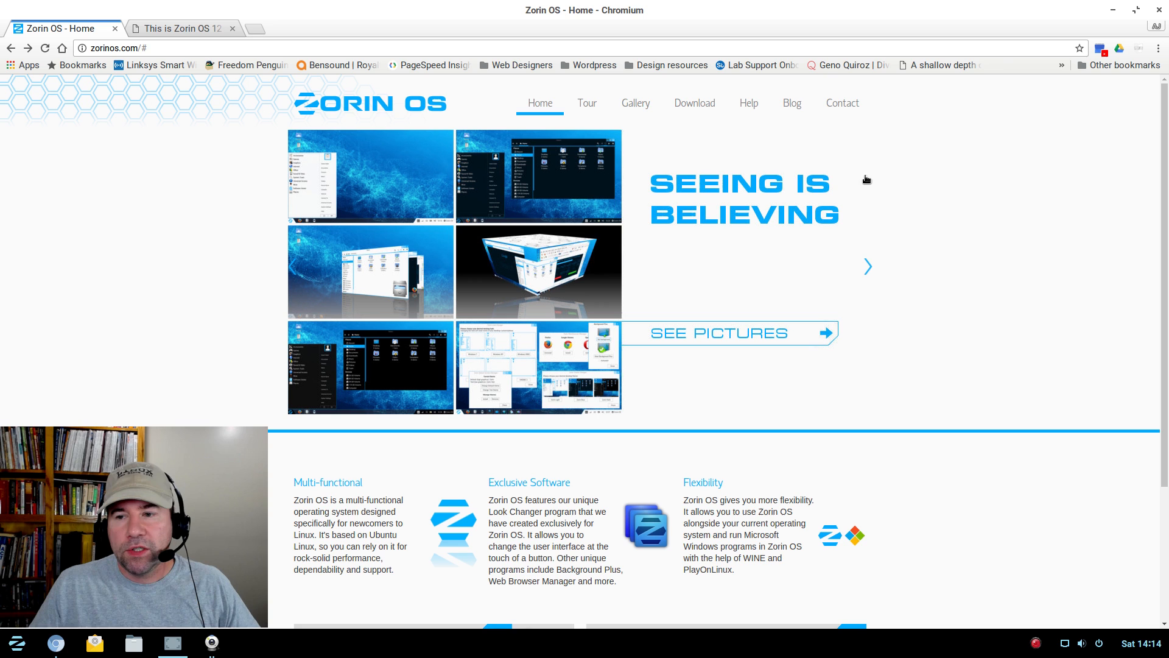
pyautogui.moveTo(952, 268)
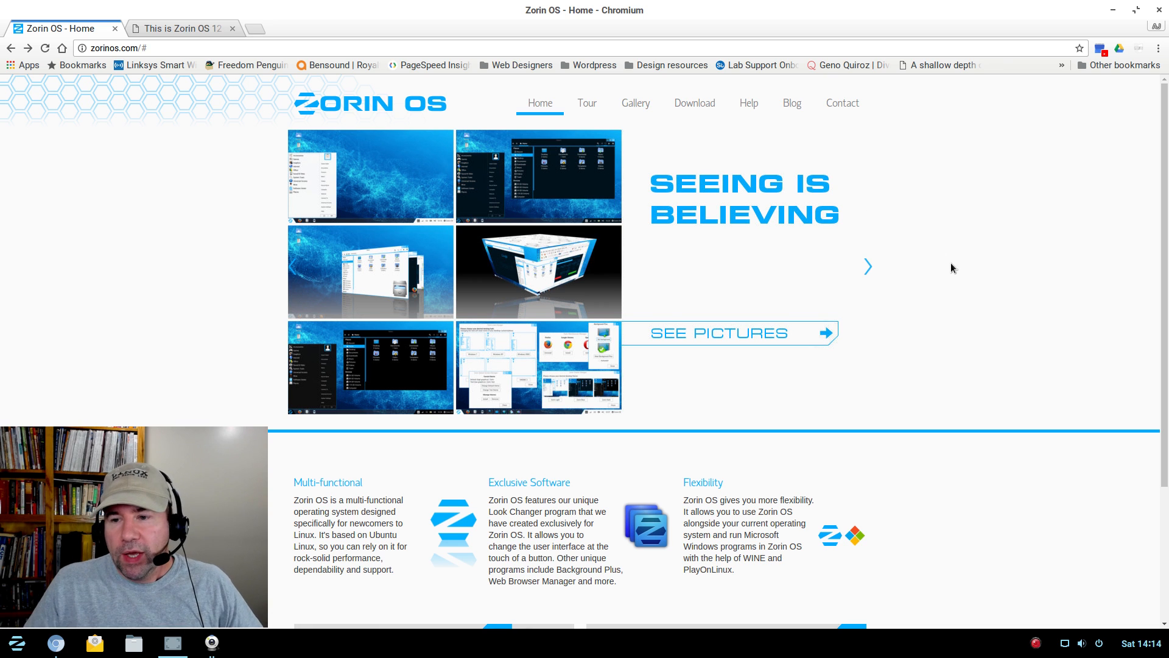
pyautogui.scroll(-3)
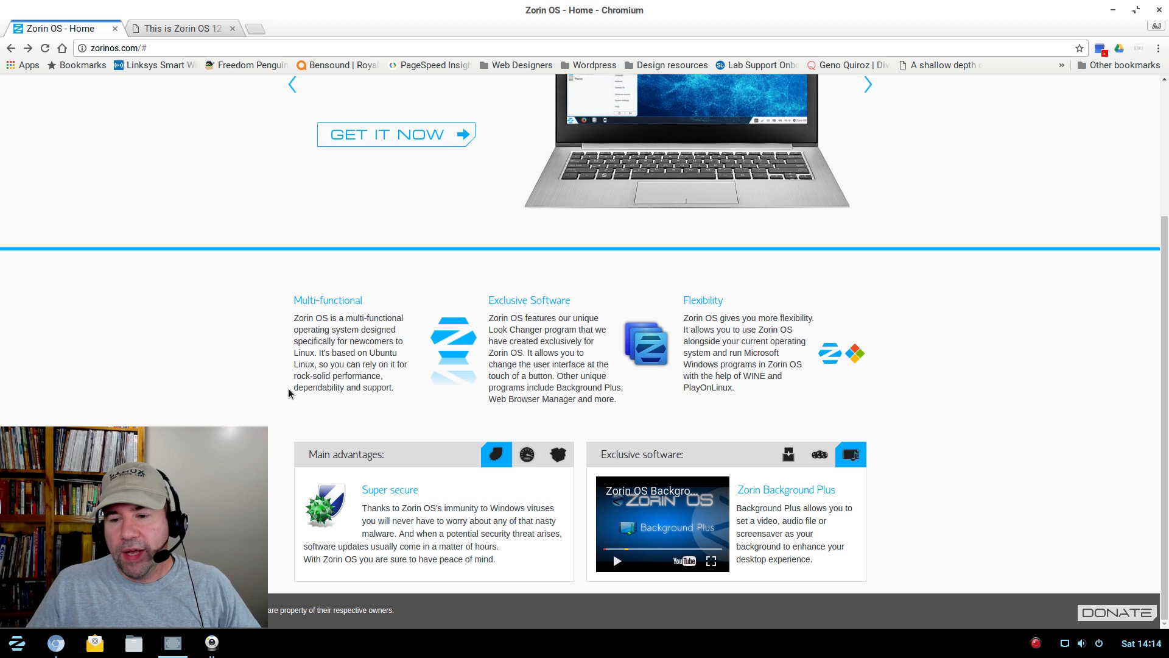
pyautogui.moveTo(953, 470)
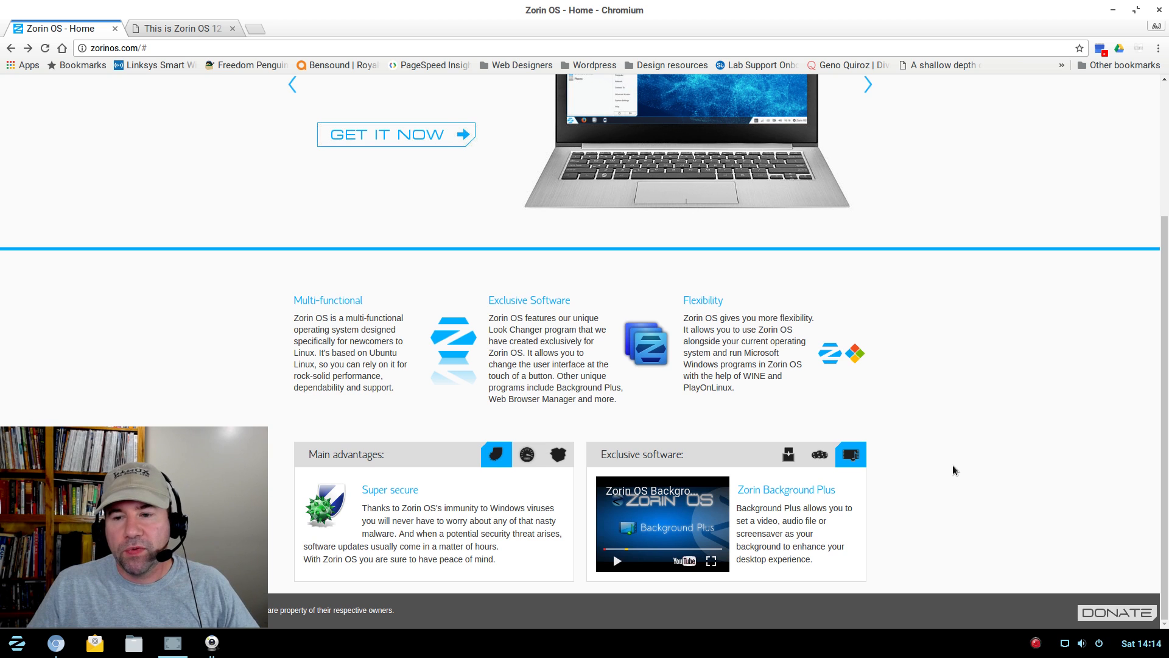
pyautogui.scroll(3)
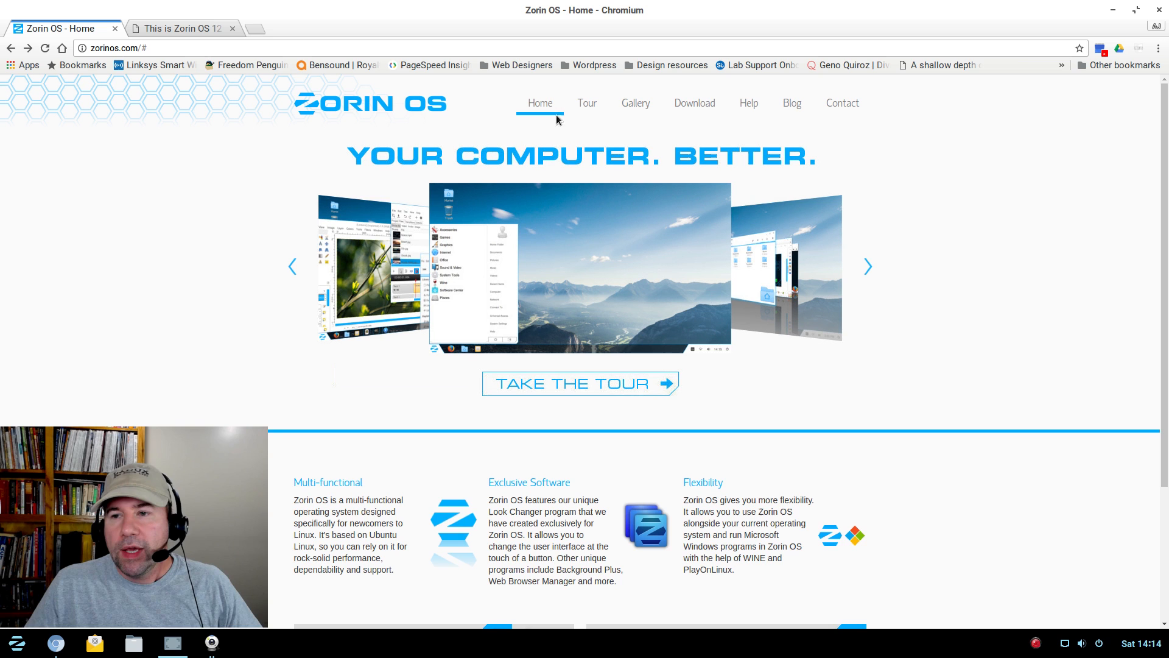
pyautogui.moveTo(791, 102)
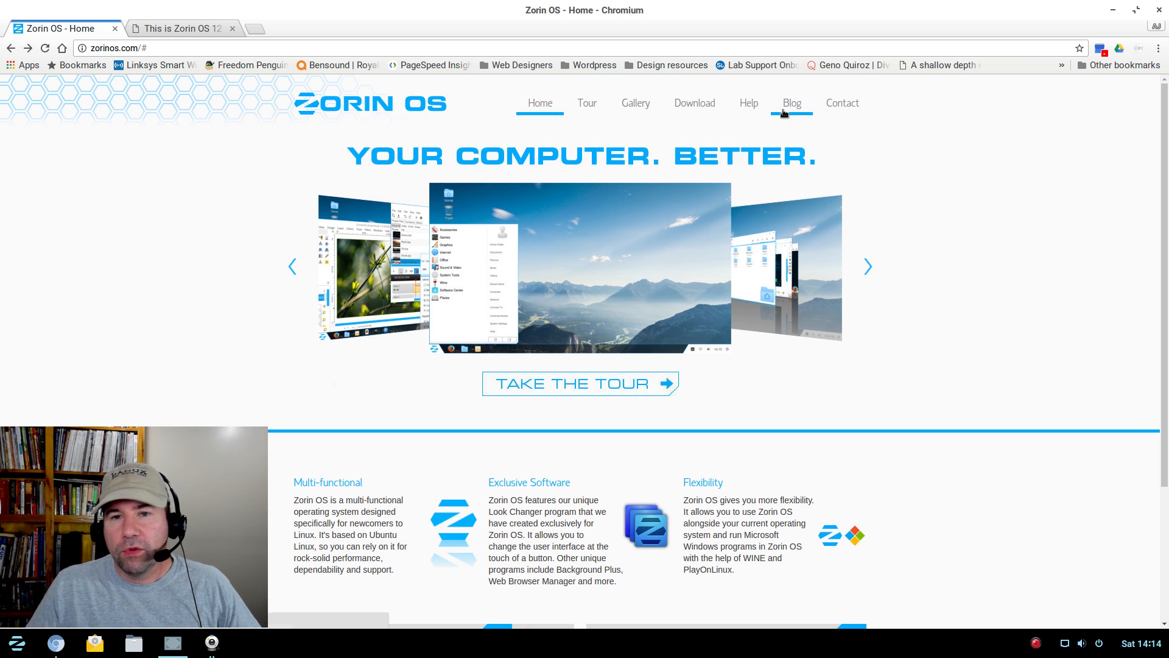
# - Bring up the 'This is Zorin OS 12' blog post and scroll through its contents
pyautogui.click(179, 28)
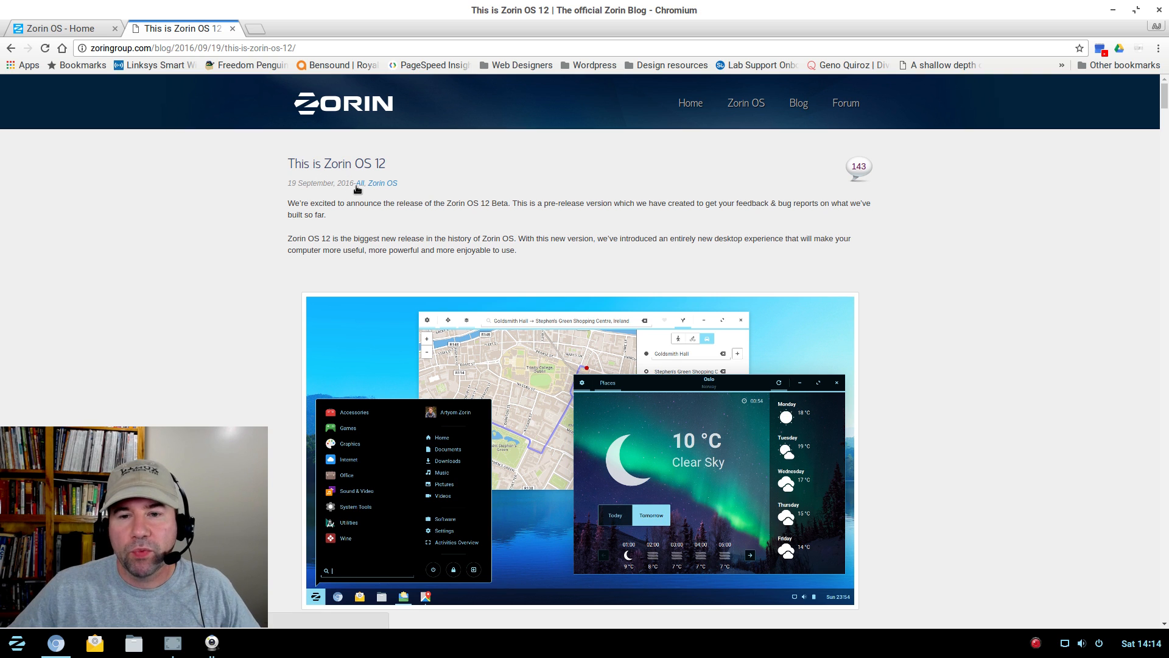
pyautogui.moveTo(357, 179)
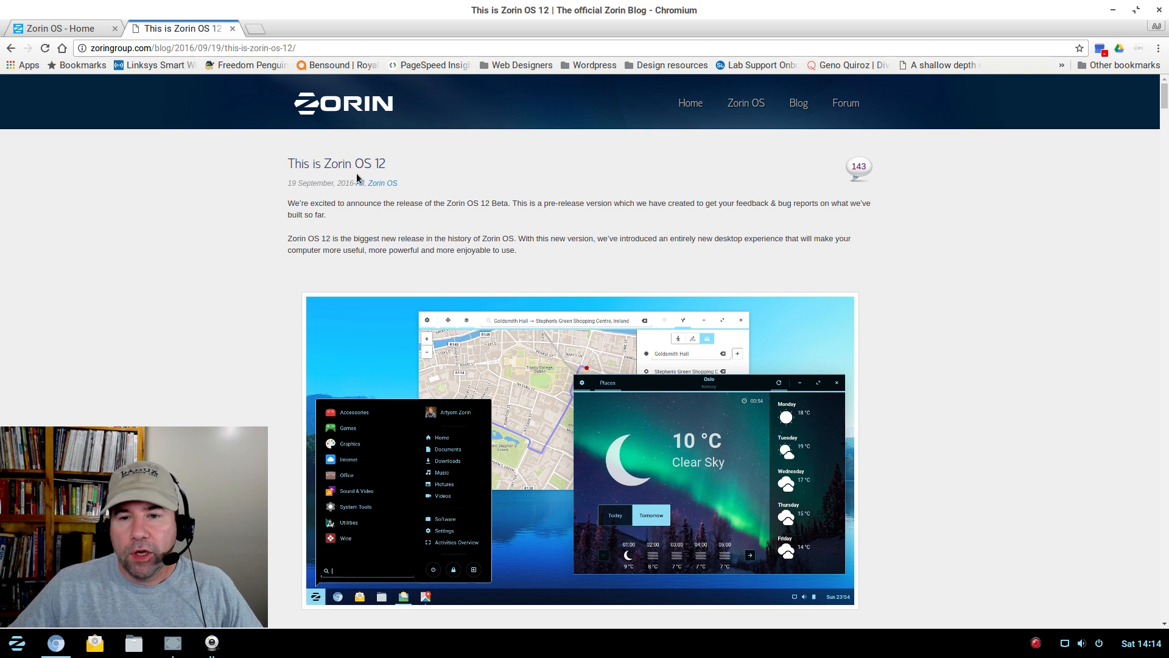
pyautogui.moveTo(337, 234)
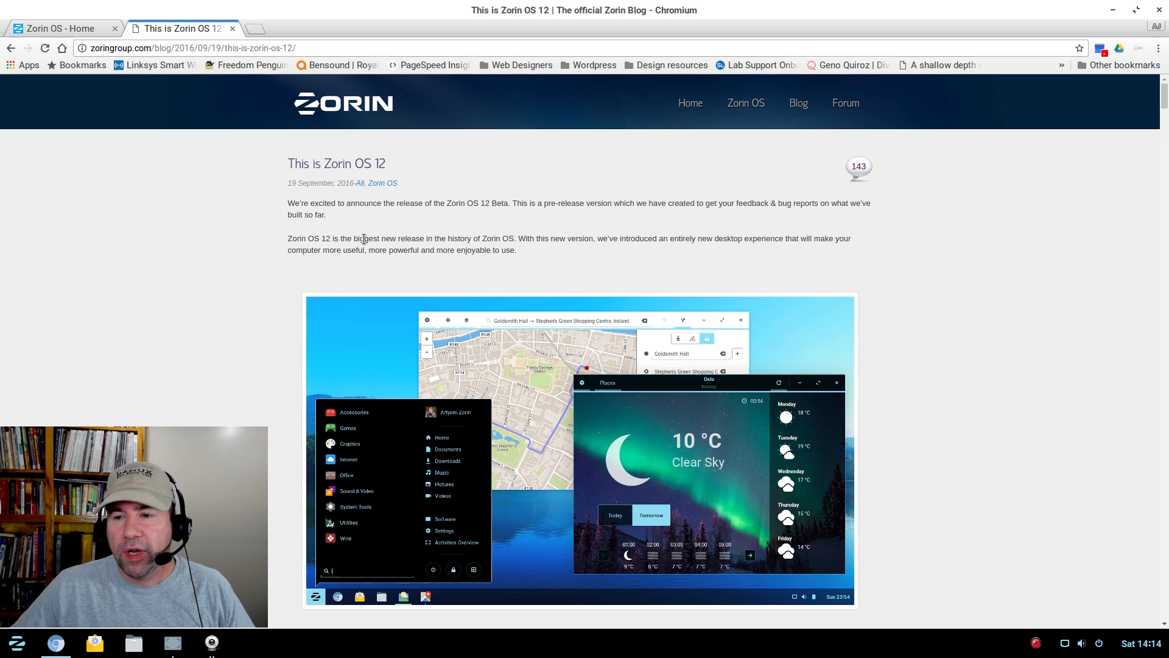
pyautogui.moveTo(343, 267)
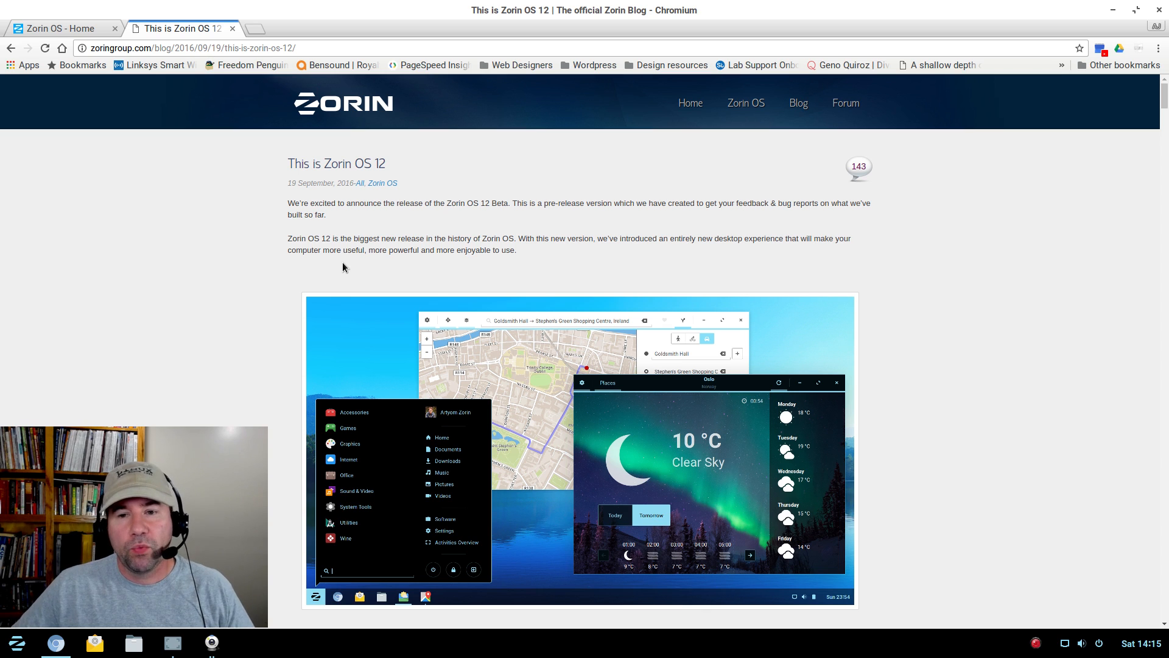
pyautogui.moveTo(353, 268)
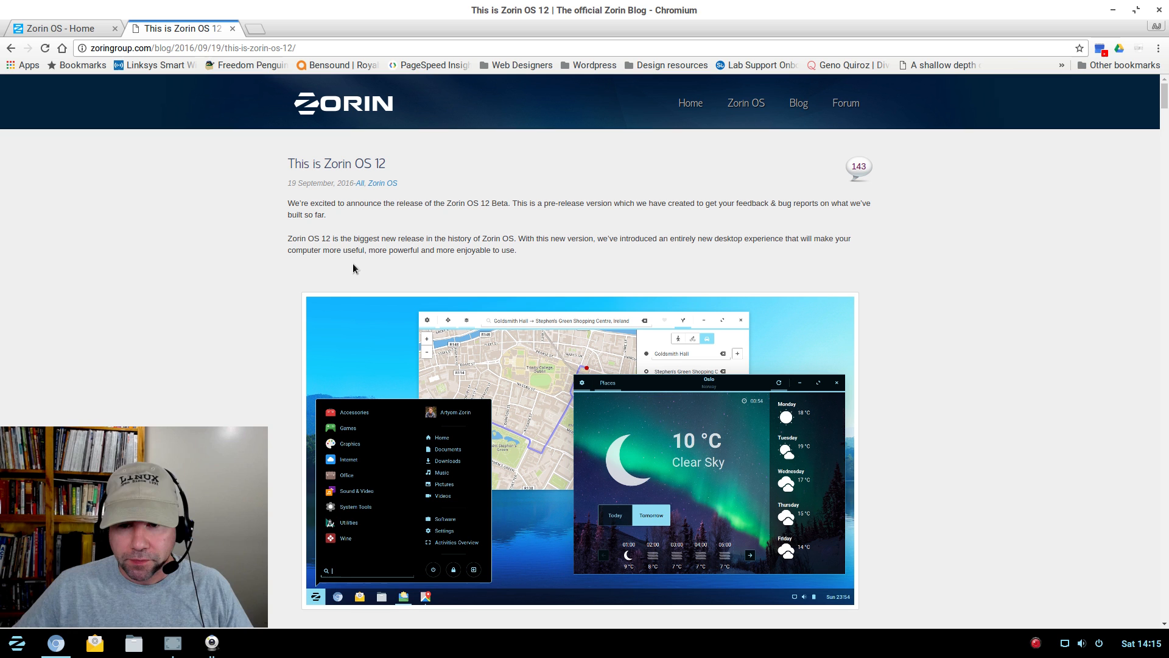
pyautogui.scroll(-3)
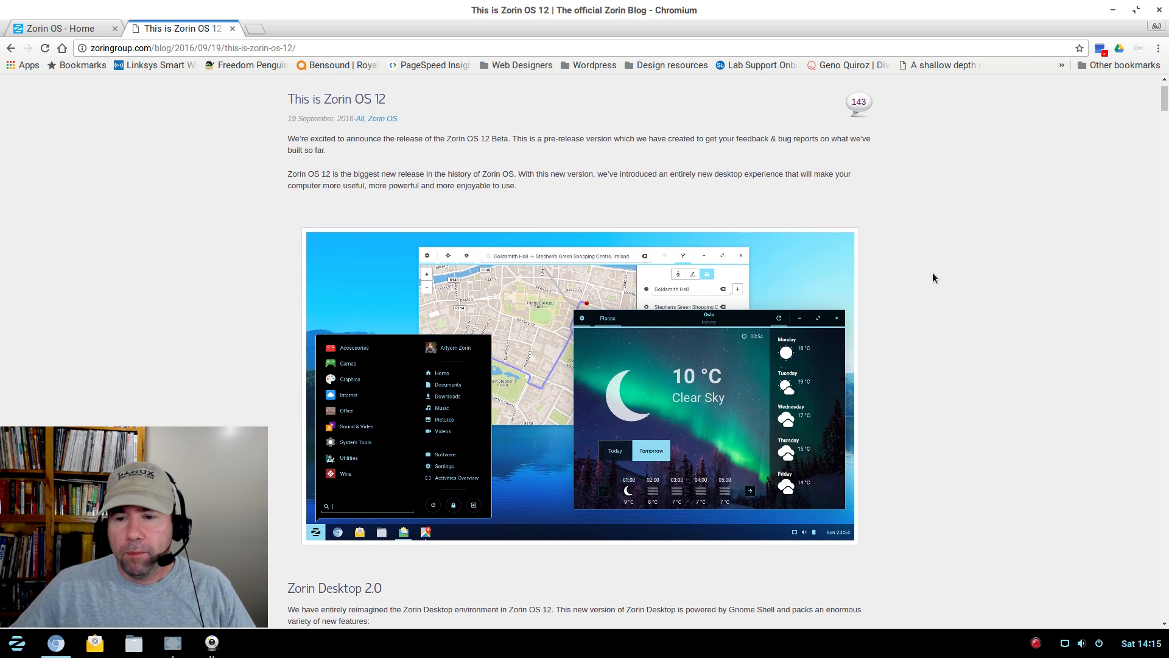
pyautogui.scroll(-3)
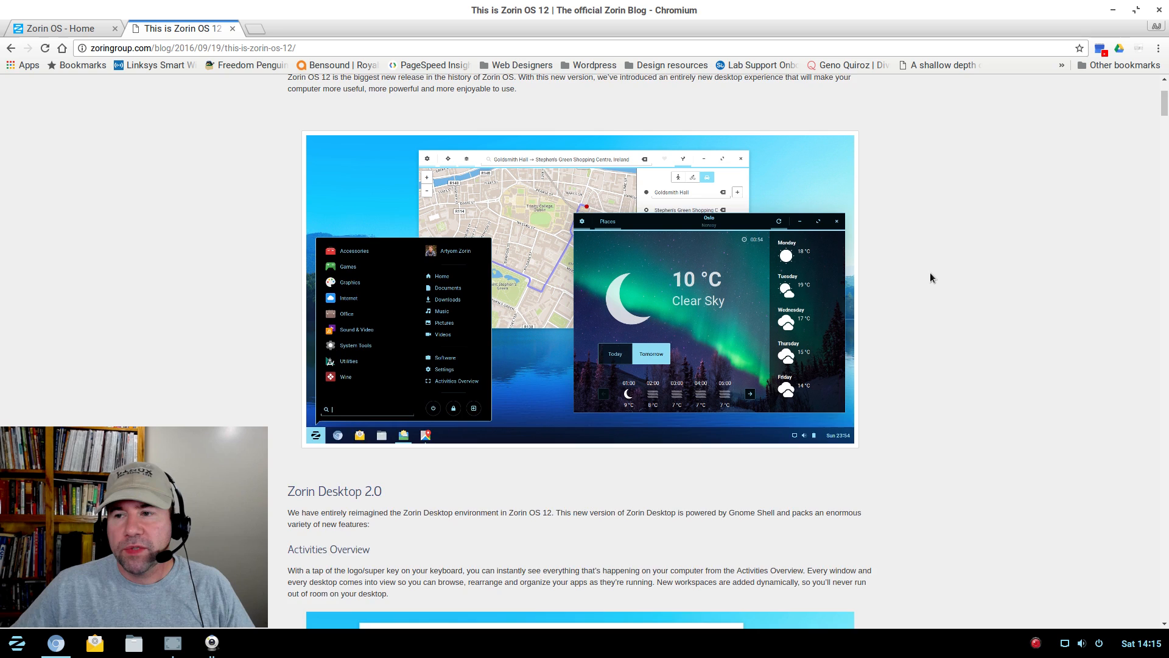
pyautogui.scroll(3)
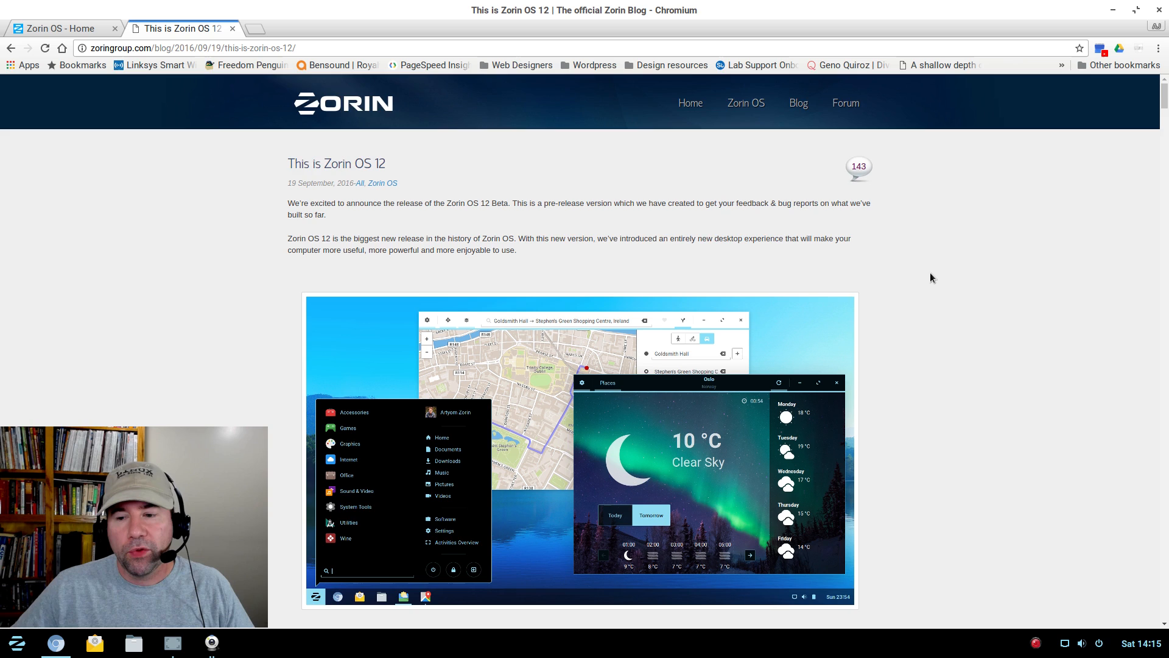
pyautogui.scroll(-3)
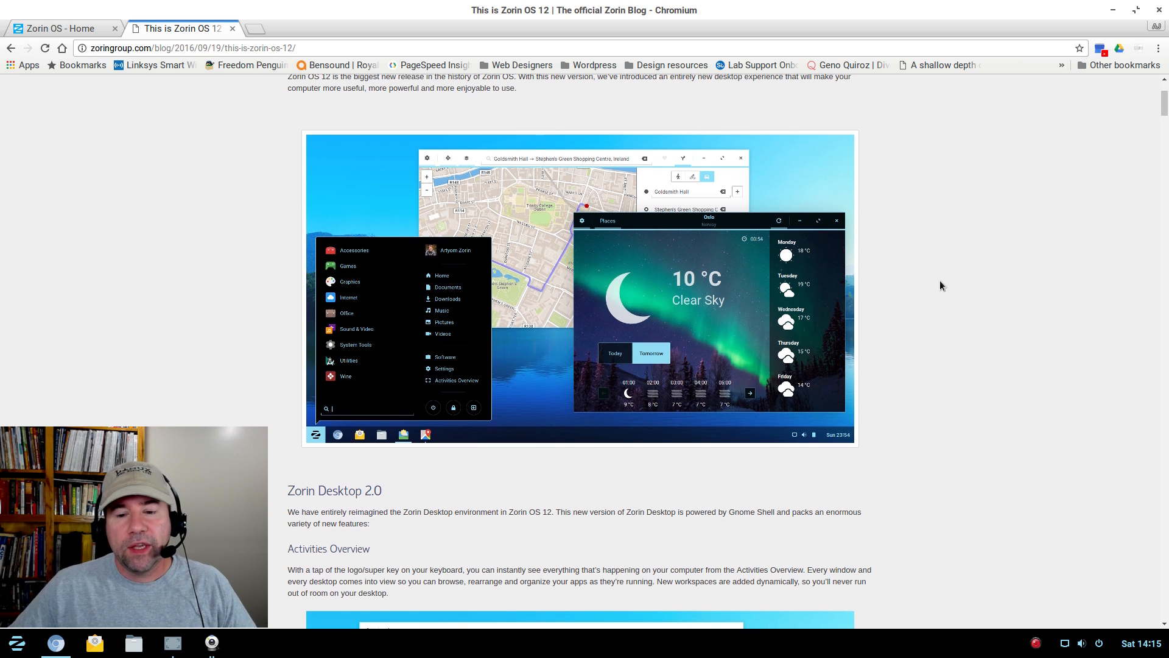
pyautogui.scroll(-3)
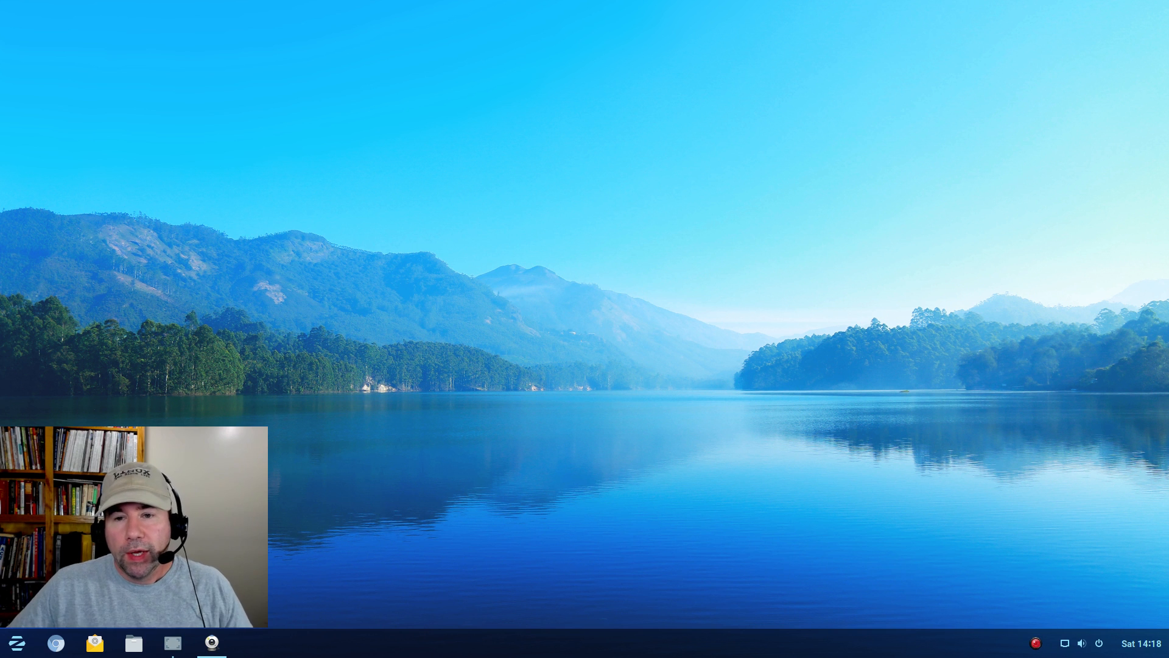
pyautogui.moveTo(566, 283)
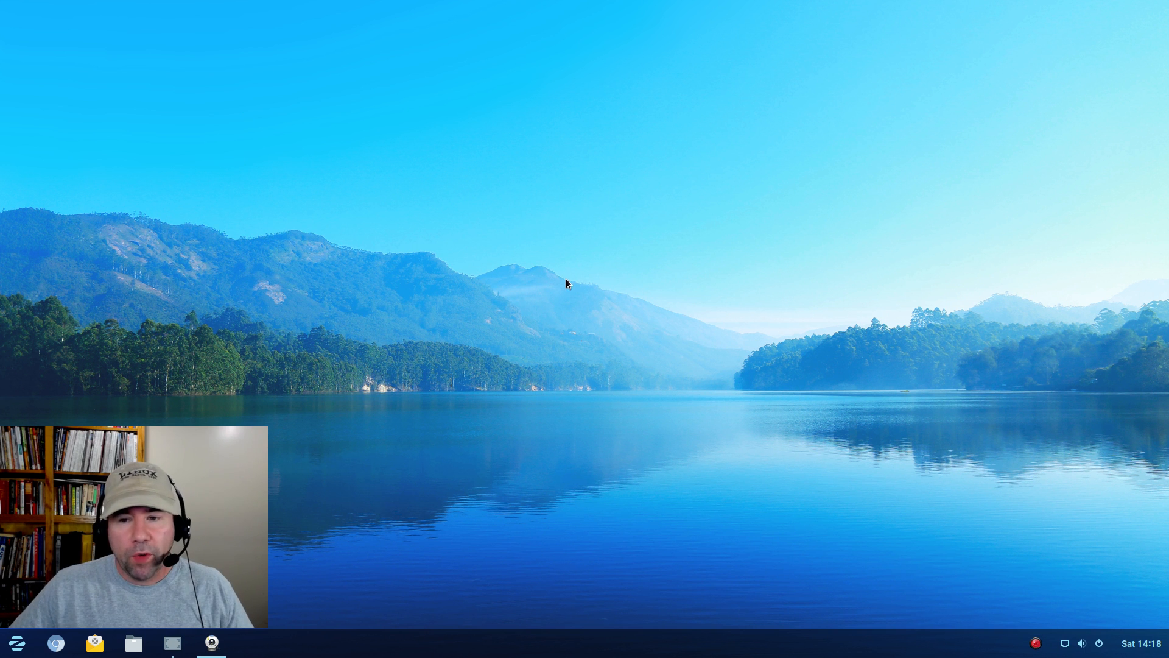
# - Reach the wallpaper chooser from the desktop's right-click Change Background option
pyautogui.rightClick(566, 284)
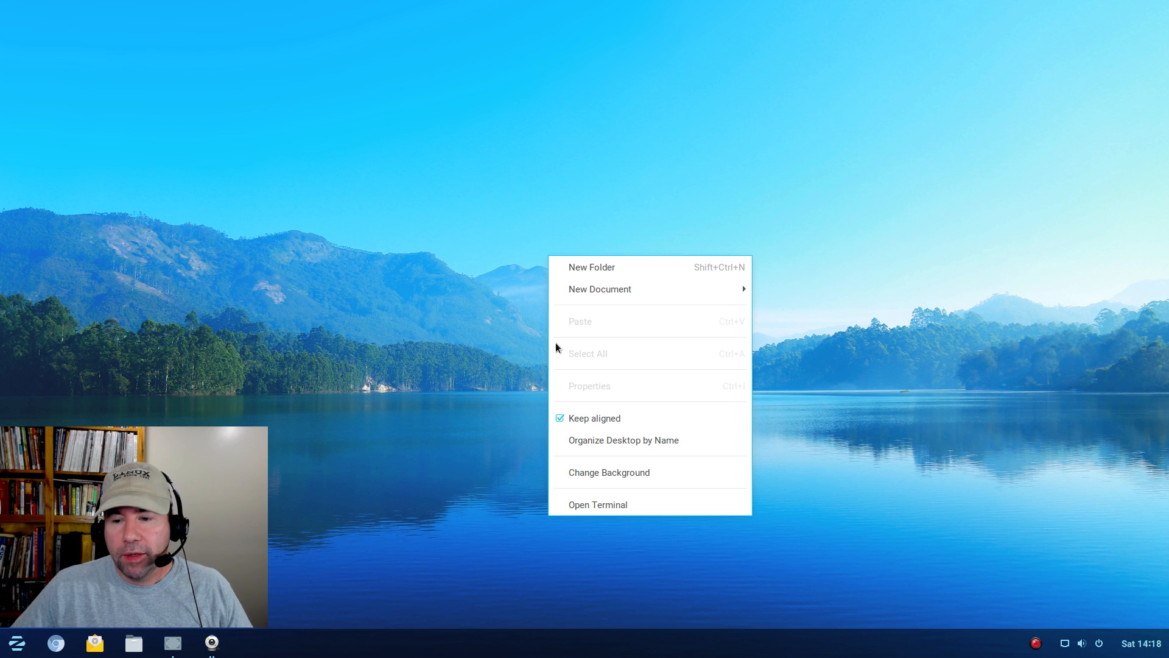
pyautogui.click(600, 479)
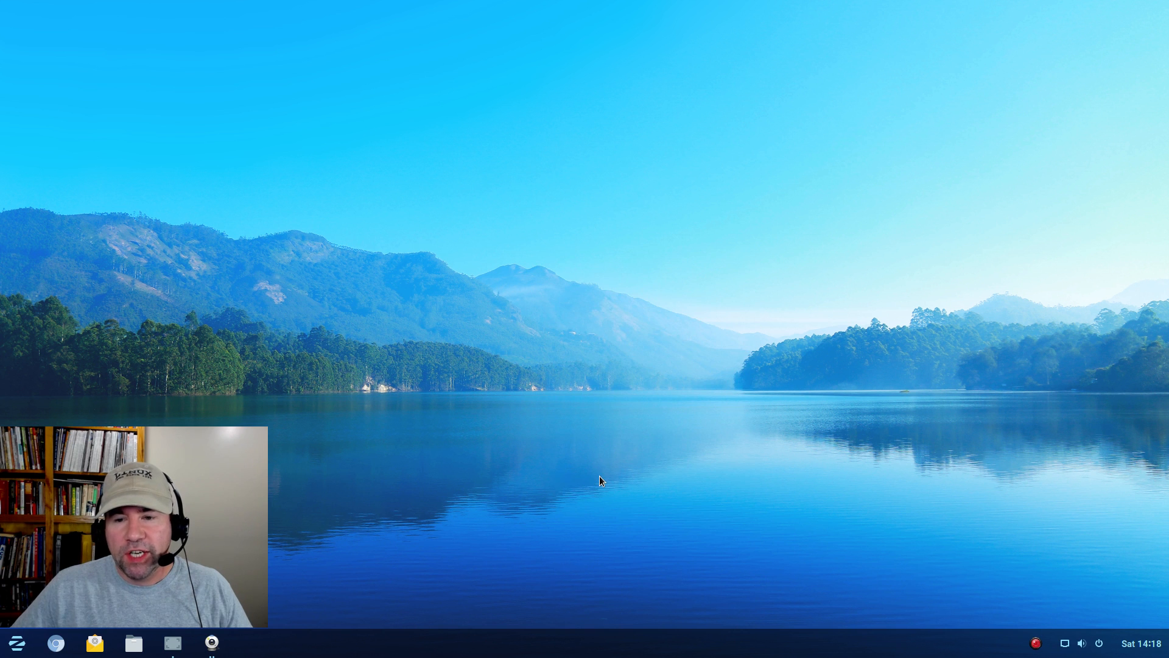
pyautogui.click(249, 642)
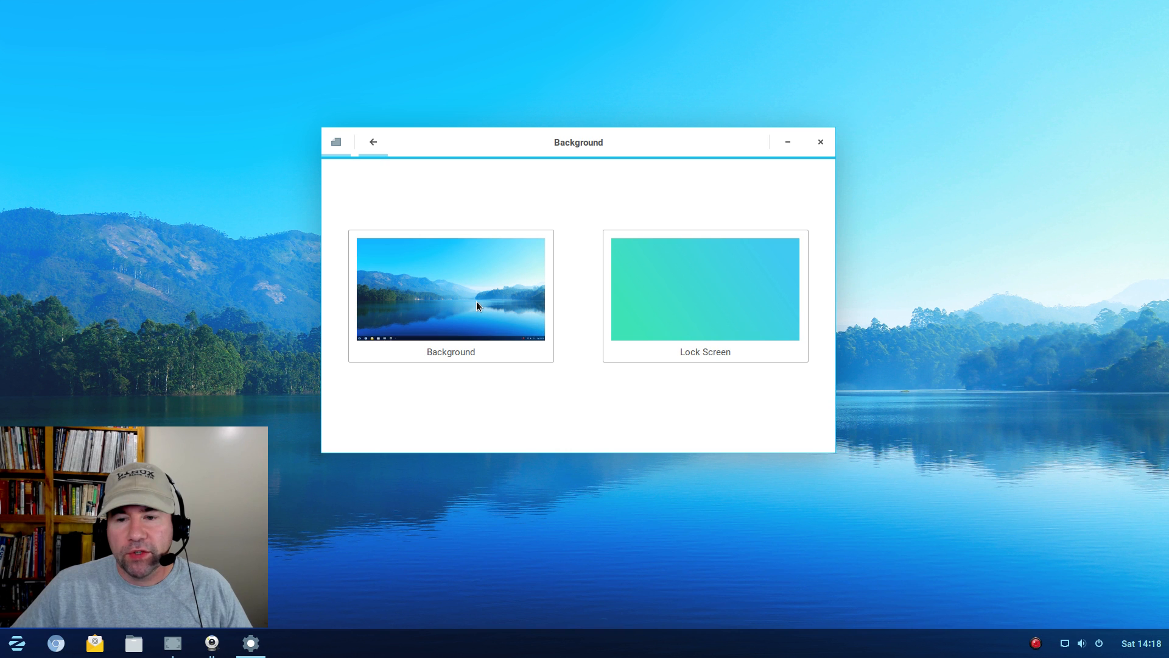
pyautogui.click(451, 289)
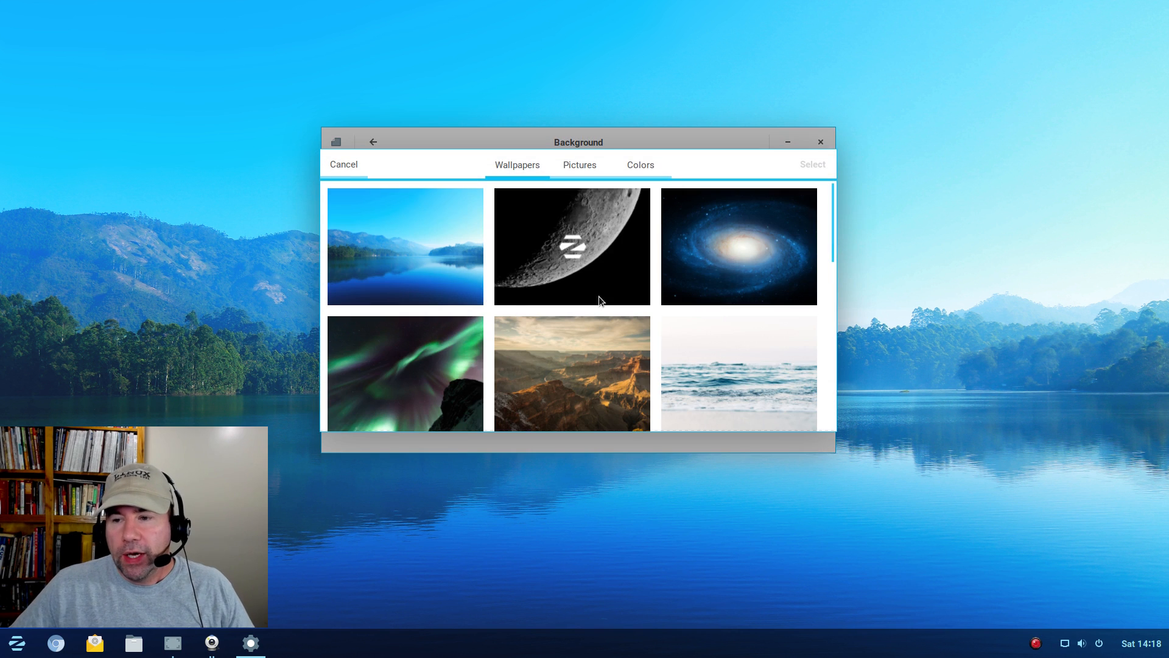
# - Apply the mountain lake image as the desktop wallpaper and dismiss the Background window
pyautogui.scroll(-3)
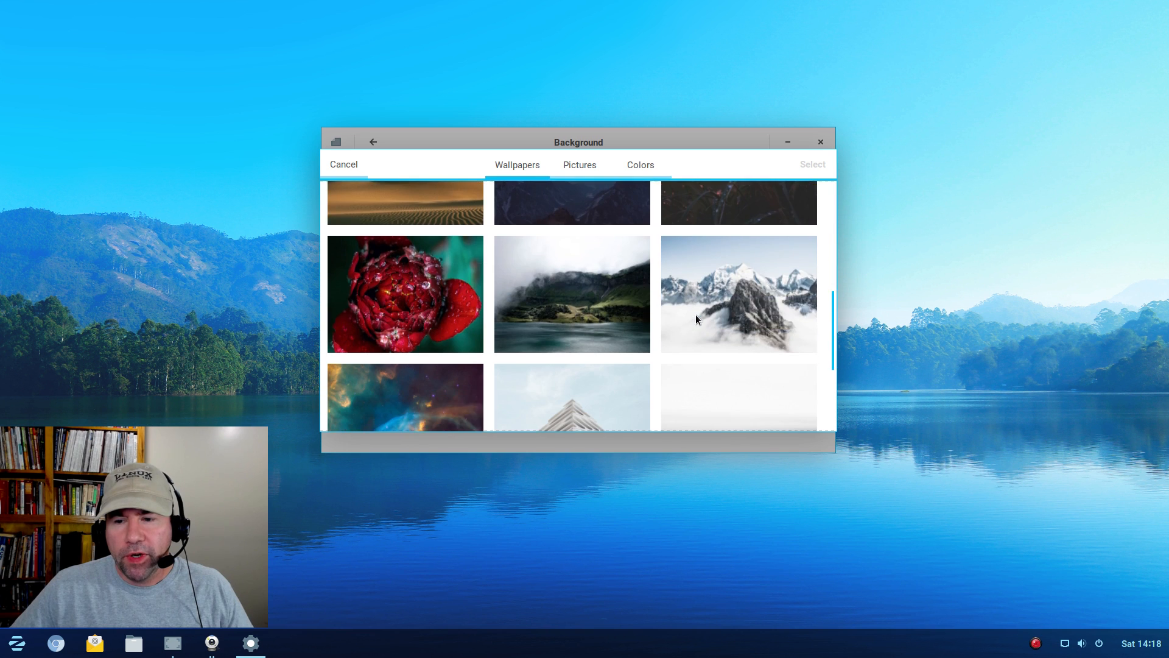
pyautogui.scroll(-3)
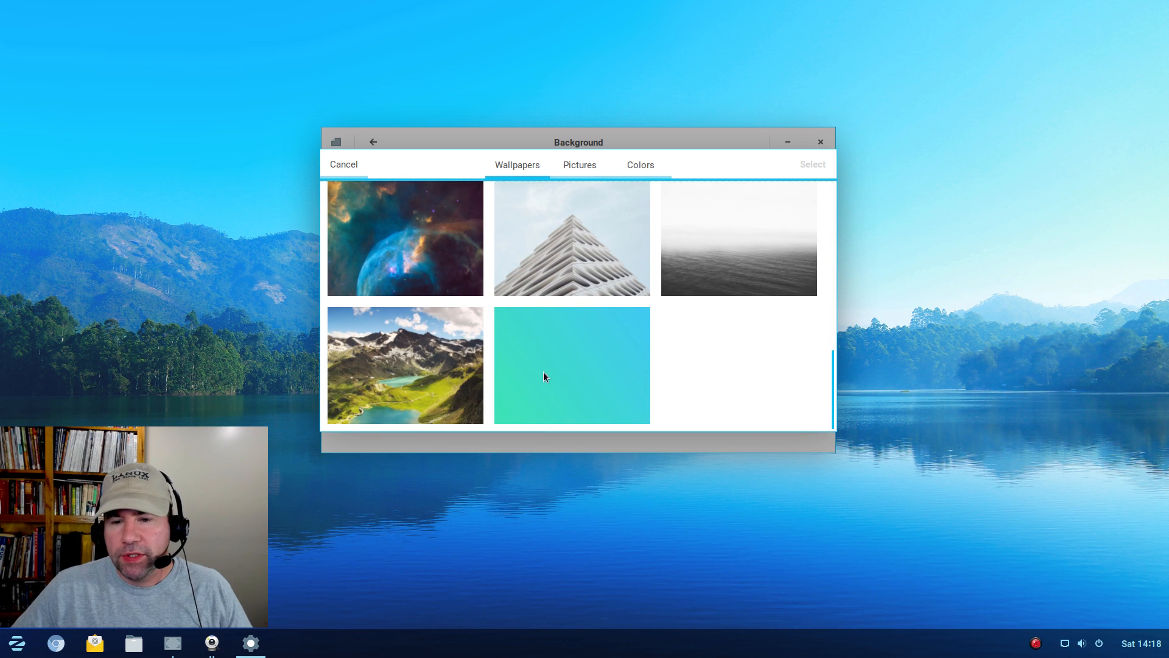
pyautogui.click(404, 364)
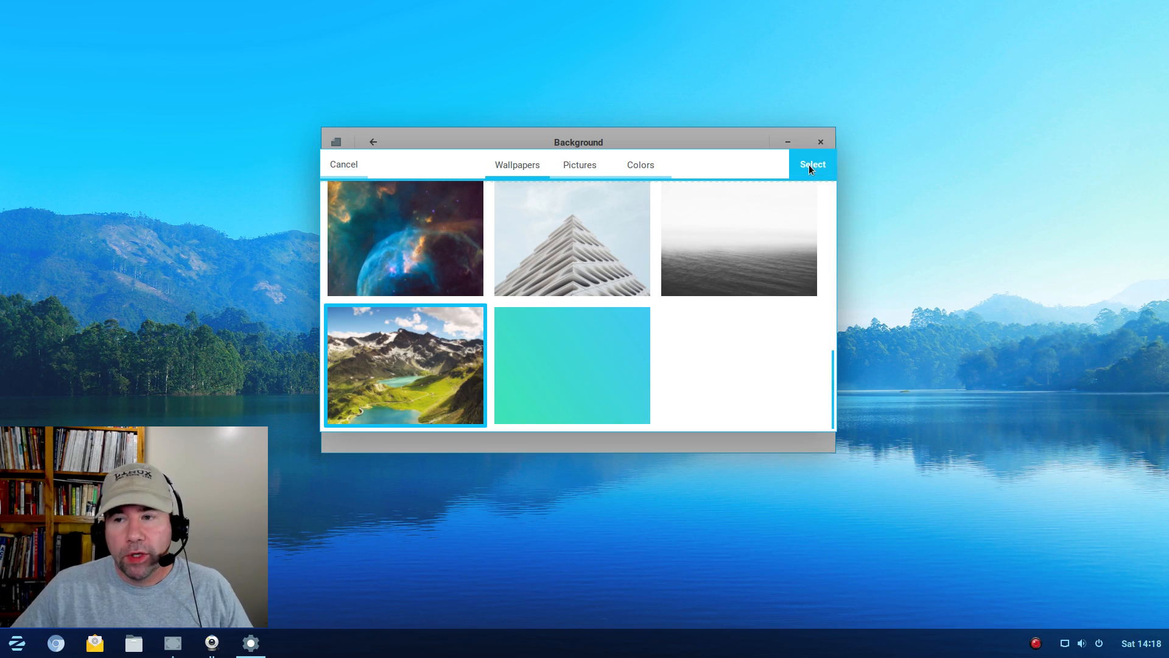
pyautogui.click(813, 164)
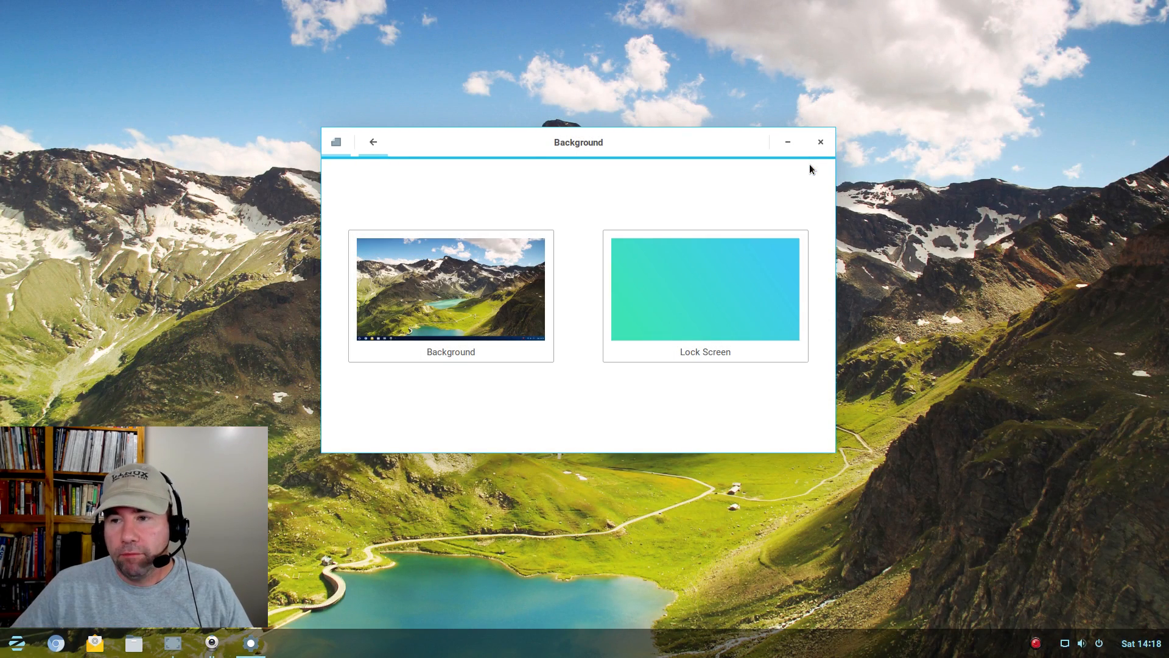
pyautogui.click(820, 141)
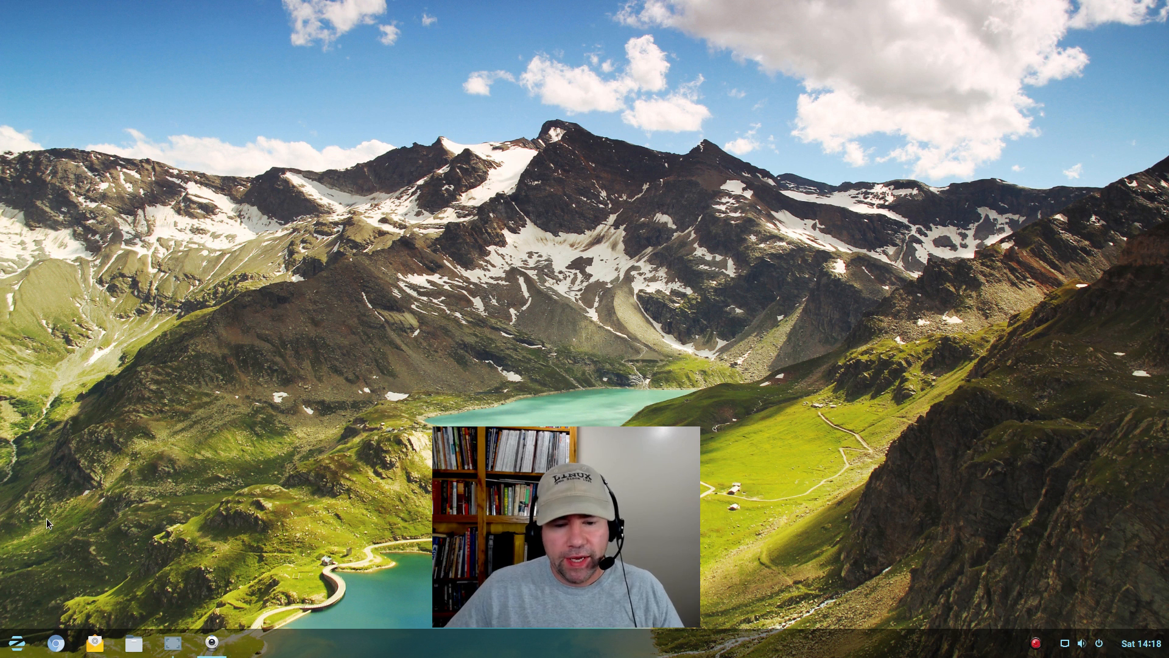
pyautogui.moveTo(54, 623)
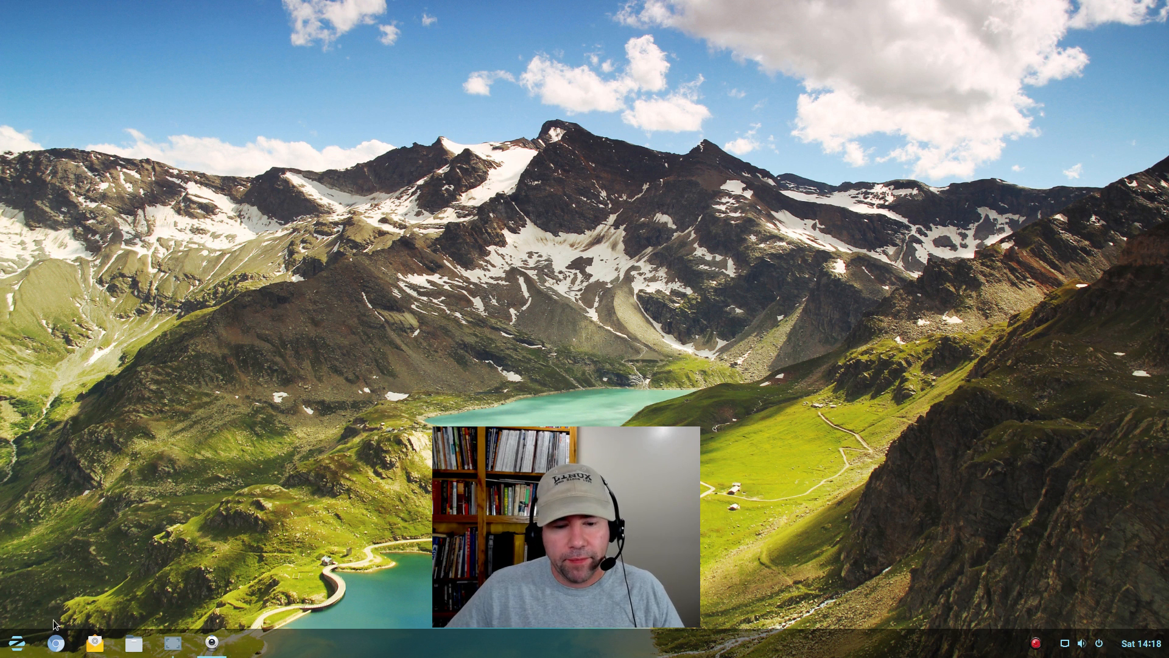
# - Search the Zorin menu for 'writer' to surface LibreOffice Writer, then clear the search
pyautogui.click(15, 643)
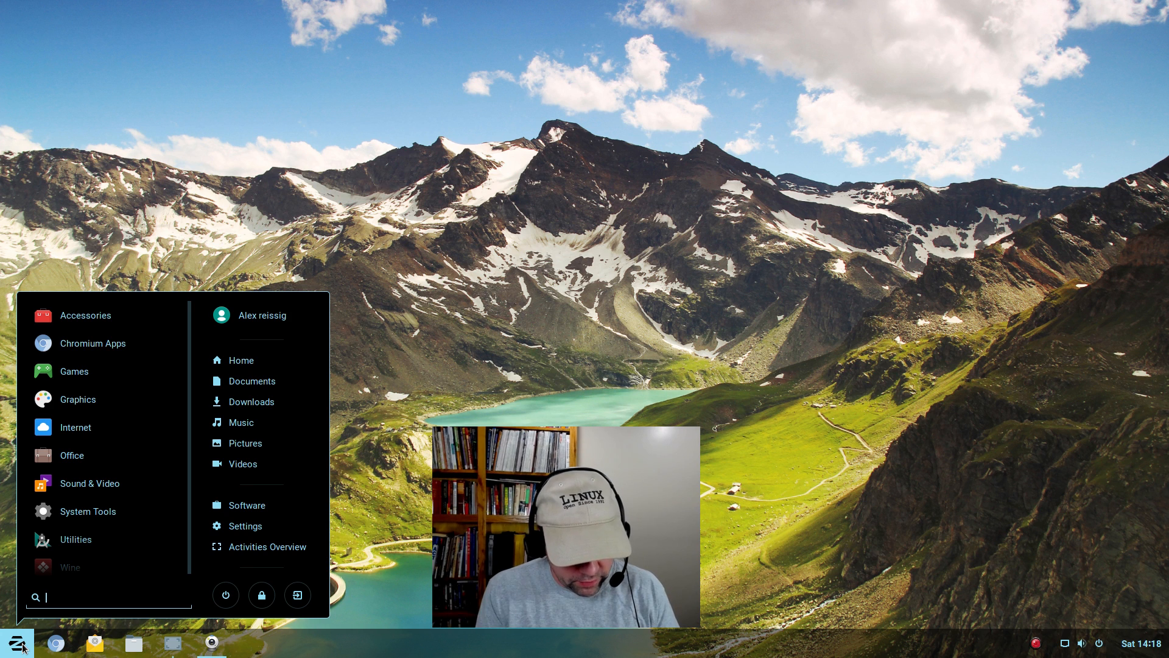
pyautogui.write('wr')
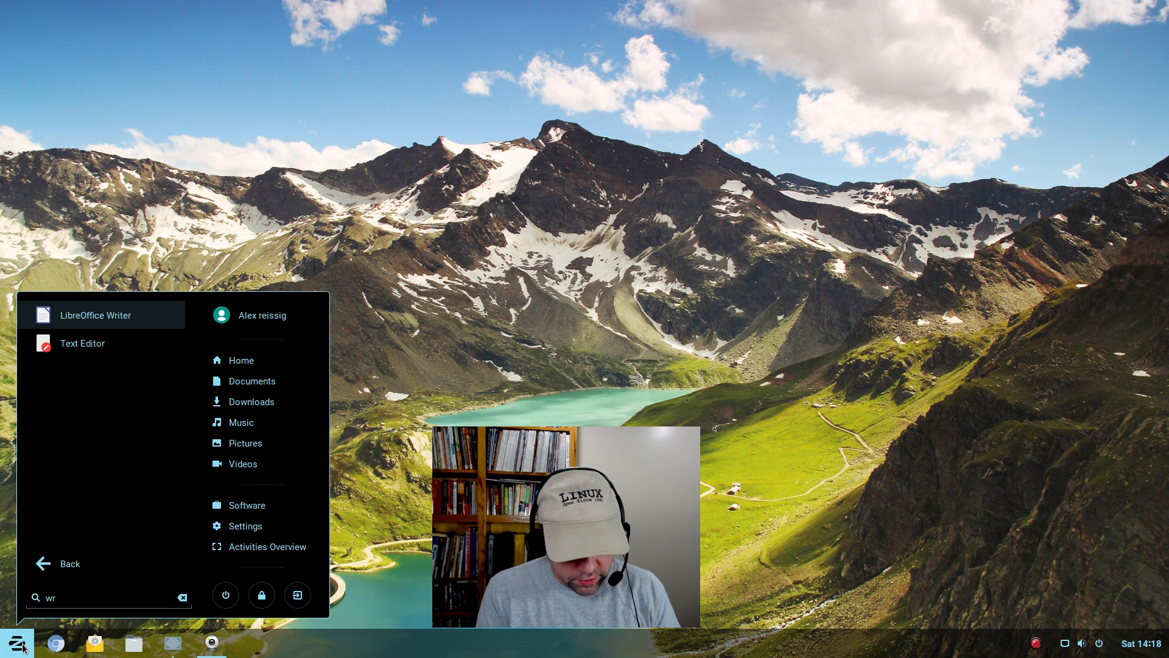
pyautogui.write('iter')
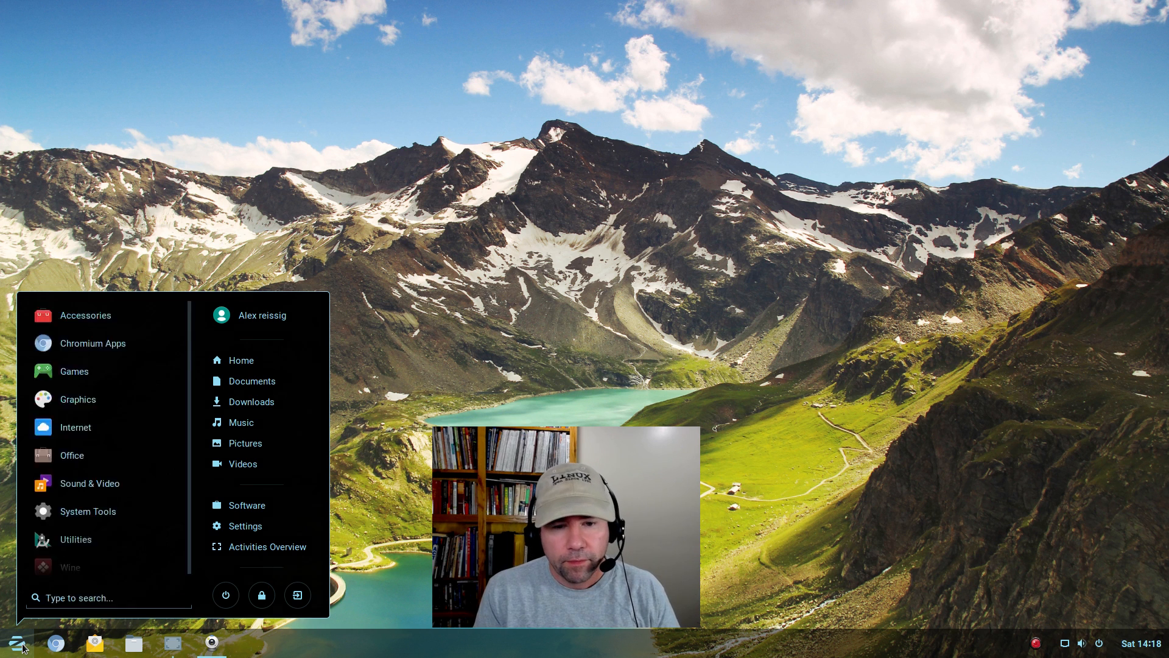
pyautogui.click(109, 596)
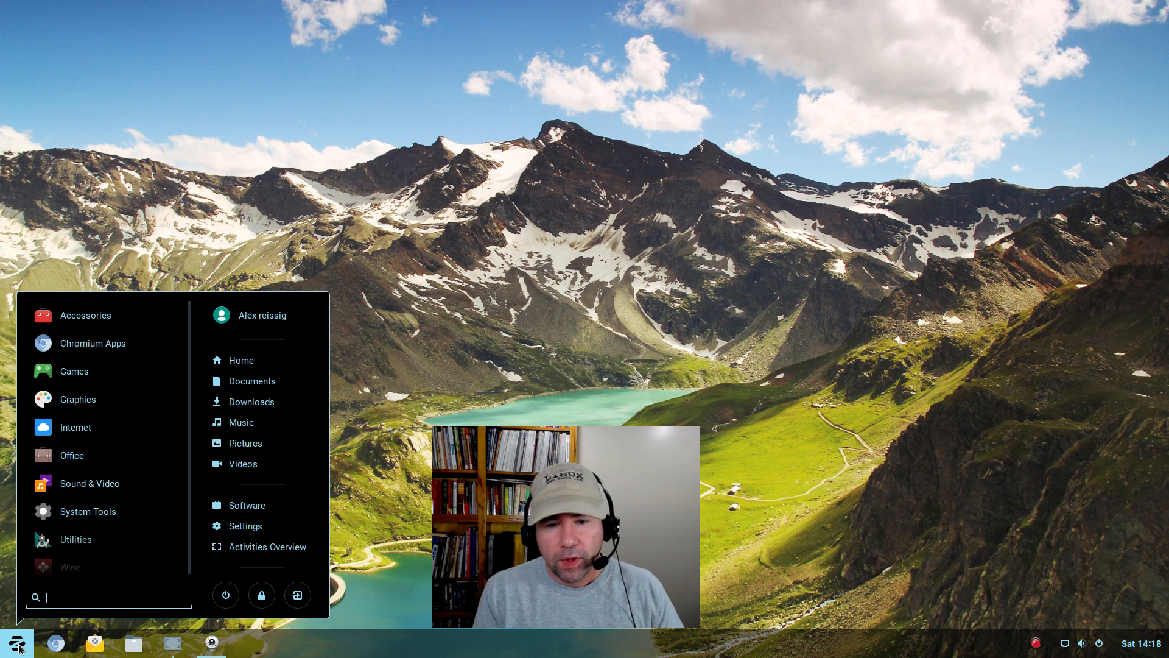
pyautogui.moveTo(76, 427)
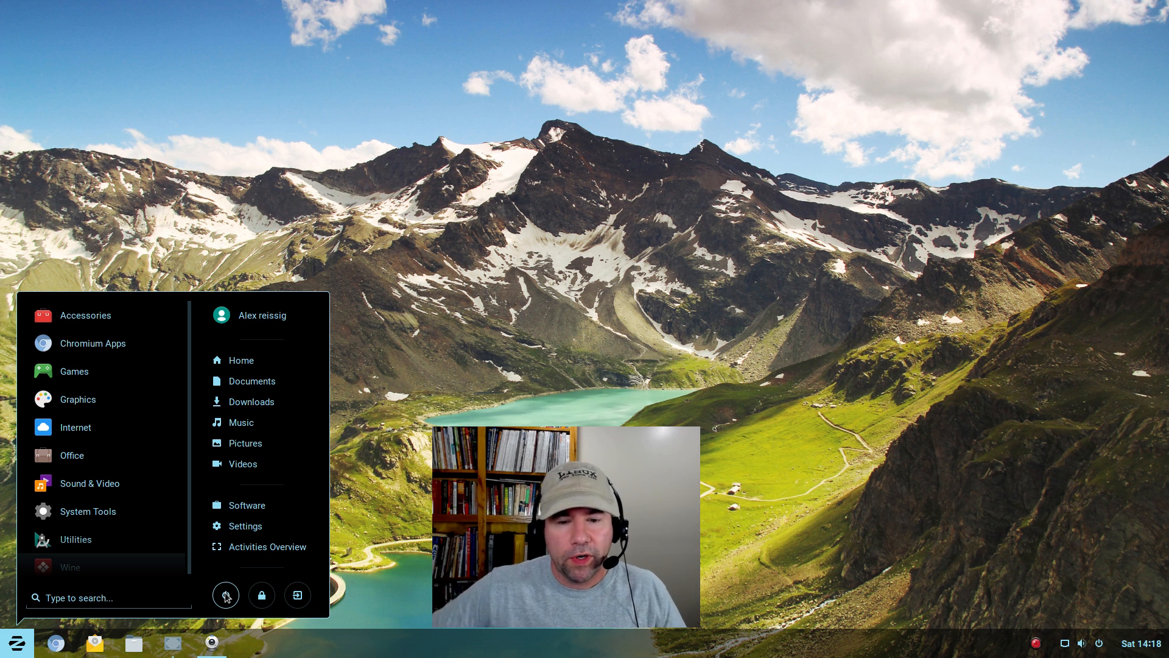
pyautogui.moveTo(242, 463)
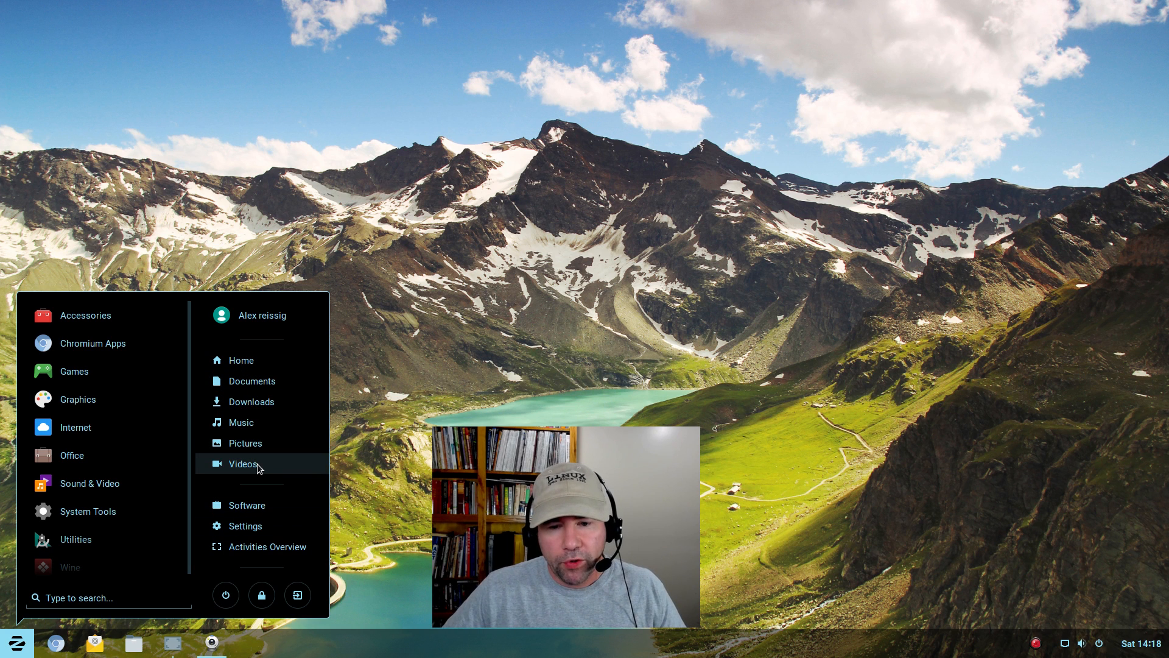
pyautogui.moveTo(244, 482)
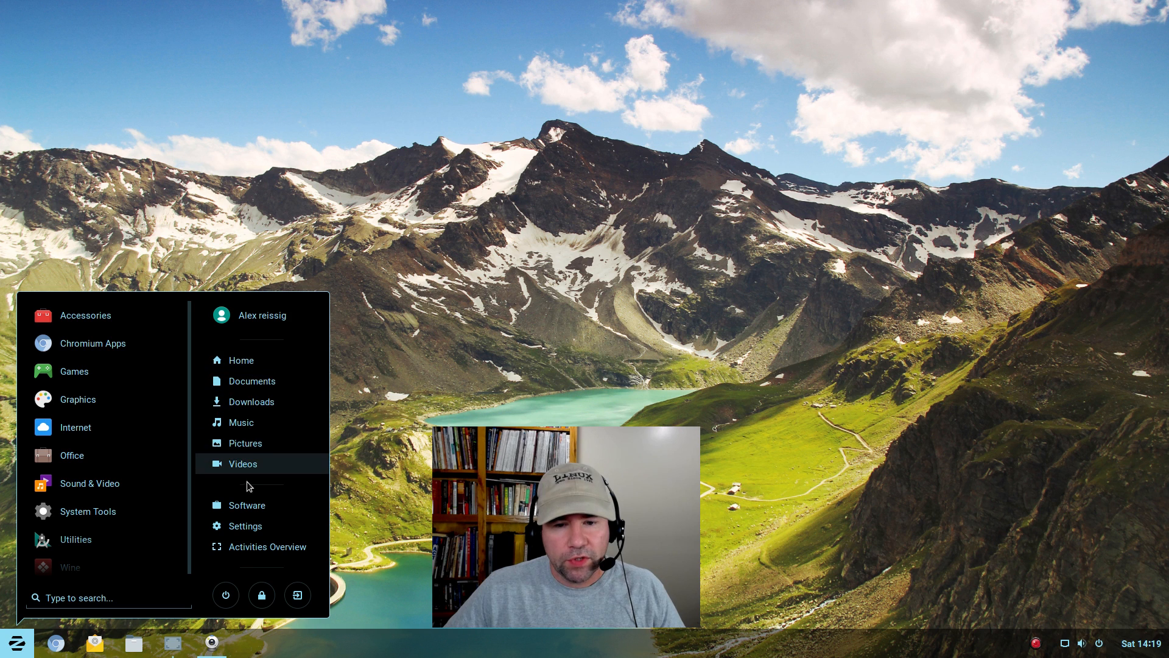
pyautogui.moveTo(251, 401)
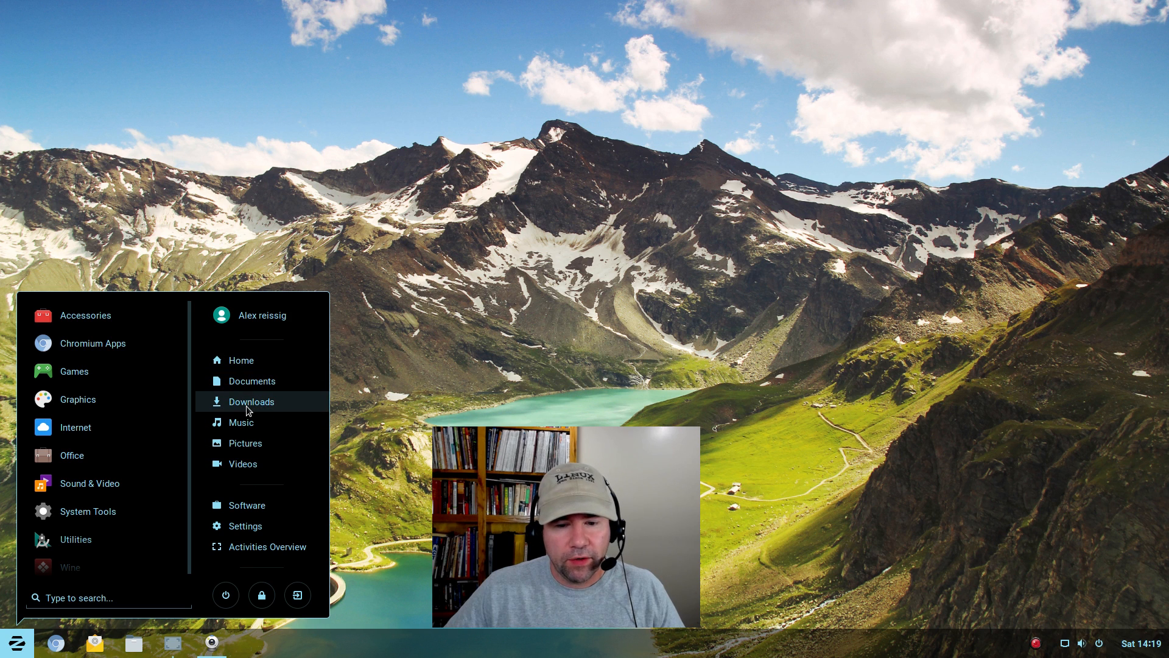
pyautogui.moveTo(266, 546)
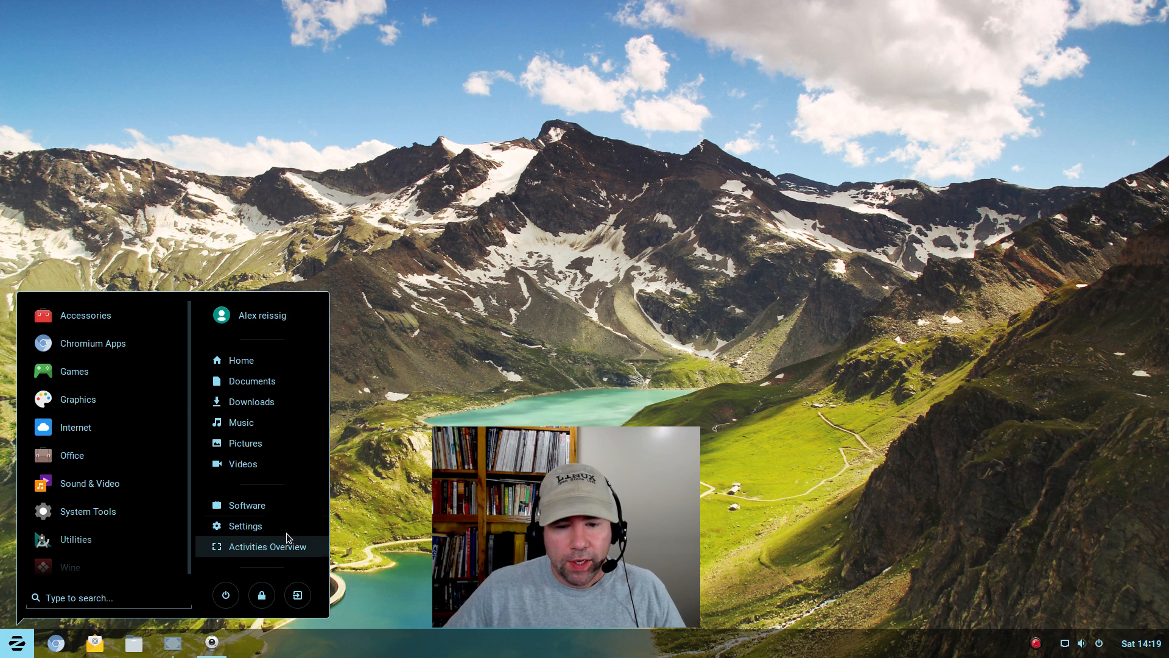
pyautogui.moveTo(260, 504)
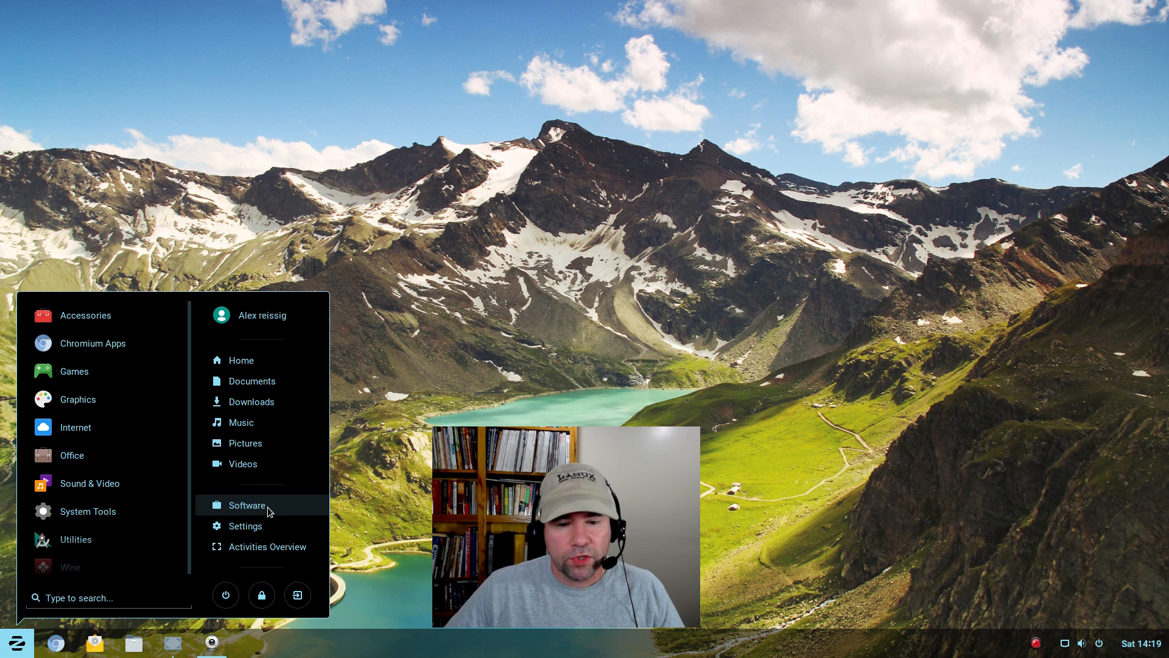
pyautogui.moveTo(266, 547)
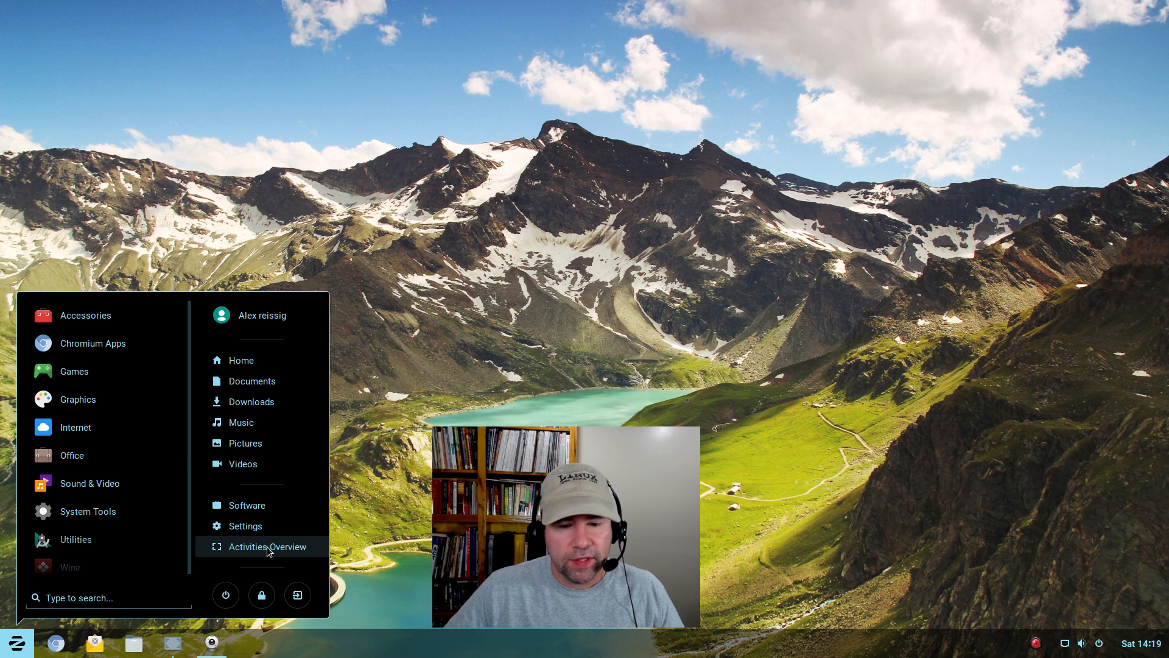
pyautogui.moveTo(372, 514)
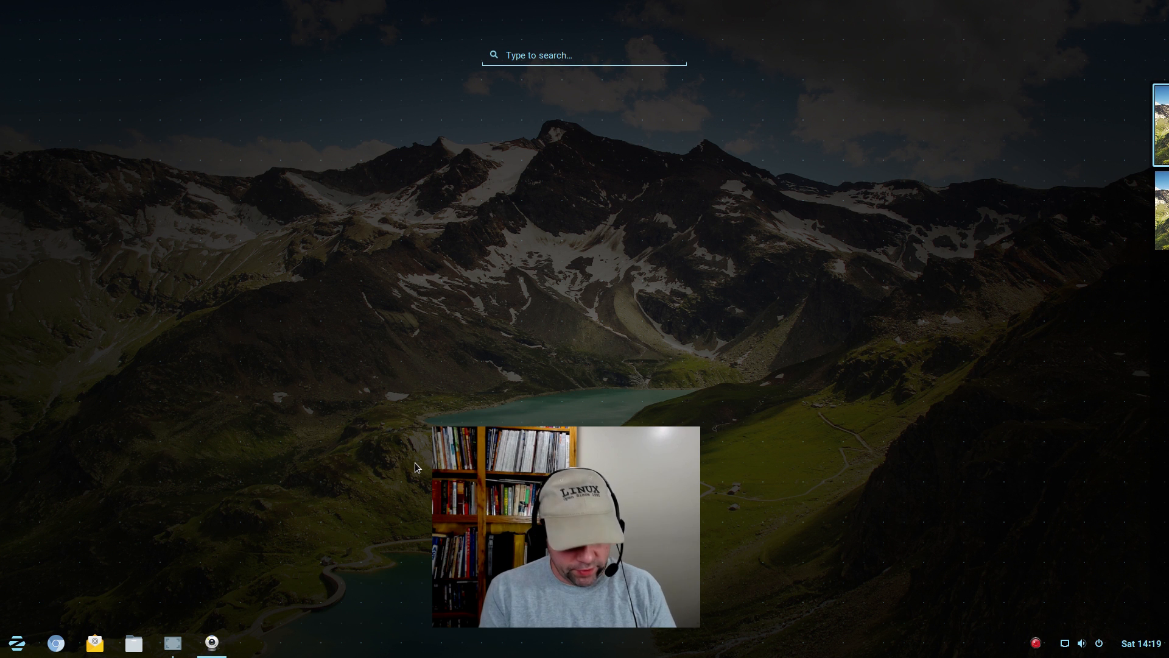
# - Search 'writer' in the Activities Overview, then dismiss it without launching anything
pyautogui.write('writer')
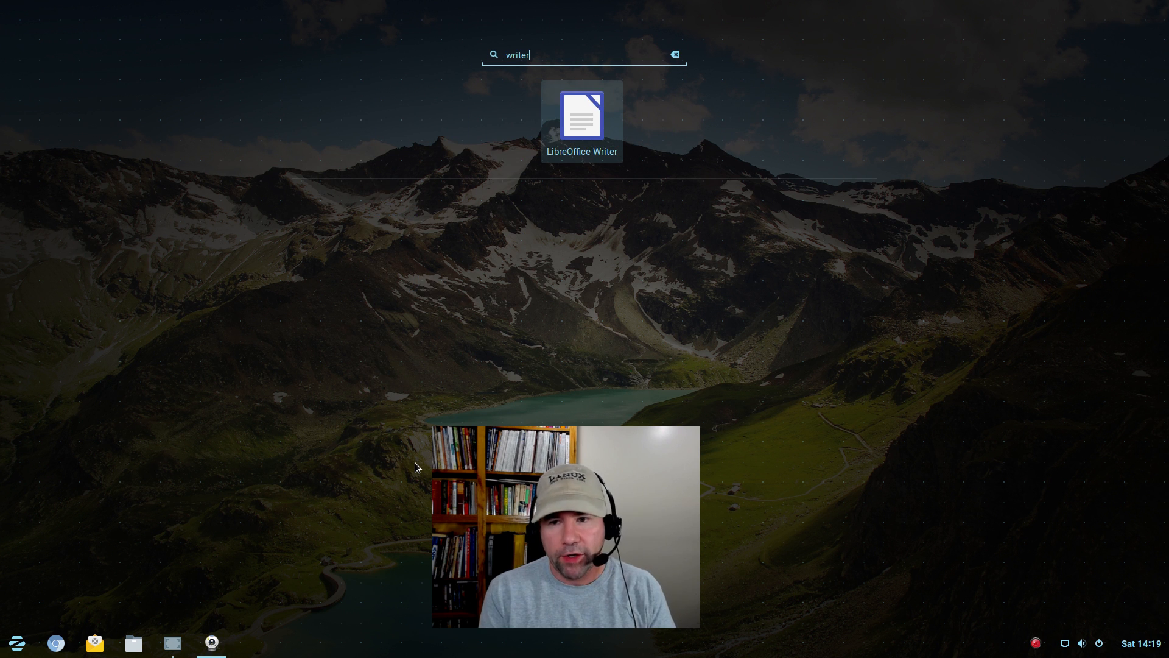
pyautogui.click(675, 55)
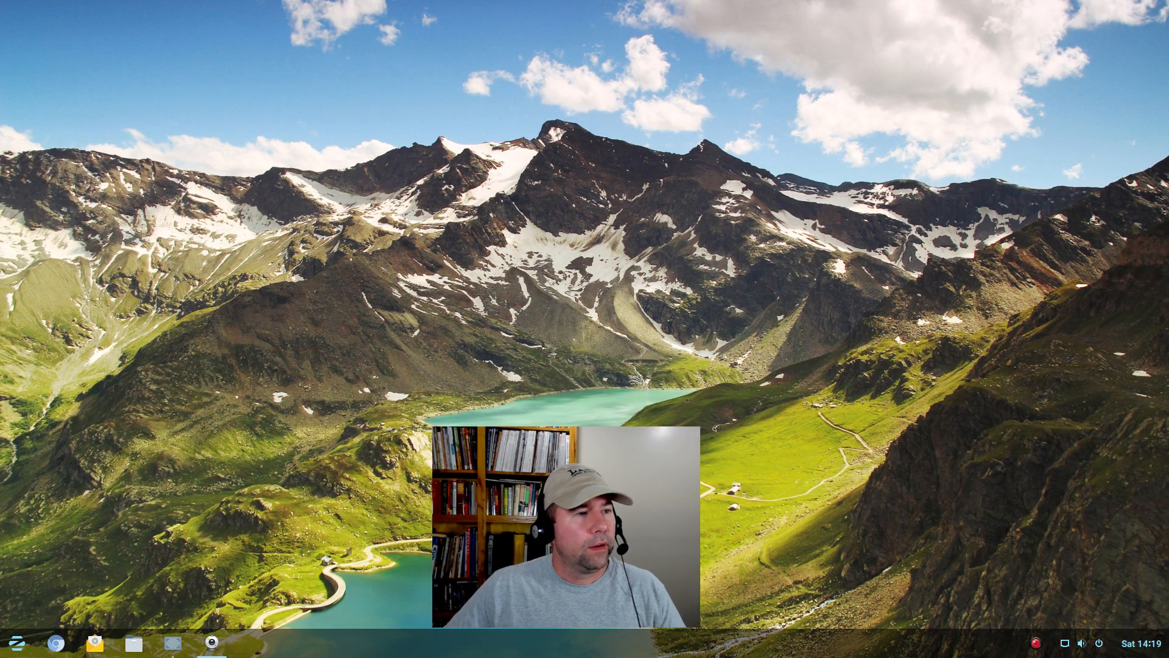
# - Show the overview of open windows and workspaces from the taskbar
pyautogui.click(212, 643)
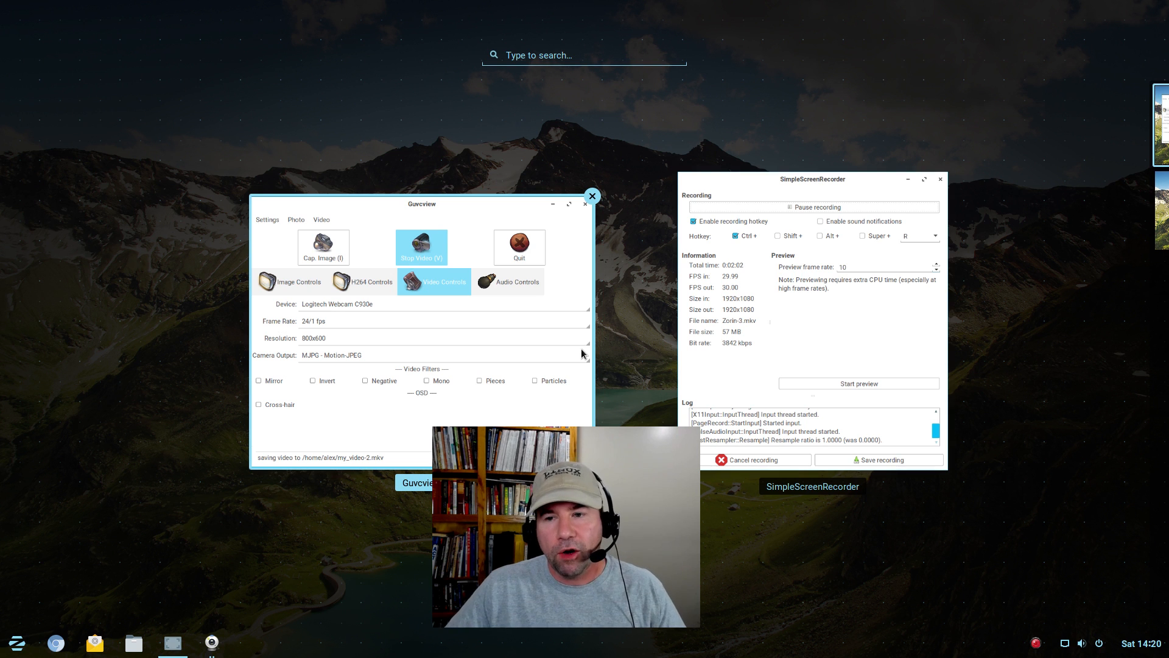
pyautogui.moveTo(713, 297)
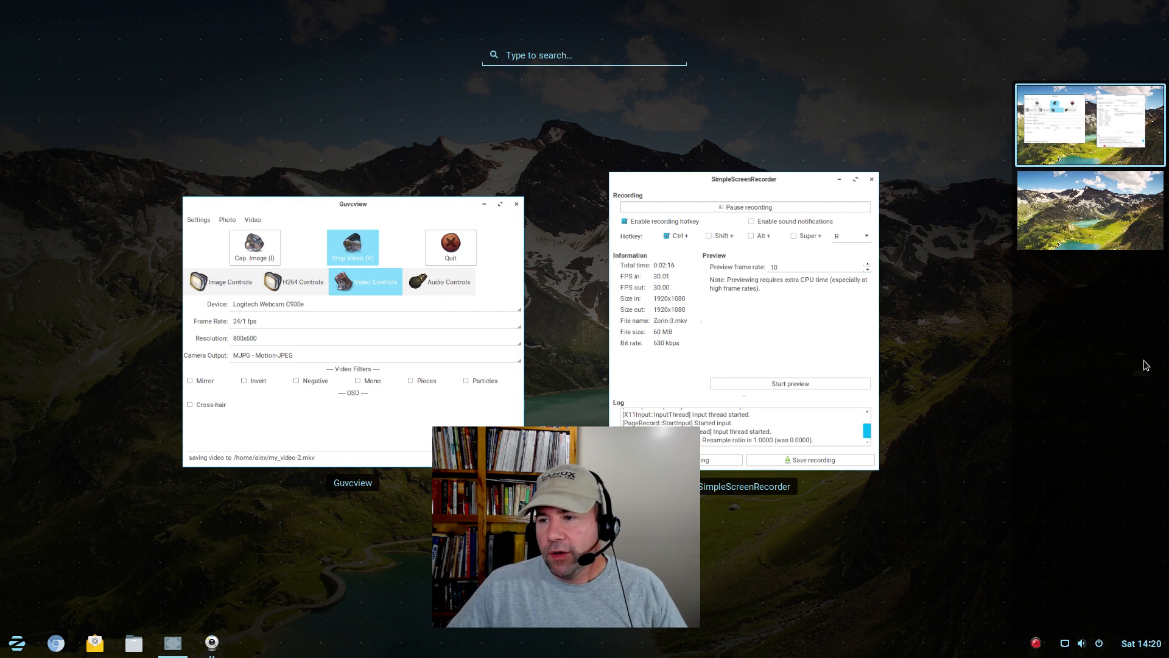
pyautogui.moveTo(909, 315)
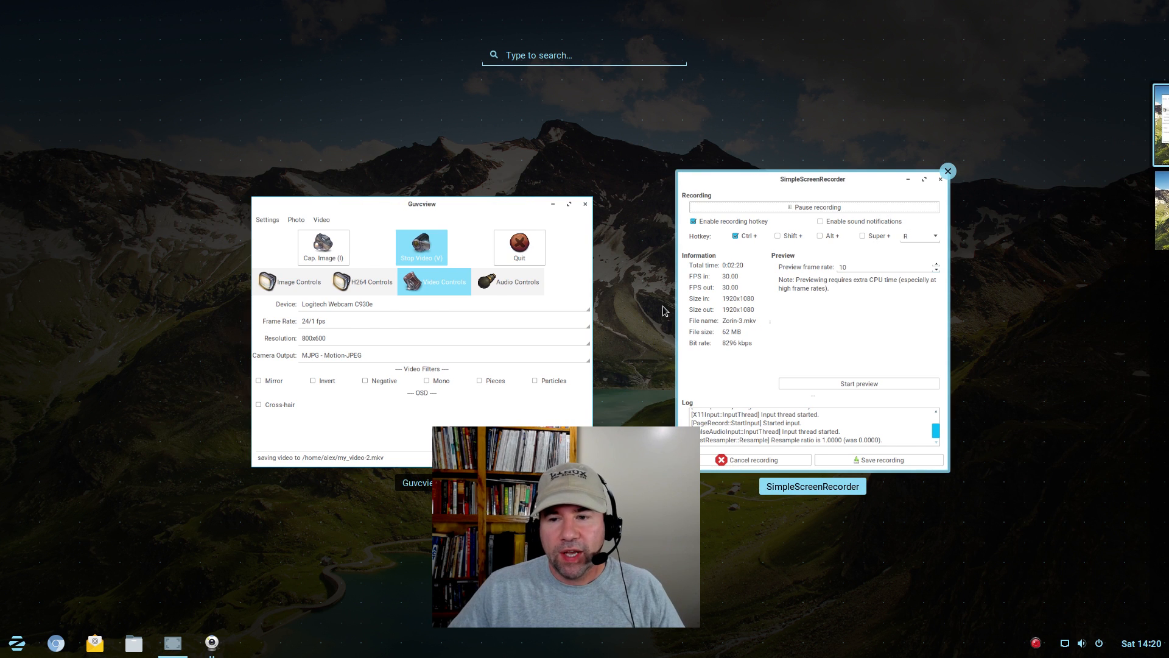
pyautogui.moveTo(868, 315)
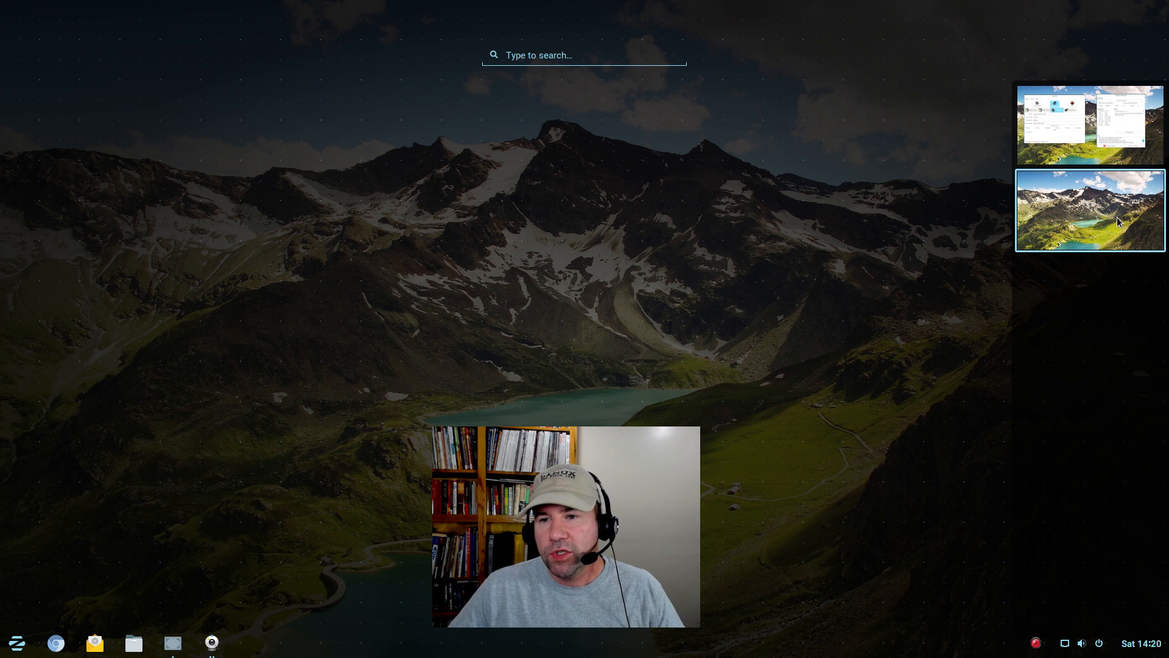
pyautogui.moveTo(633, 261)
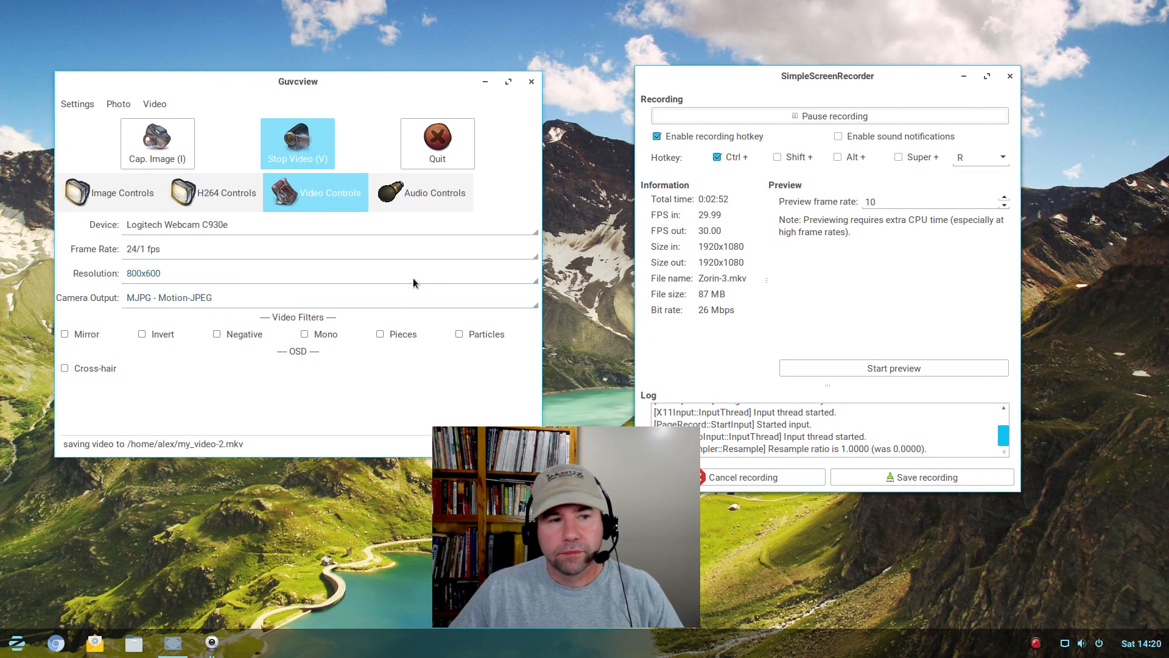
pyautogui.moveTo(45, 263)
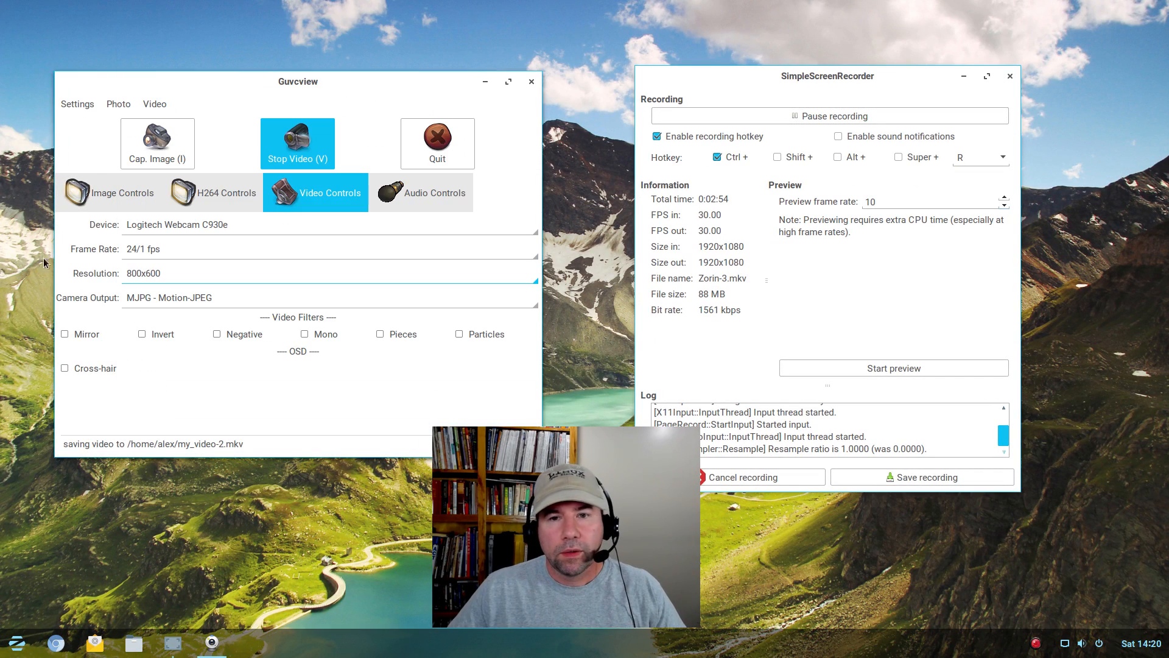
pyautogui.click(531, 82)
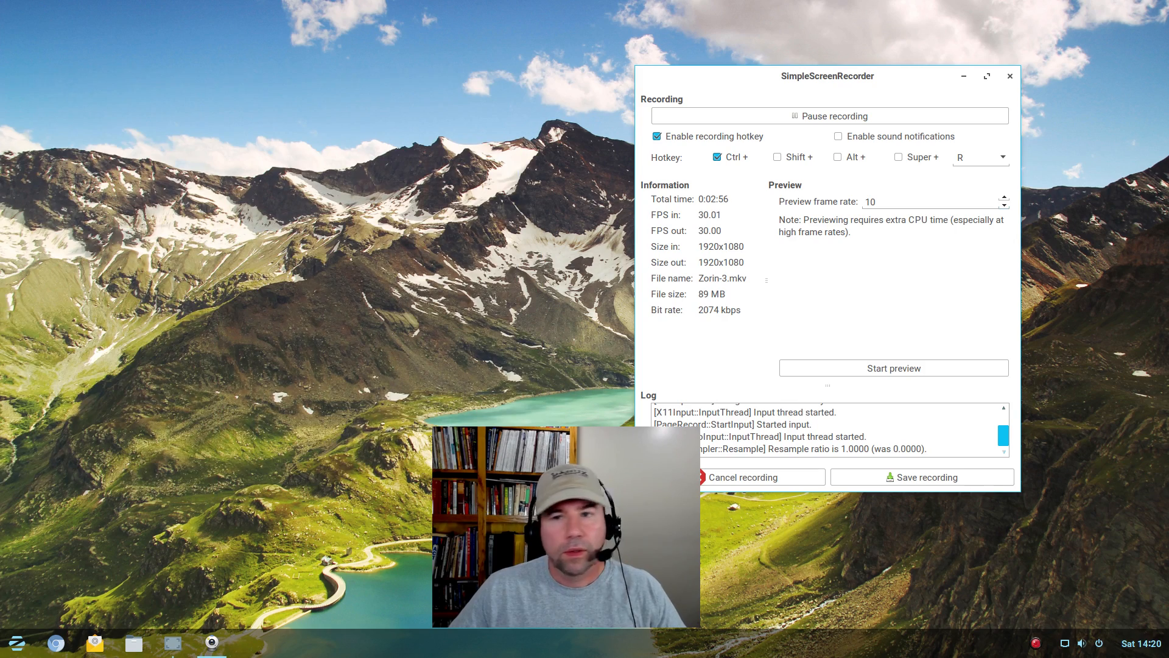
pyautogui.click(1009, 75)
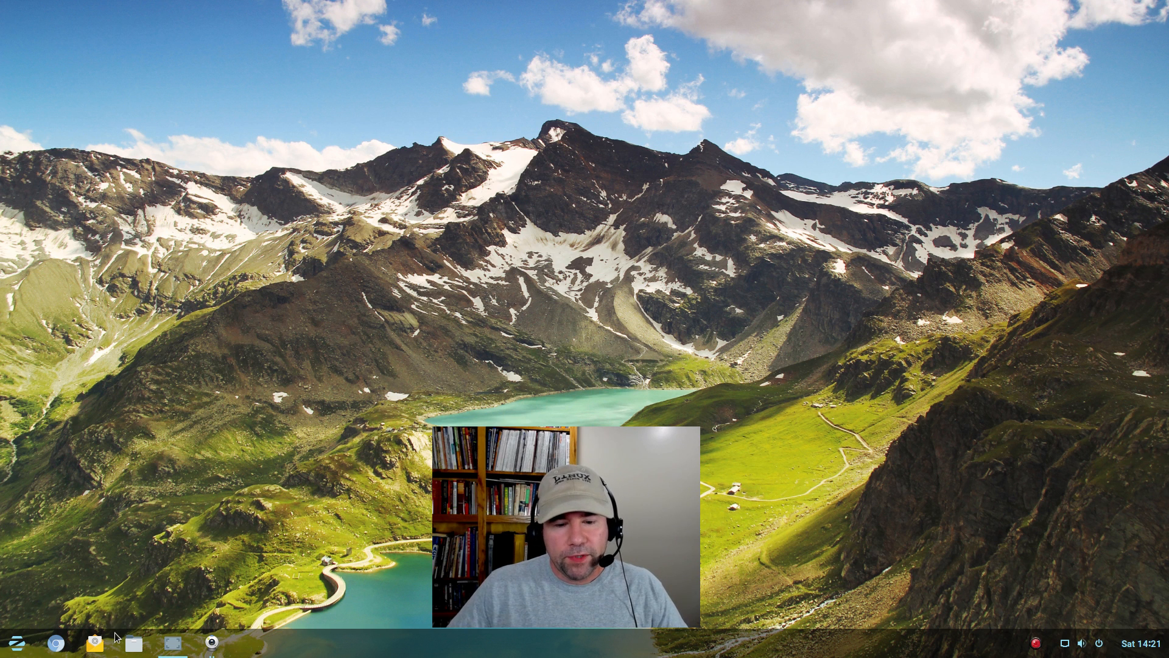
pyautogui.moveTo(94, 643)
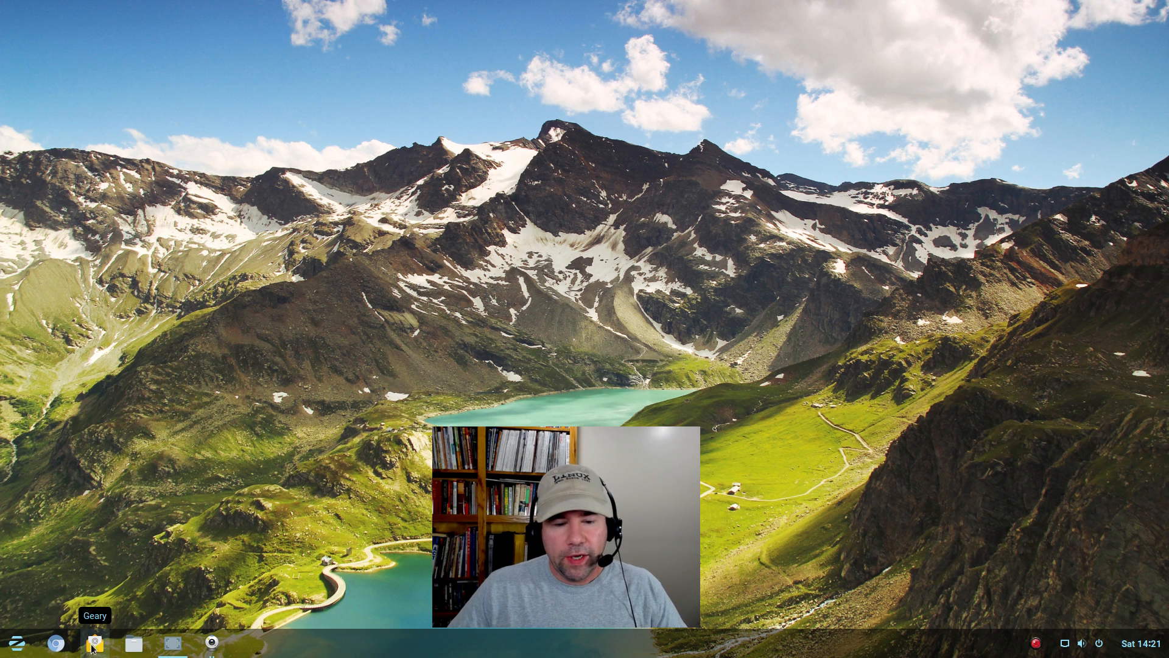
pyautogui.moveTo(56, 643)
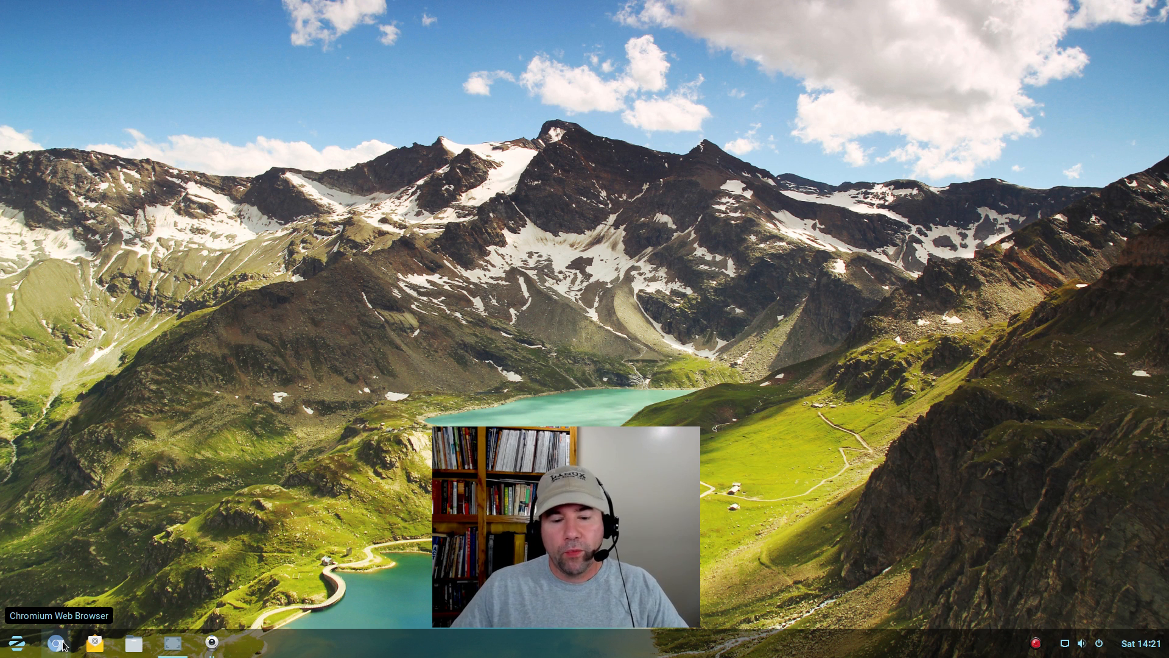
pyautogui.moveTo(95, 643)
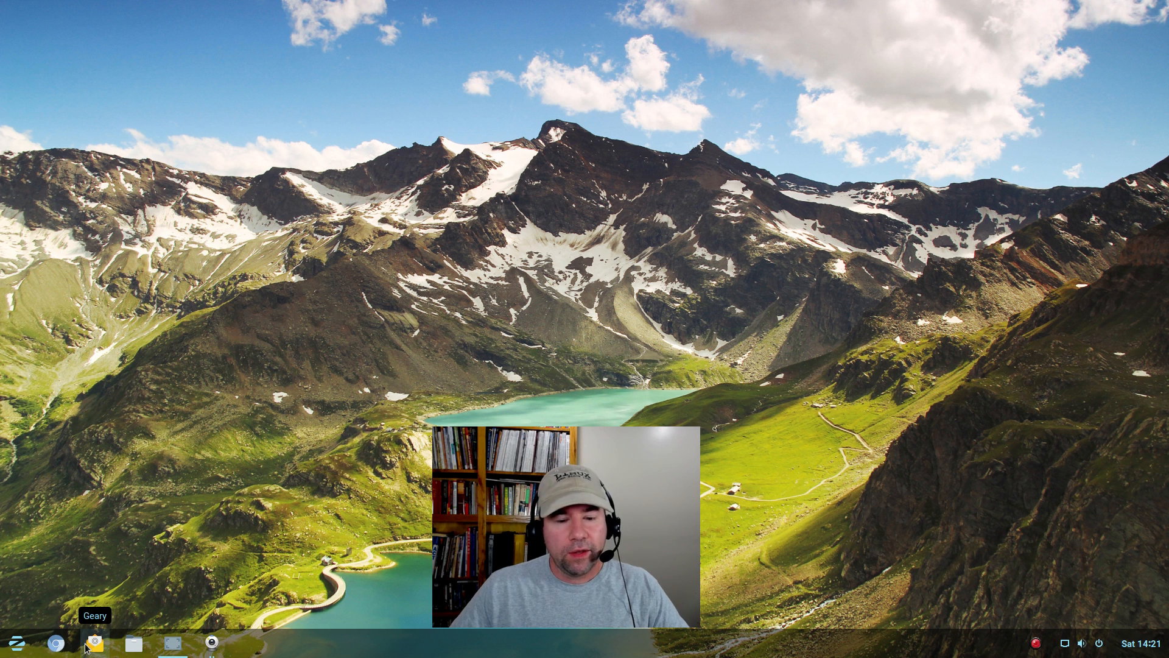
pyautogui.moveTo(134, 643)
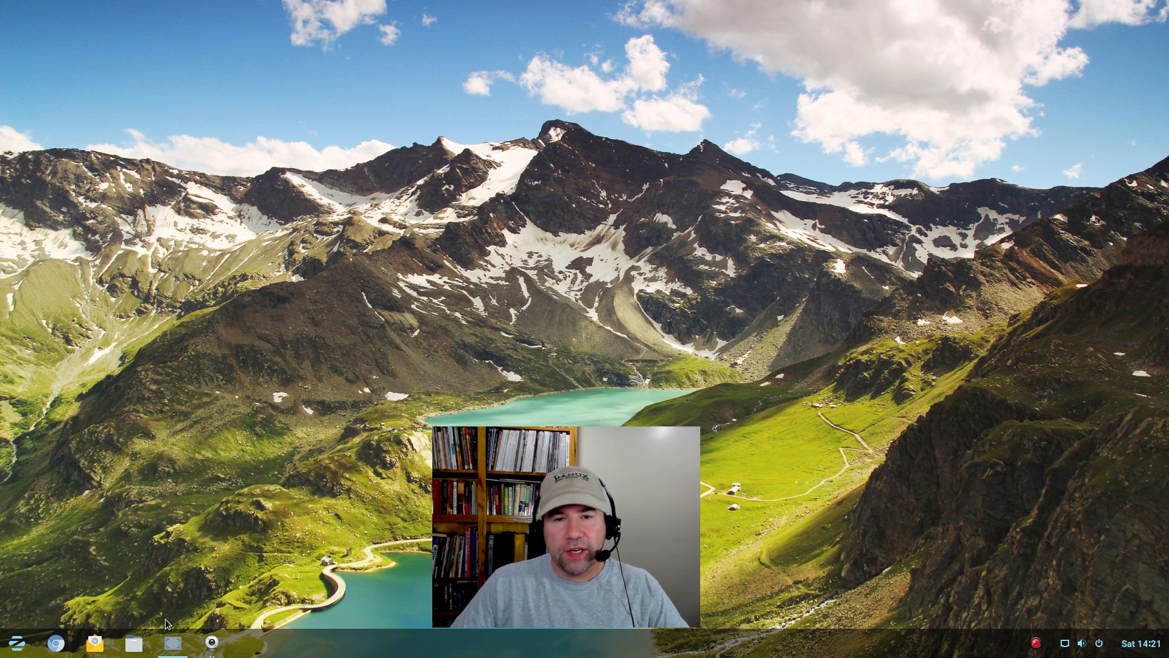
pyautogui.moveTo(172, 643)
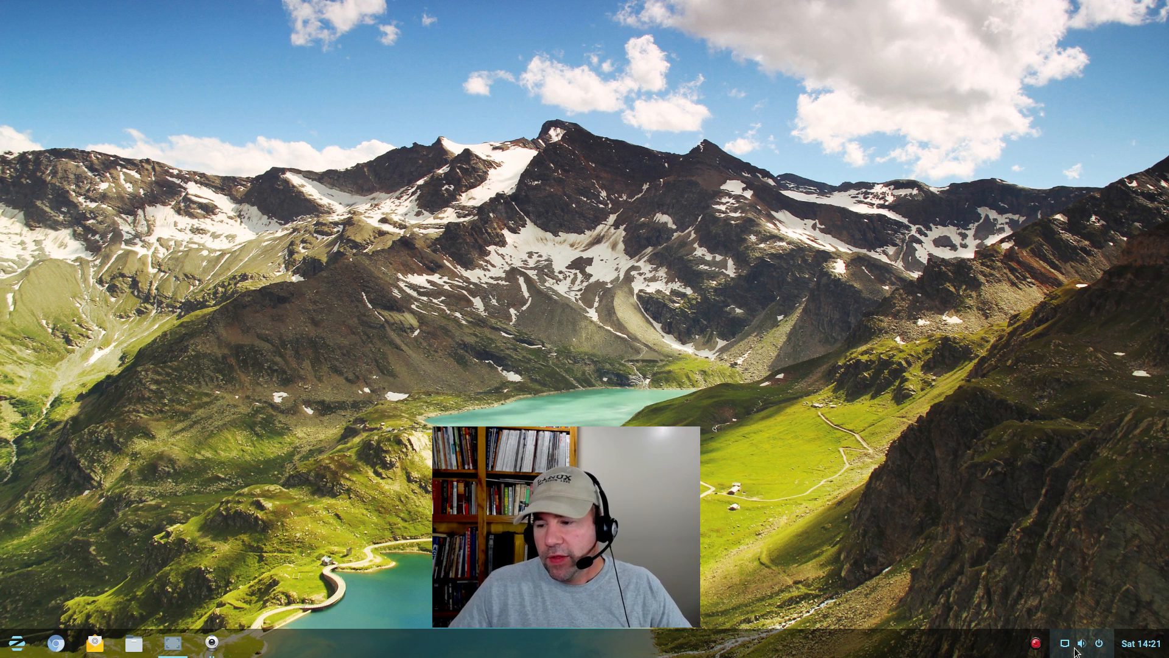
pyautogui.click(1081, 643)
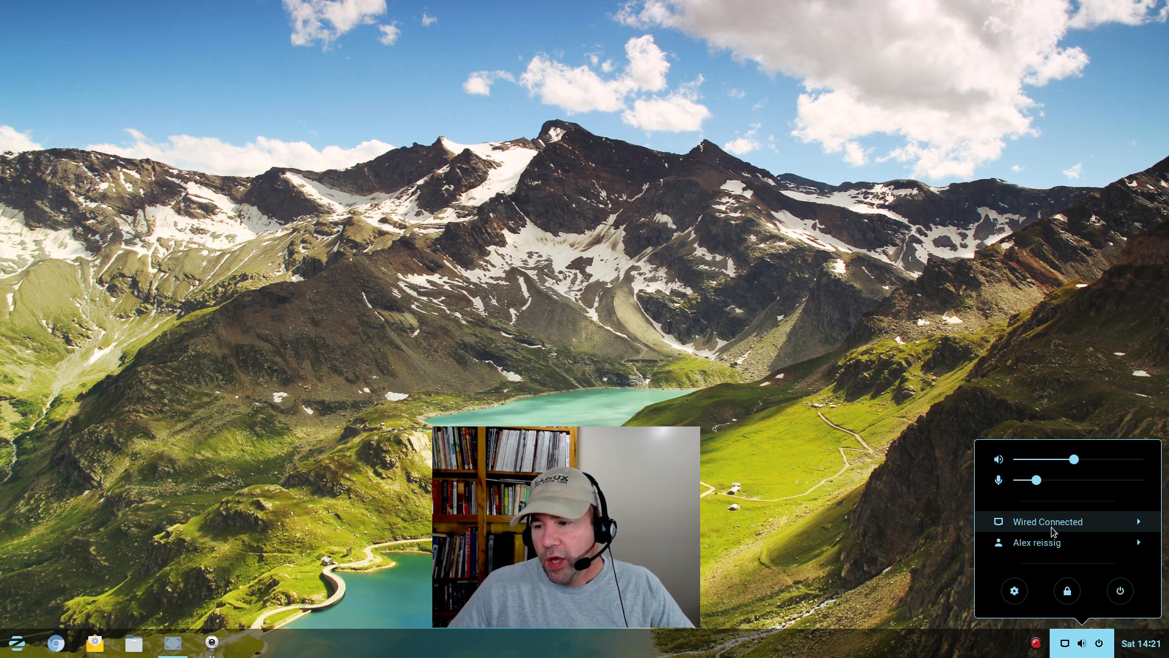
pyautogui.moveTo(1051, 542)
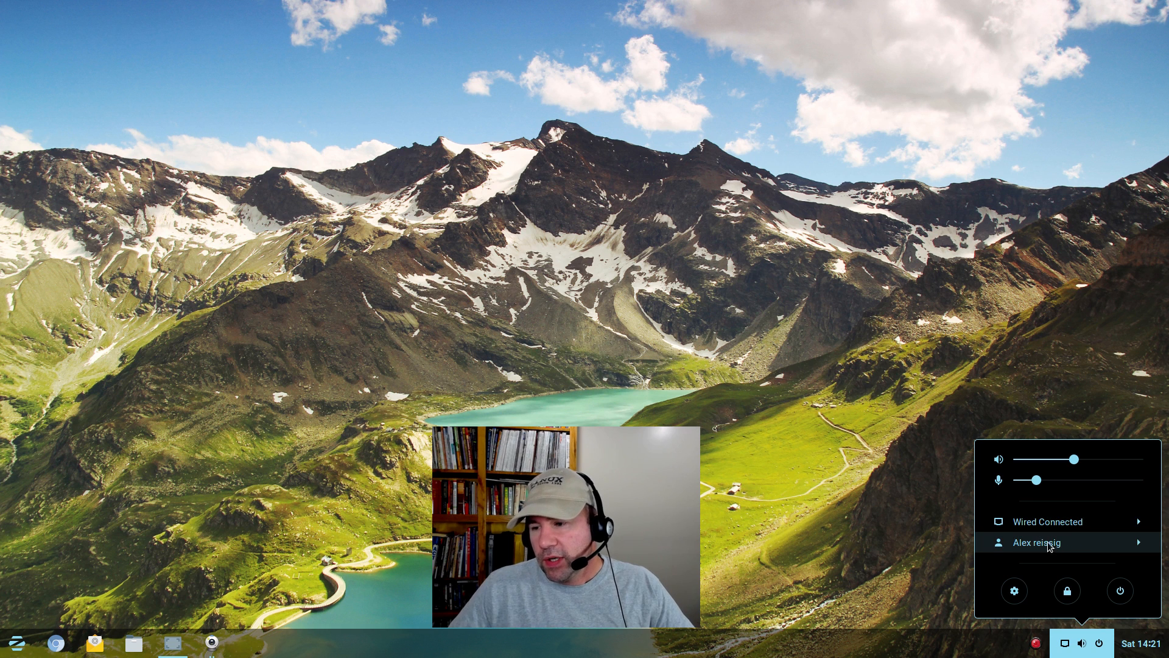
pyautogui.moveTo(1066, 522)
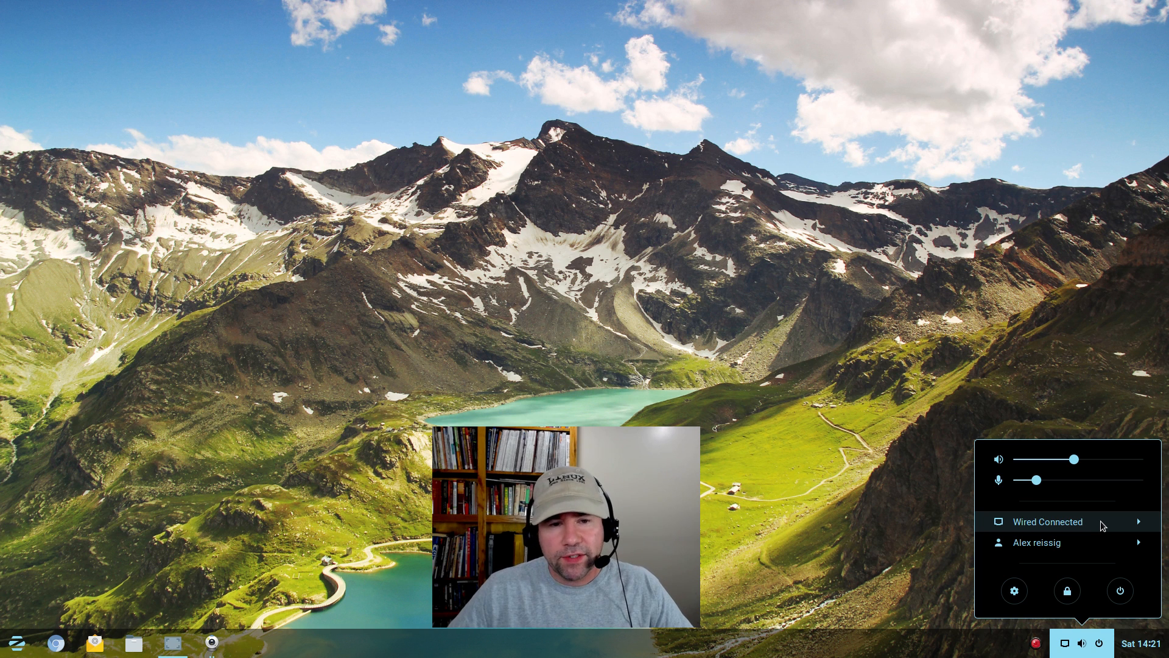
pyautogui.moveTo(1113, 527)
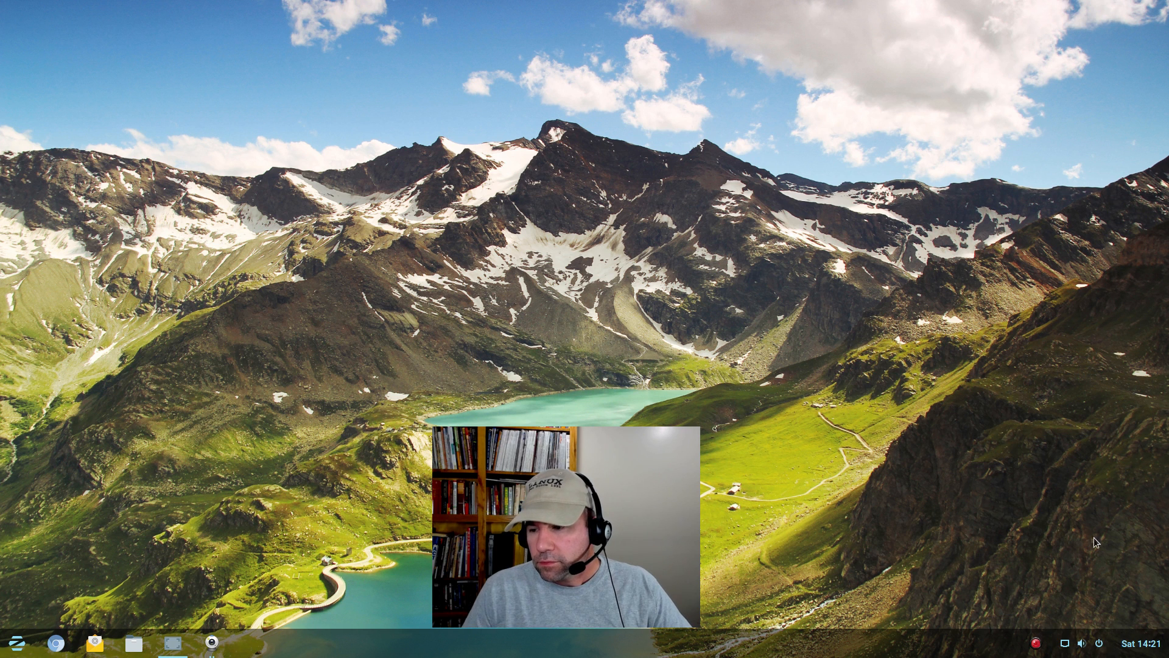
pyautogui.click(1133, 643)
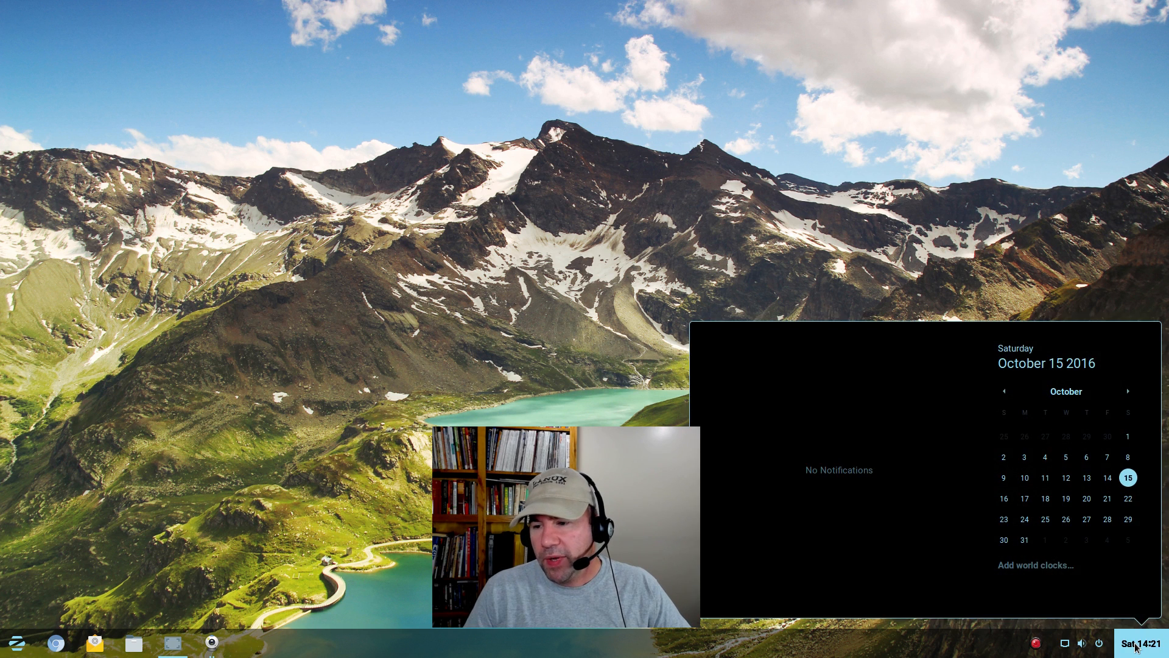
pyautogui.click(1081, 643)
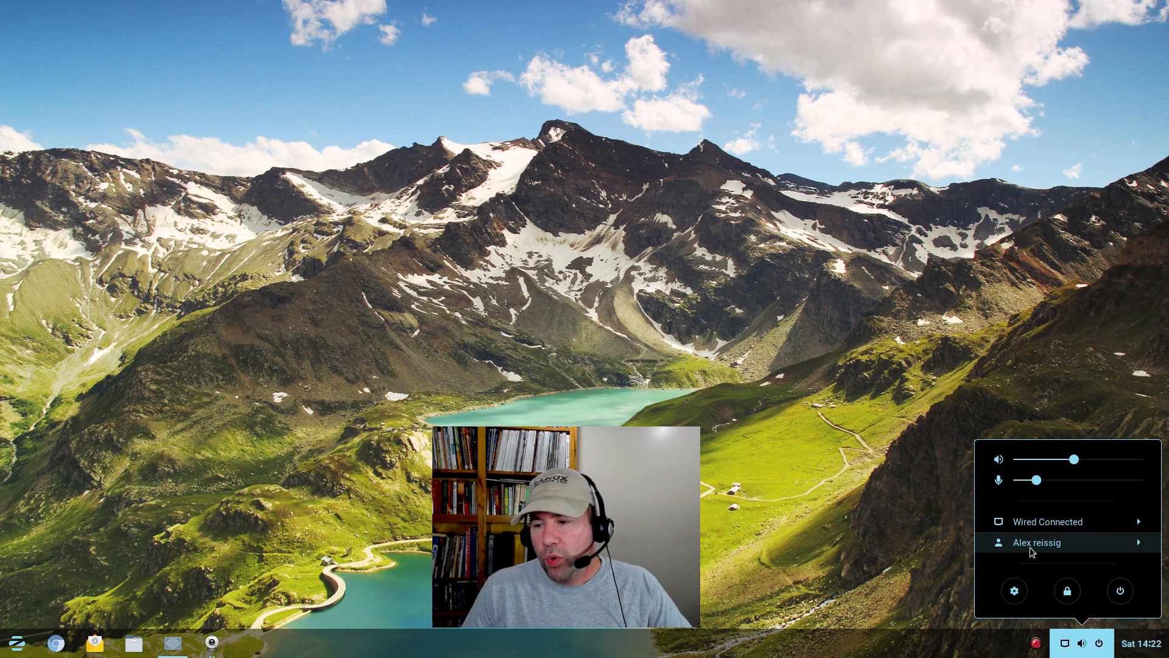
pyautogui.click(1134, 643)
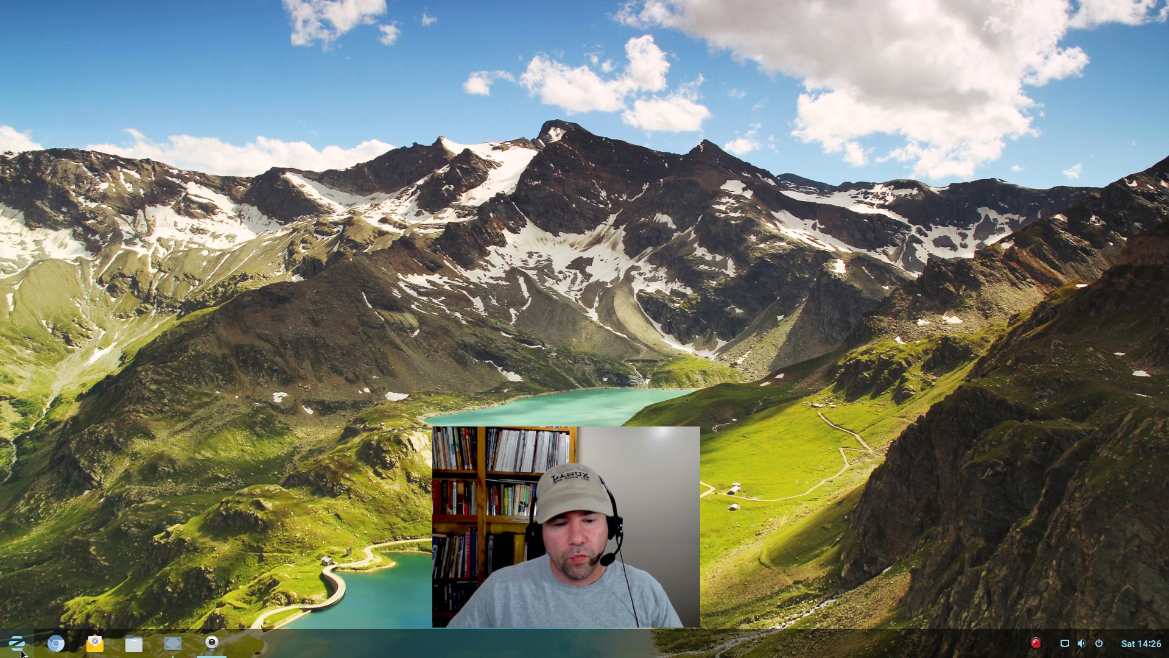
# - Bring up the Zorin application menu listing categories, folders, Software and Settings
pyautogui.click(14, 643)
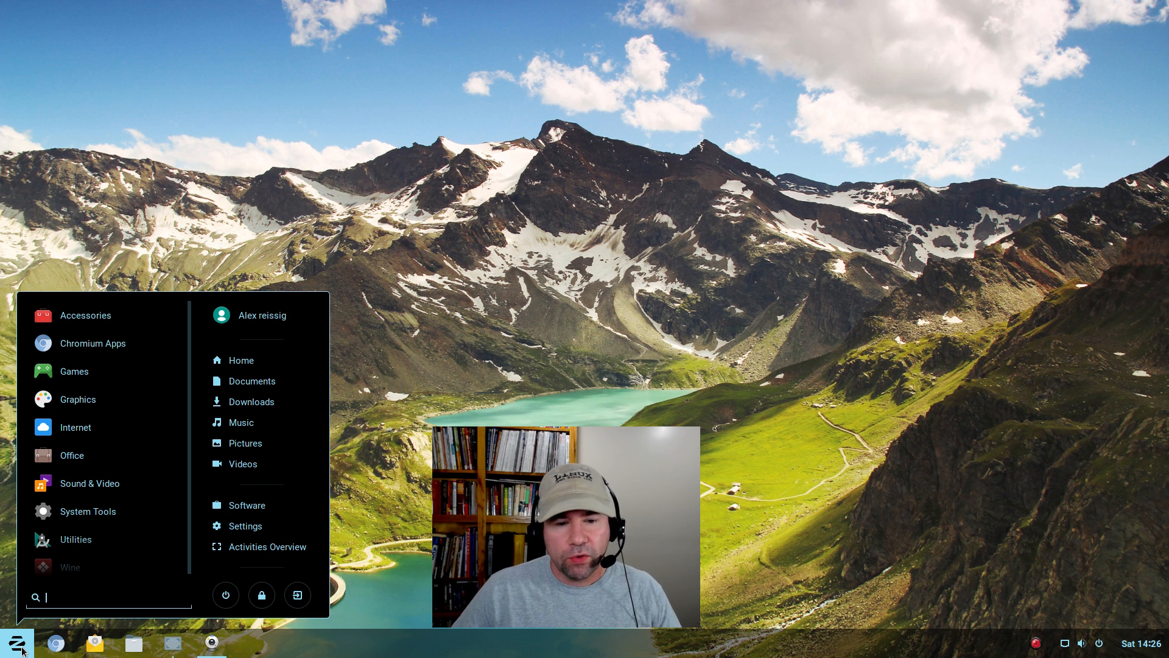
pyautogui.moveTo(72, 454)
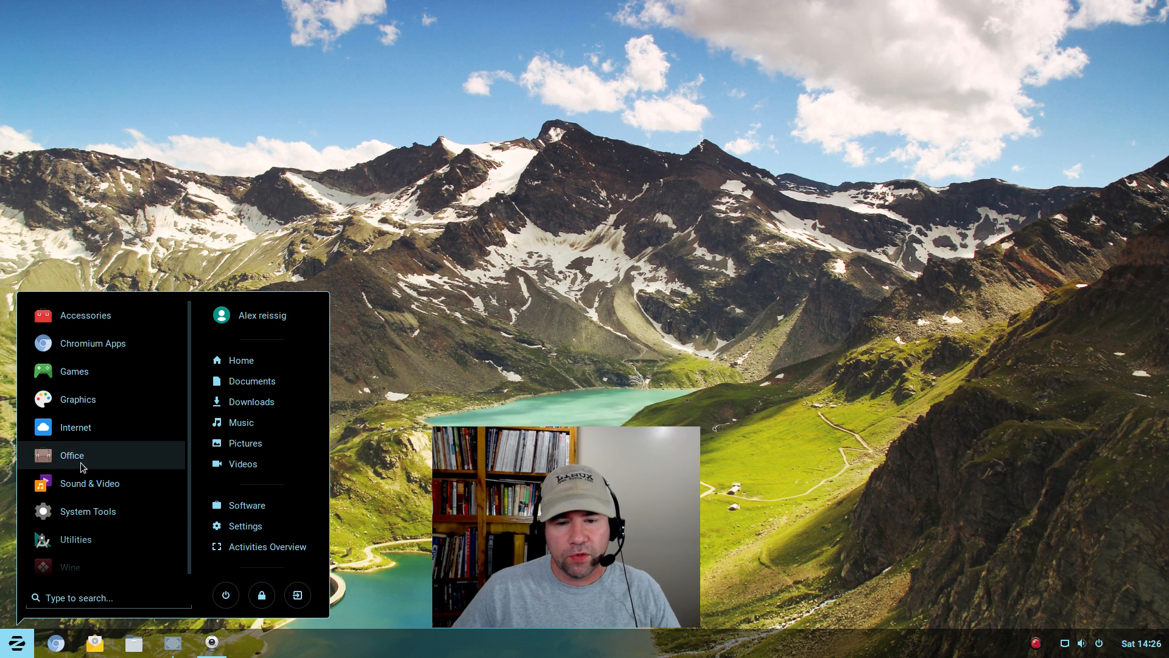
pyautogui.moveTo(245, 526)
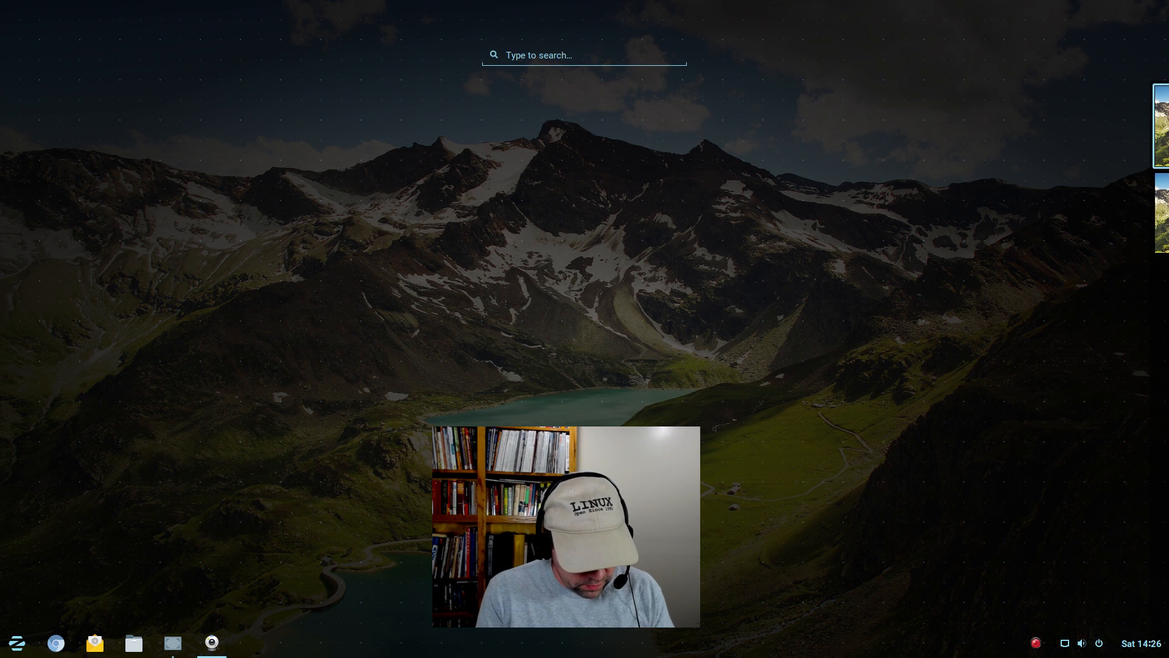
# - Launch Zorin Appearance via an 'appear' search and try the second and third desktop layouts
pyautogui.write('appear')
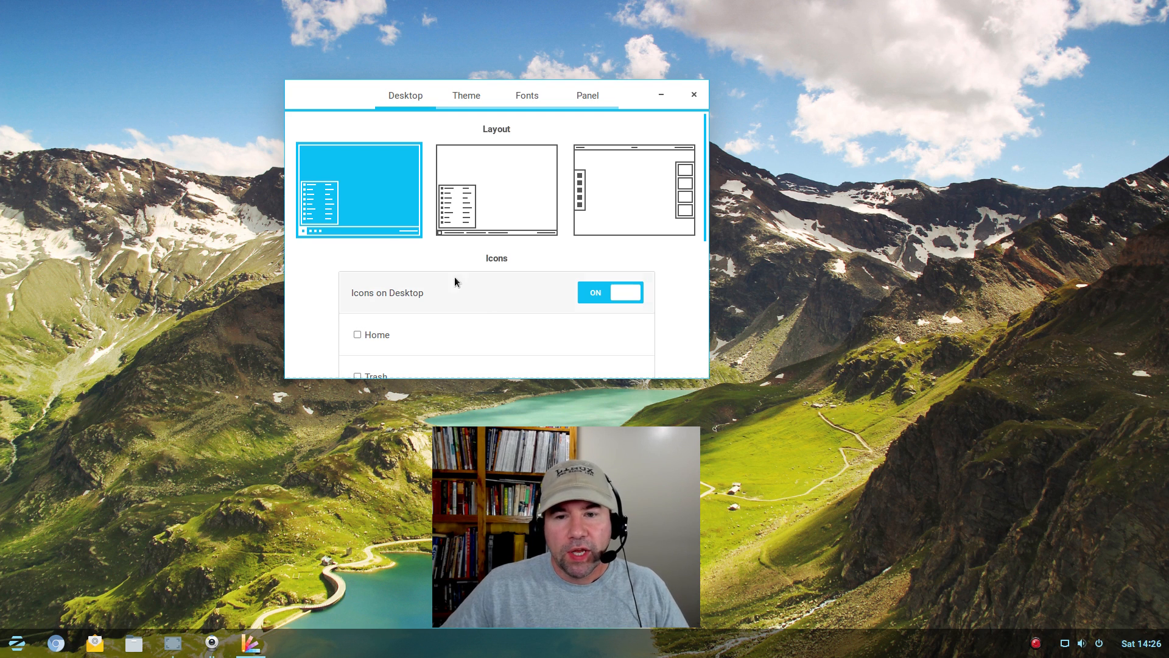
pyautogui.moveTo(653, 421)
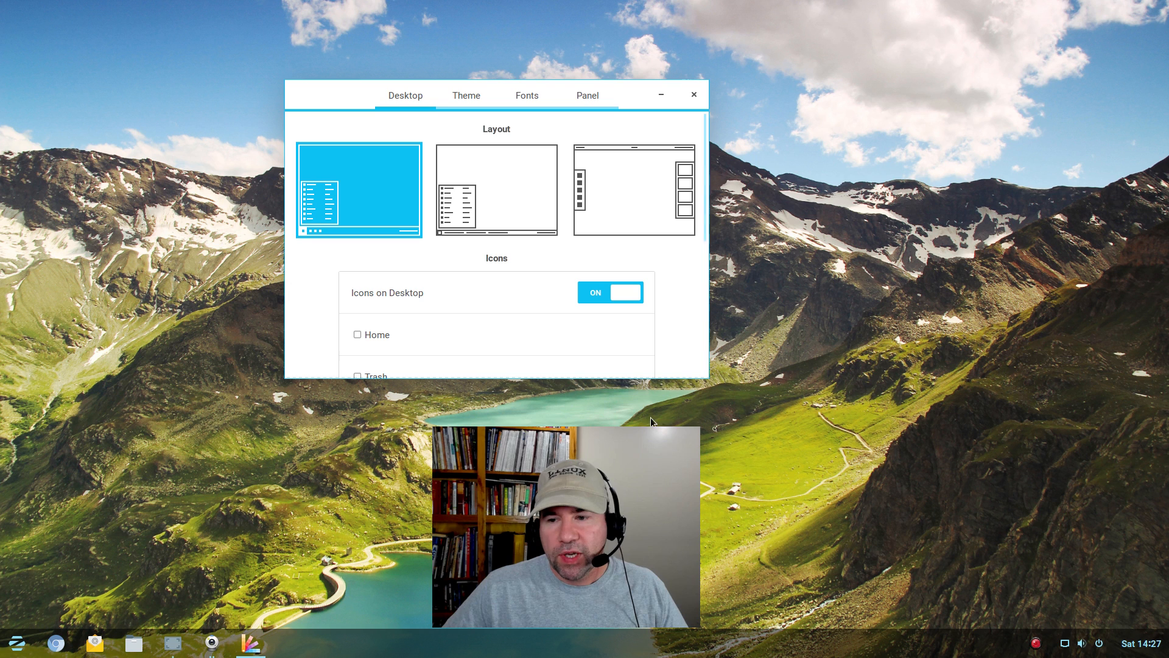
pyautogui.moveTo(522, 201)
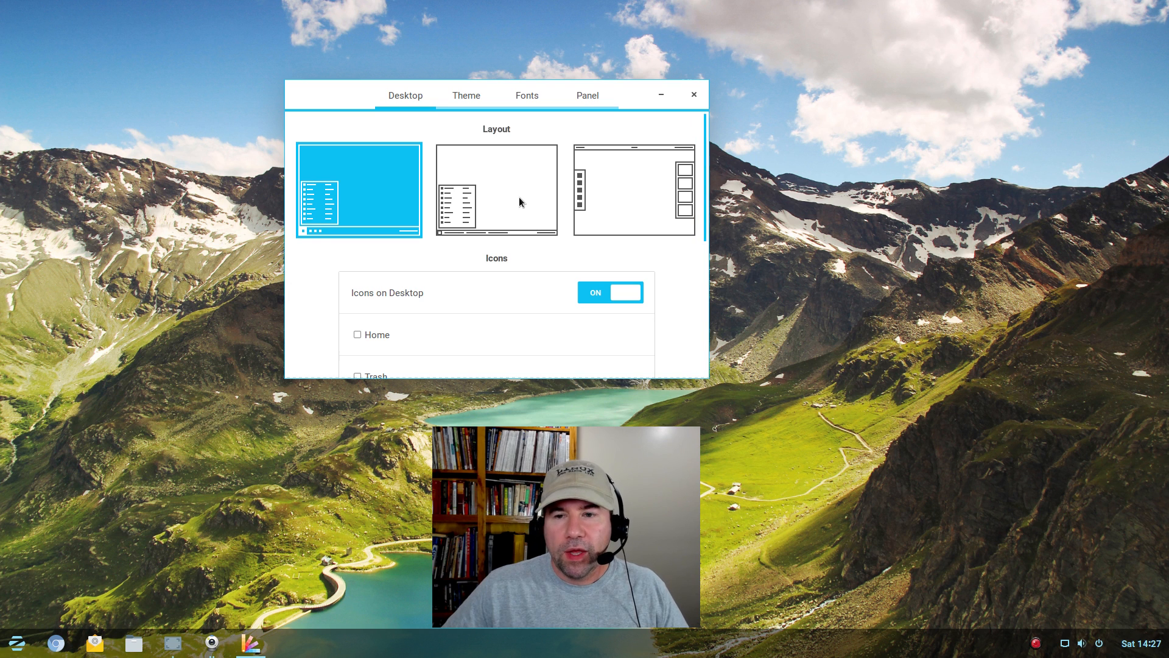
pyautogui.click(496, 189)
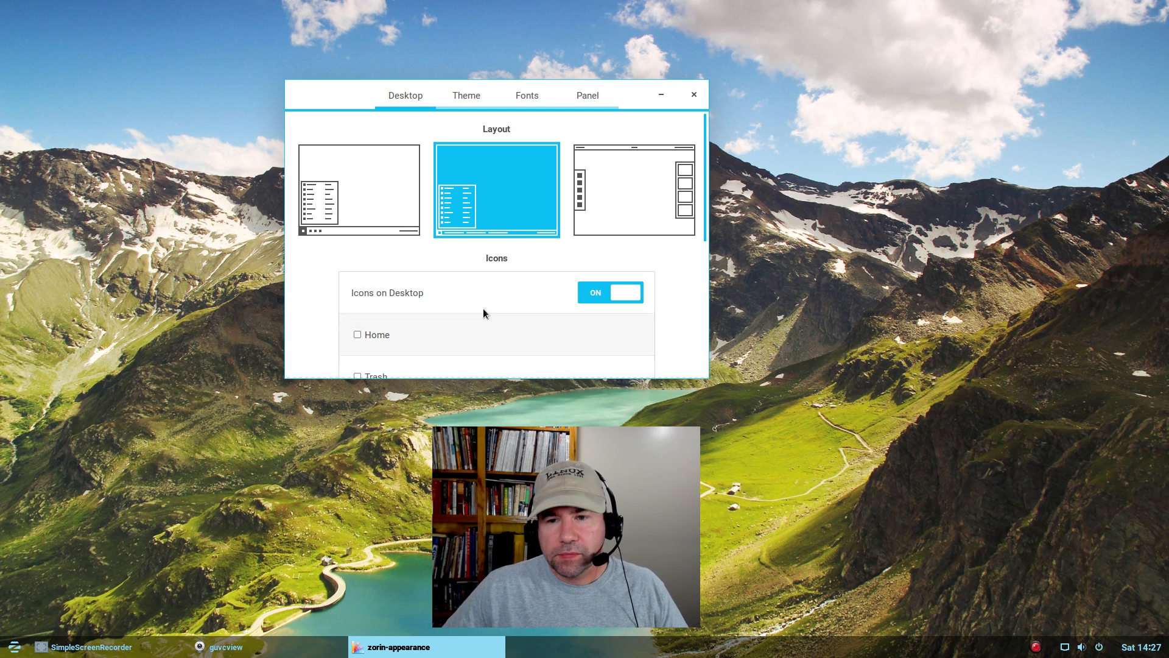
pyautogui.click(14, 645)
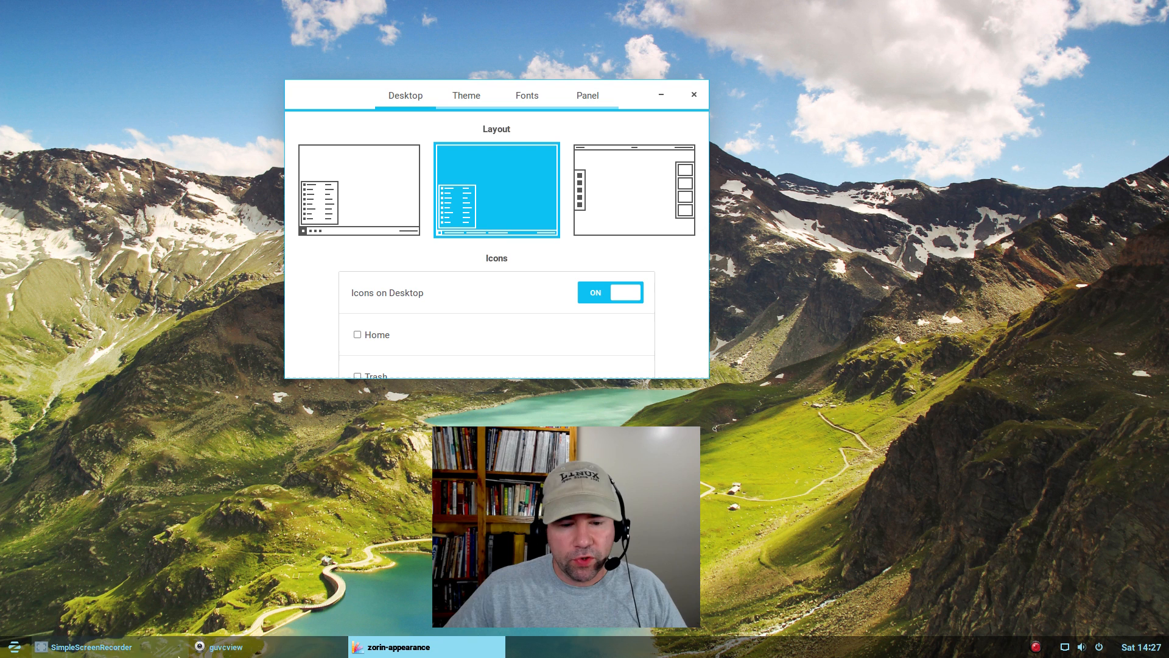
pyautogui.moveTo(101, 605)
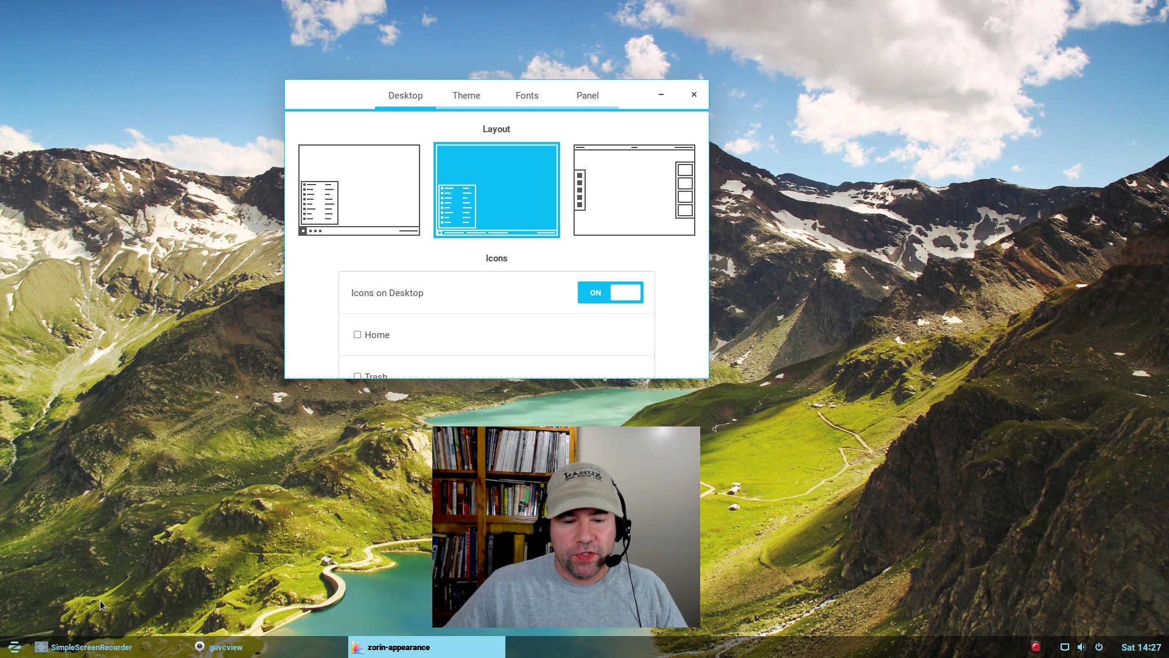
pyautogui.moveTo(194, 403)
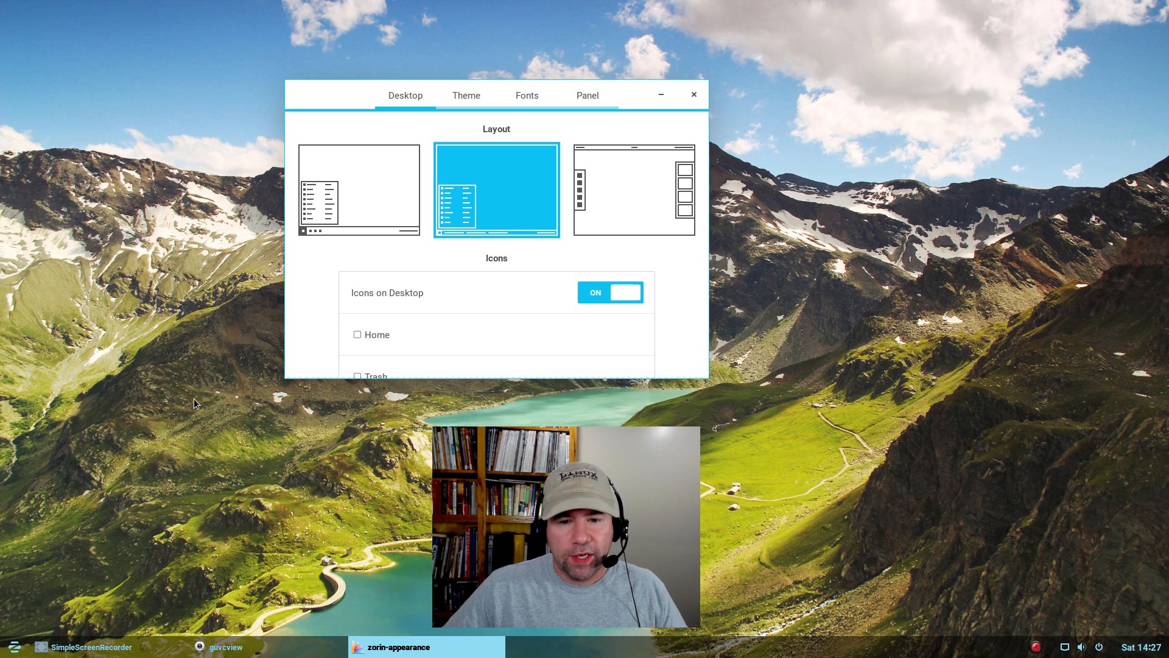
pyautogui.moveTo(192, 456)
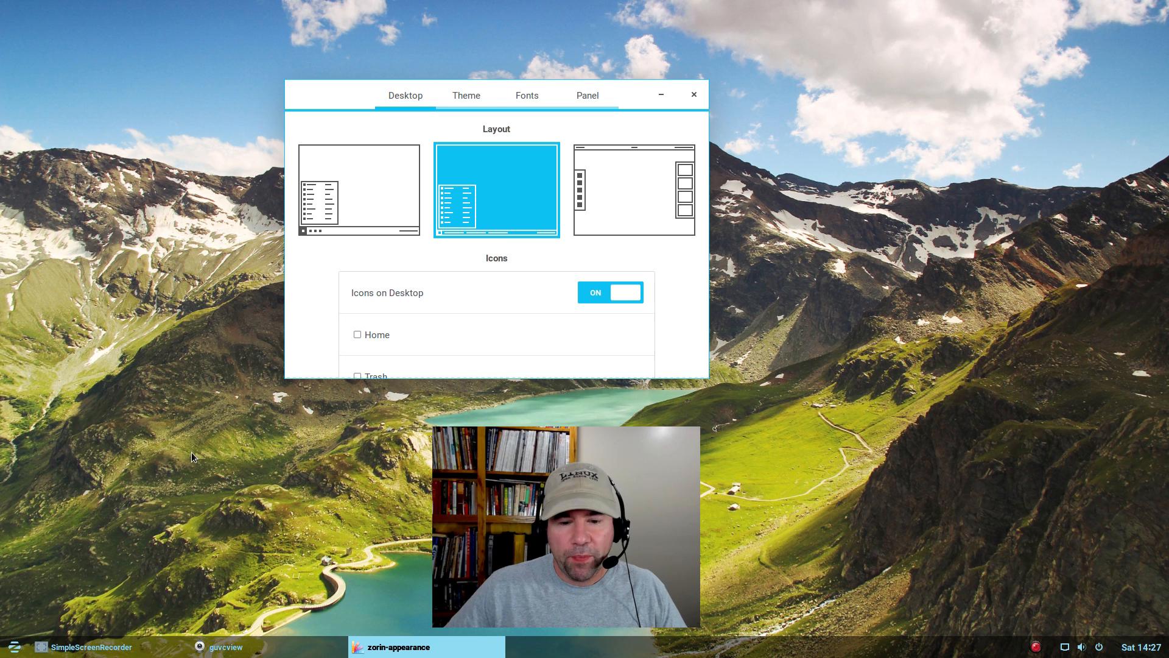
pyautogui.moveTo(334, 484)
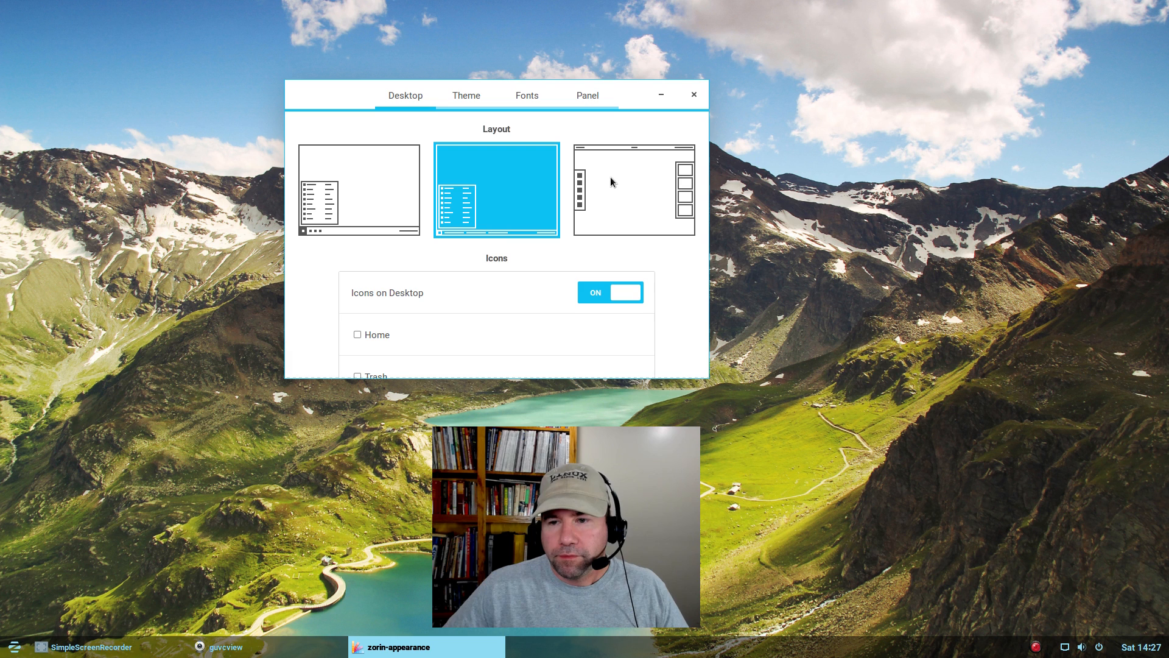
pyautogui.click(633, 188)
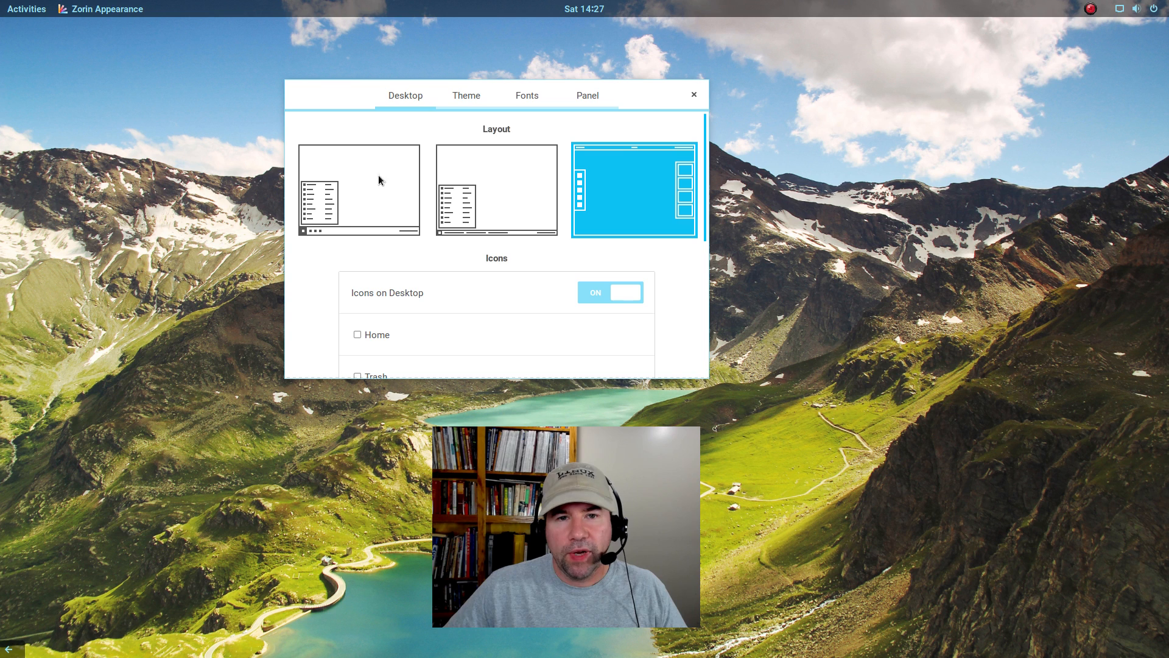
pyautogui.moveTo(549, 295)
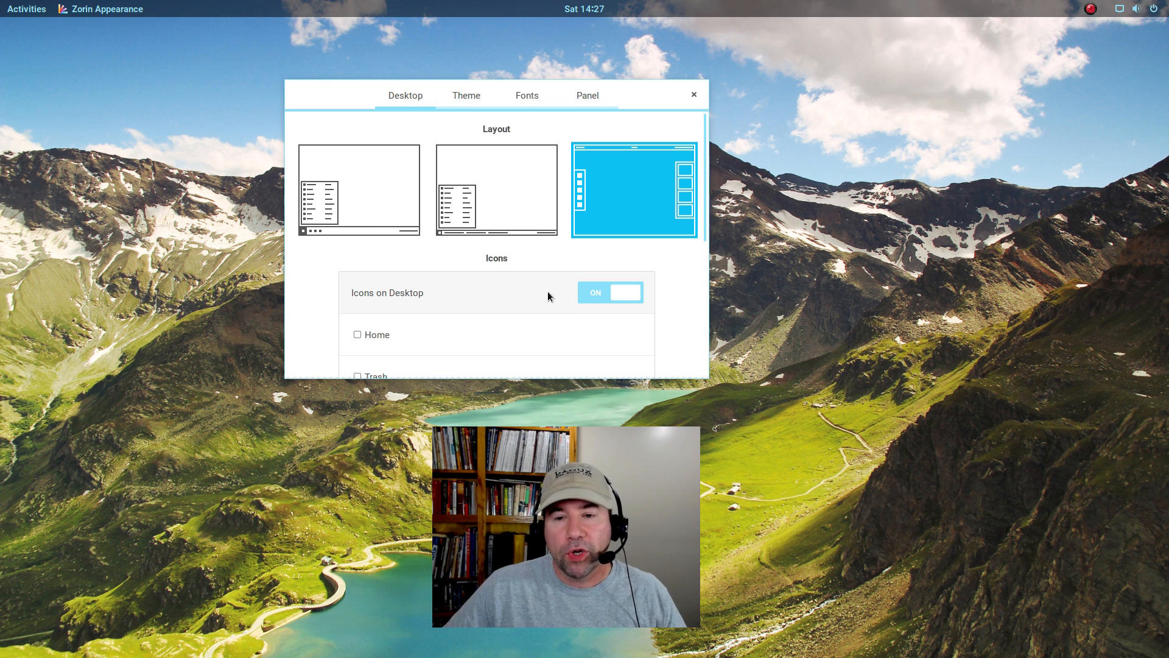
pyautogui.moveTo(491, 312)
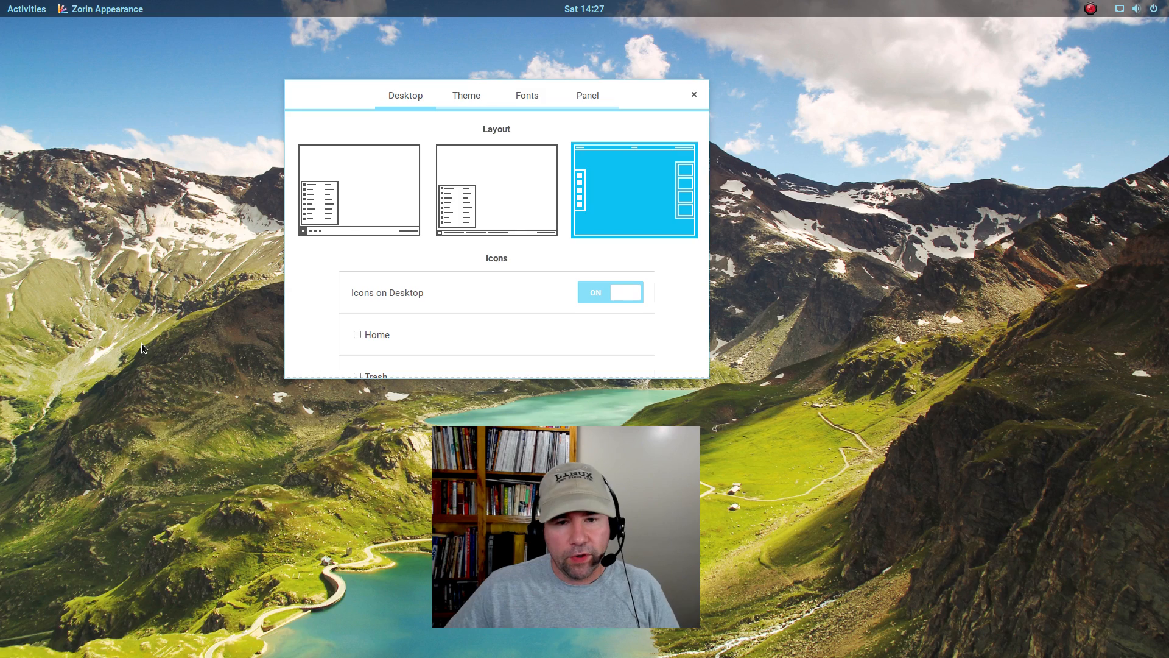
# - Preview the top-bar layout's Activities overview, then restore the default bottom-panel layout
pyautogui.click(26, 8)
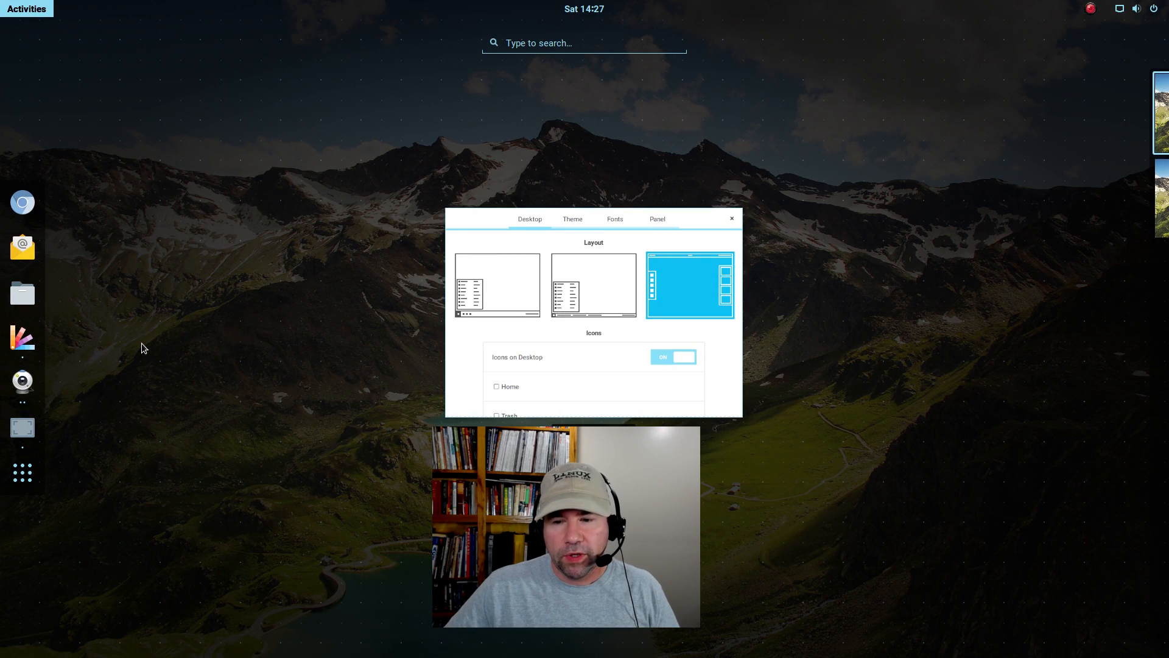
pyautogui.moveTo(119, 313)
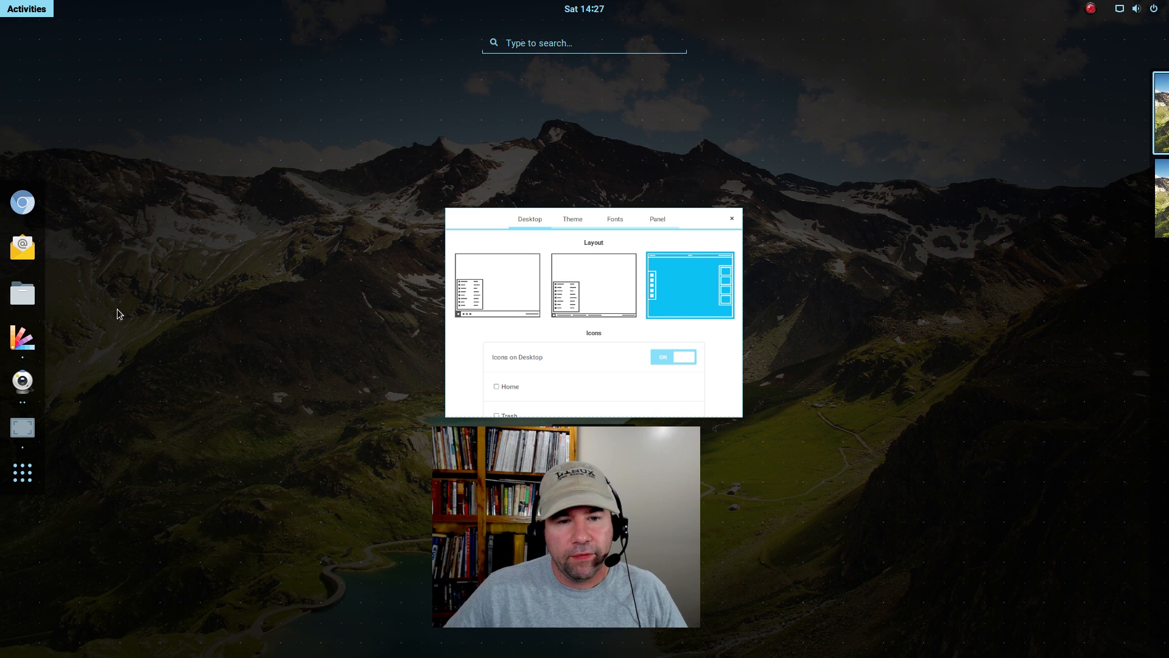
pyautogui.moveTo(22, 381)
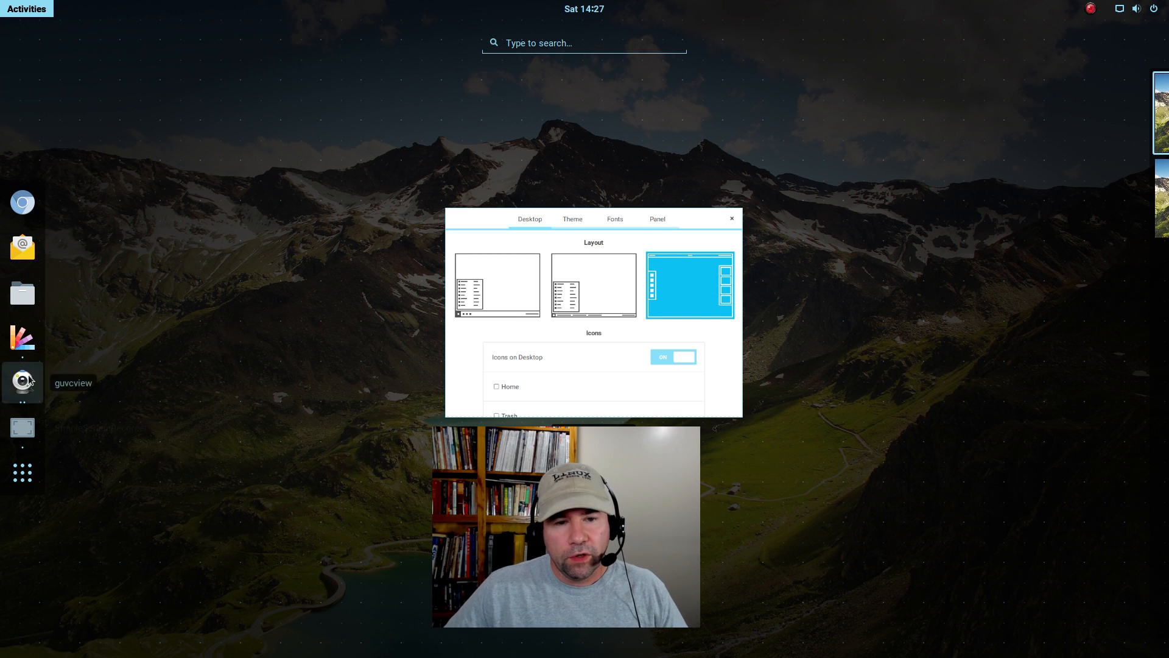
pyautogui.moveTo(39, 240)
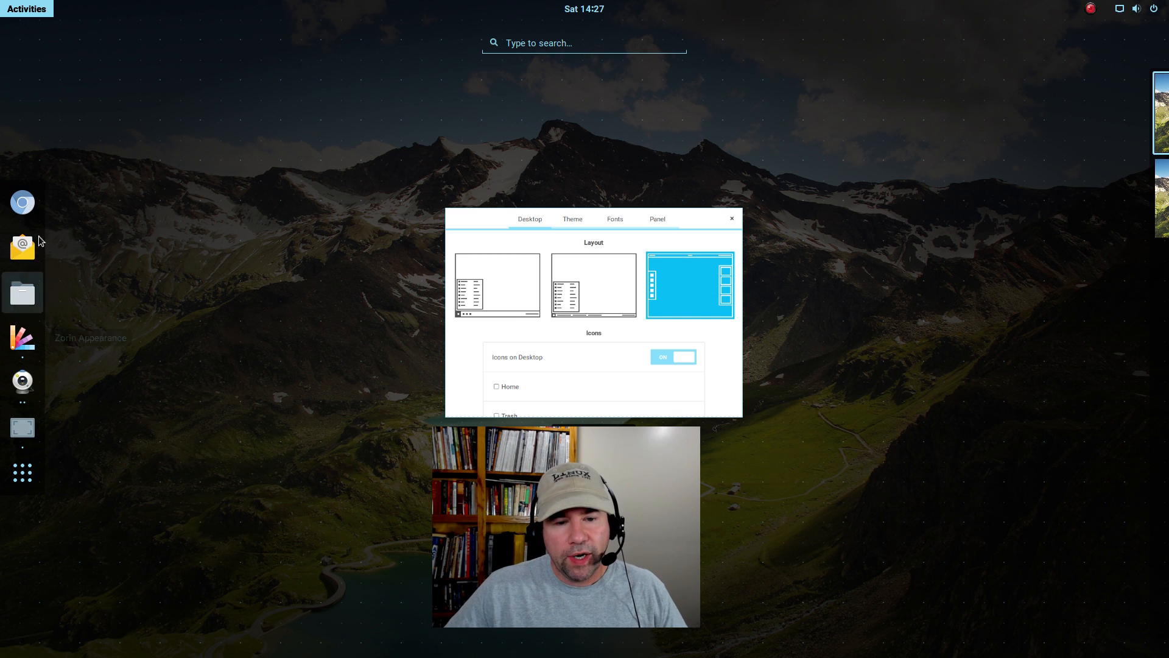
pyautogui.moveTo(192, 343)
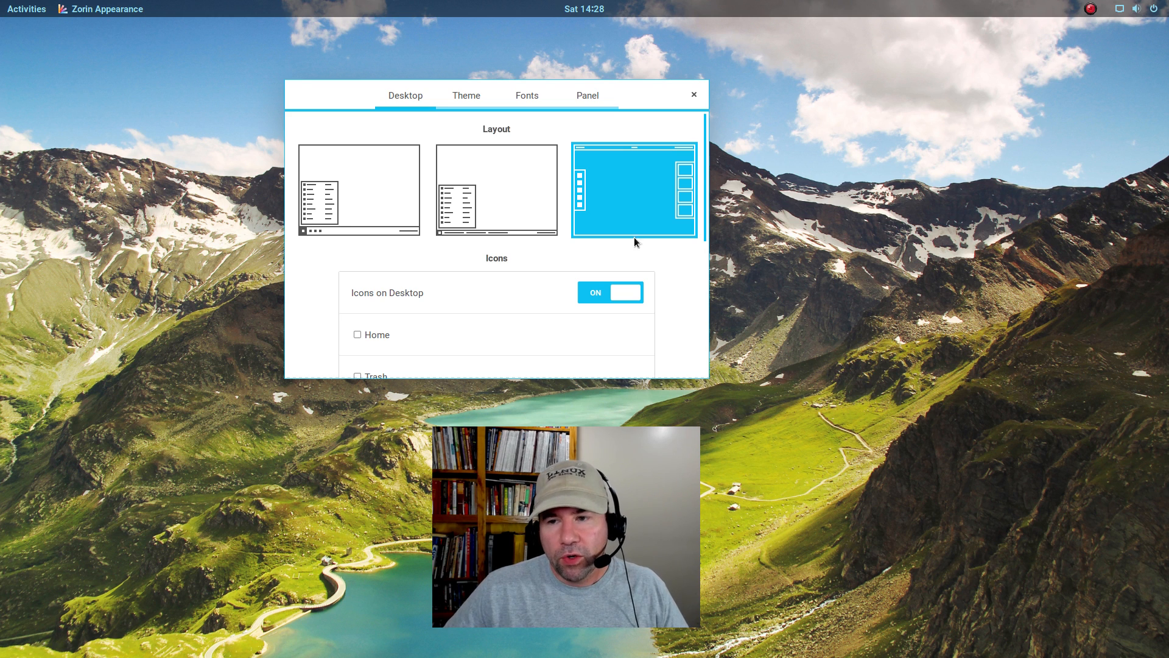
pyautogui.click(358, 189)
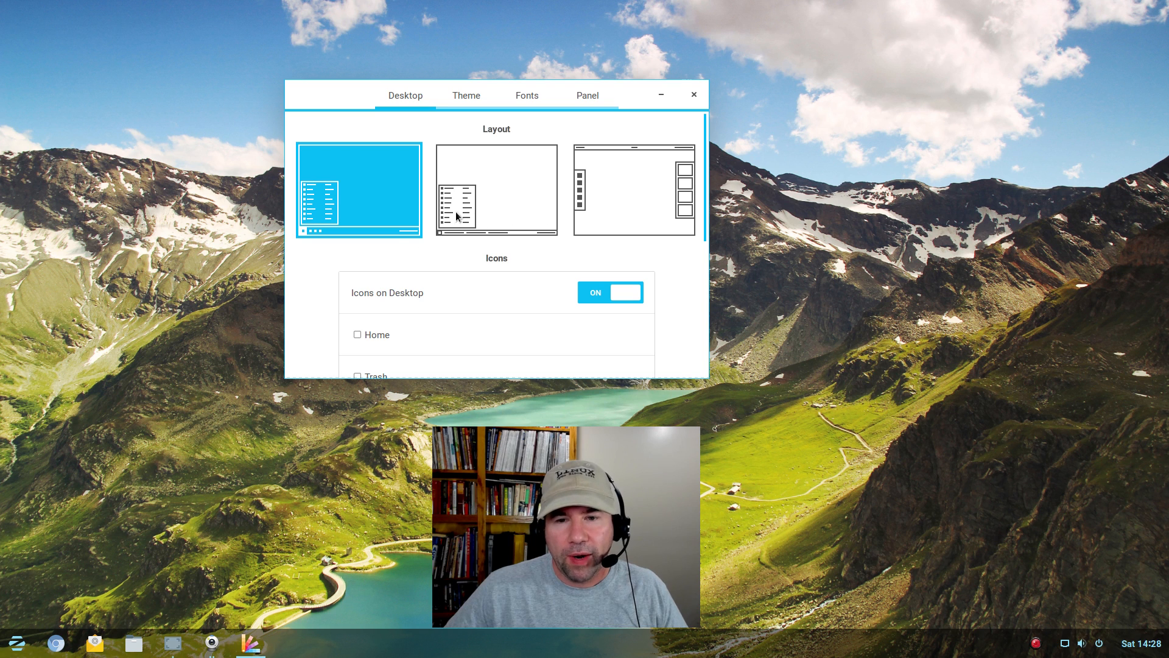
pyautogui.moveTo(70, 634)
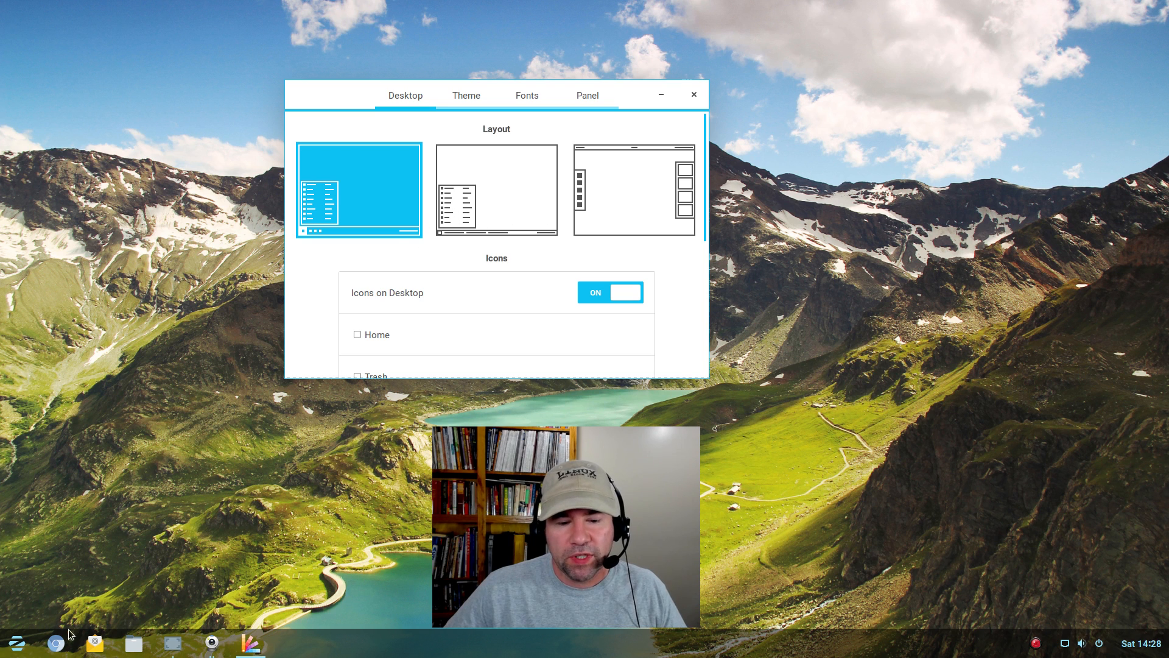
pyautogui.moveTo(95, 643)
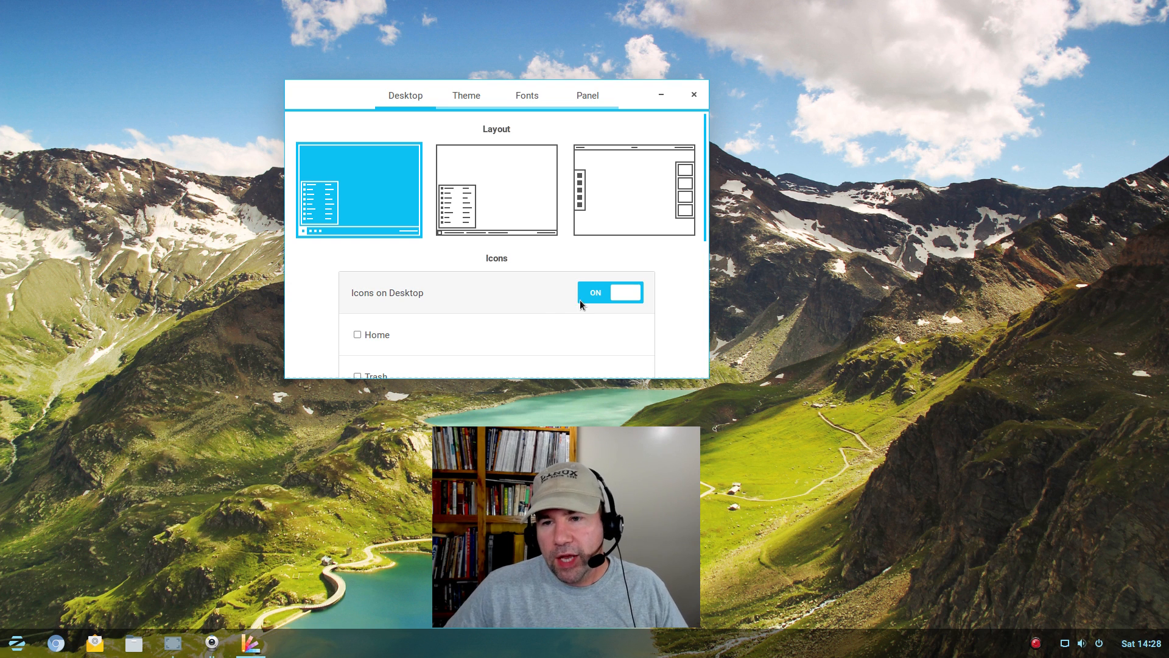
pyautogui.moveTo(676, 323)
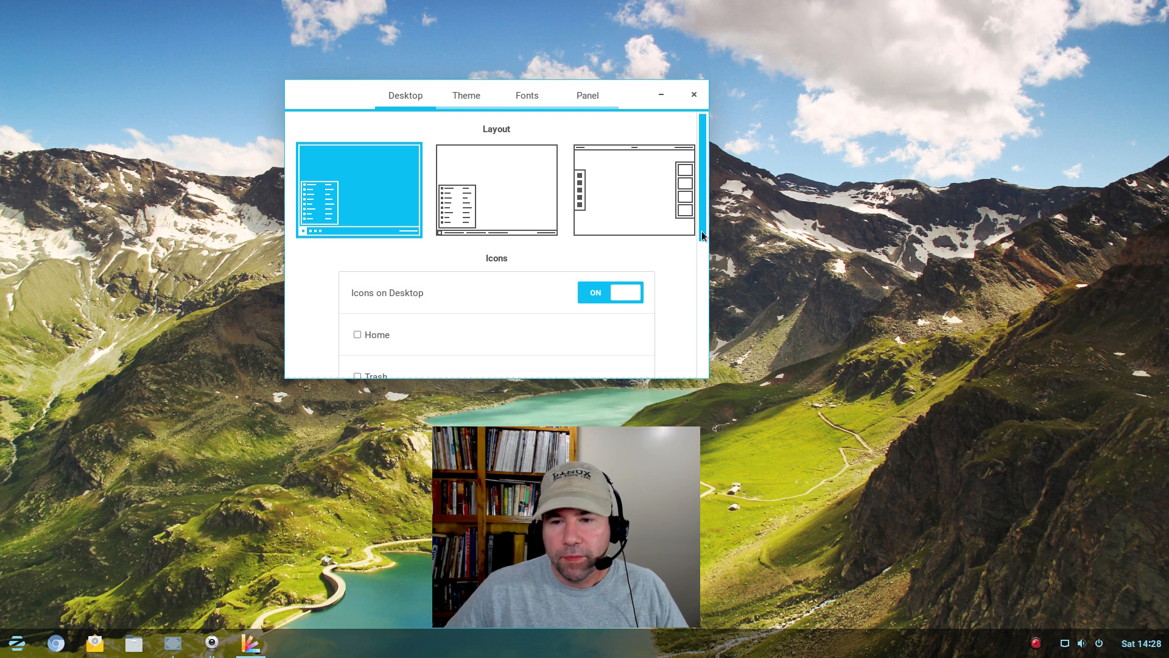
# - Review the Desktop tab's Icons and Interface options and move to the Theme page
pyautogui.scroll(-3)
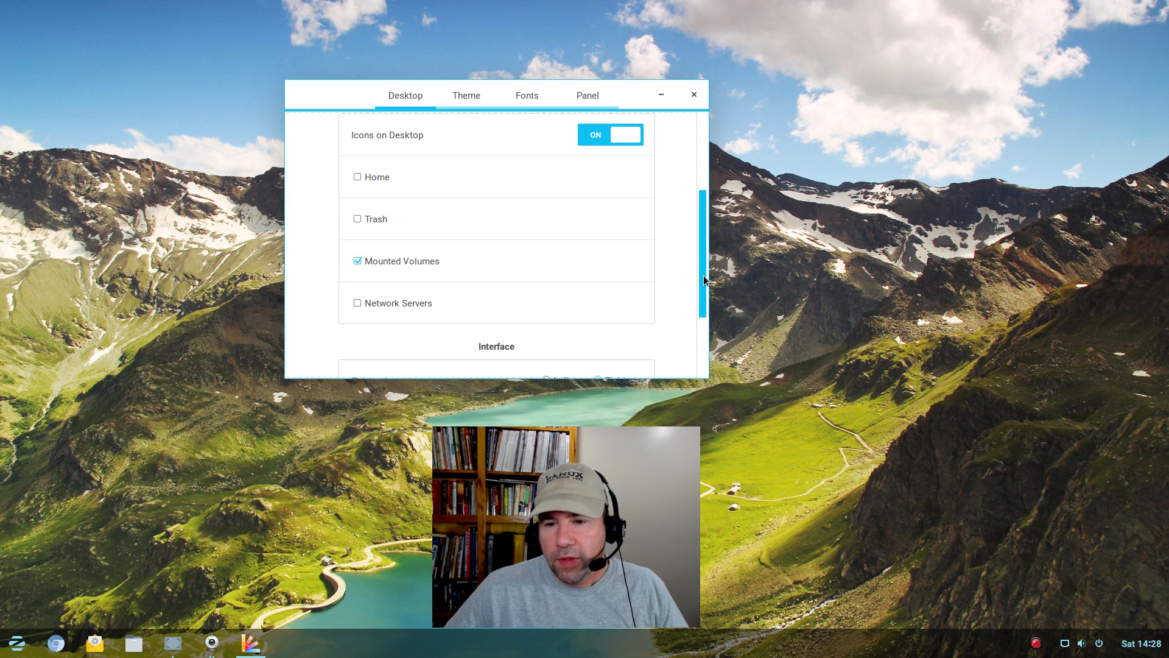
pyautogui.scroll(-3)
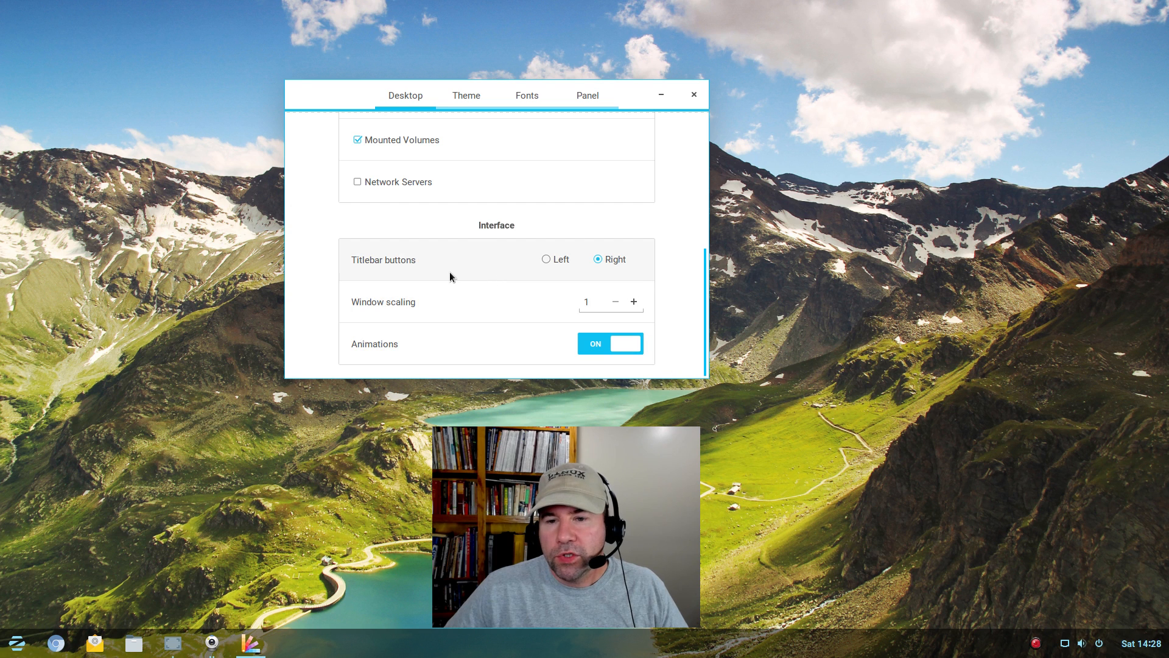
pyautogui.moveTo(512, 313)
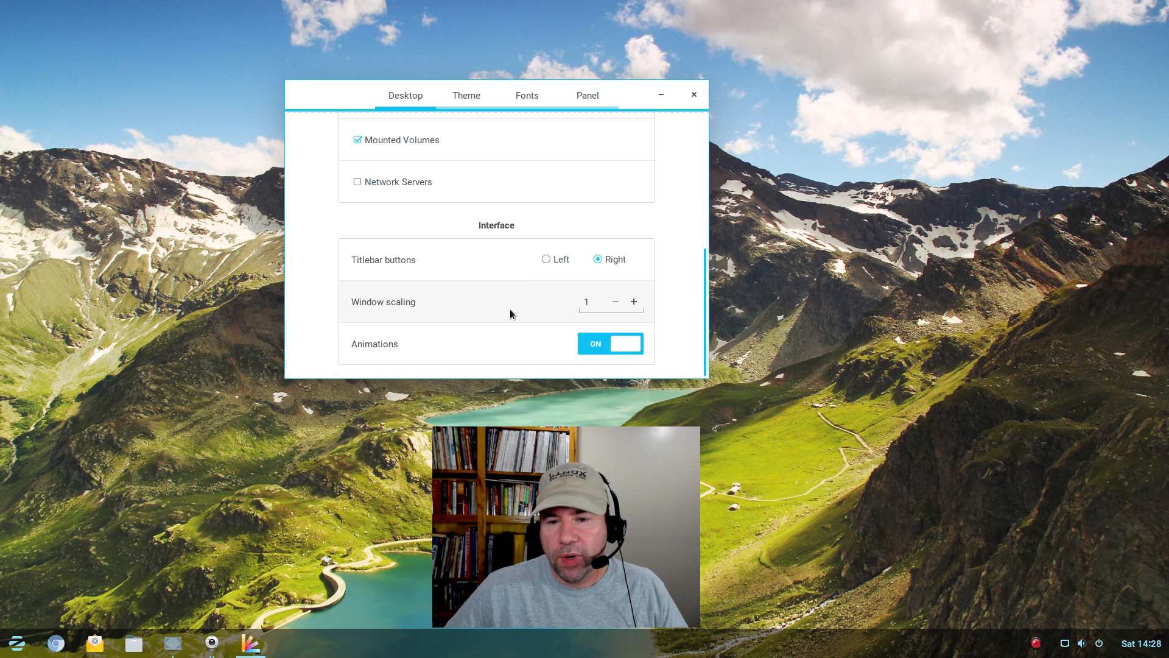
pyautogui.moveTo(690, 350)
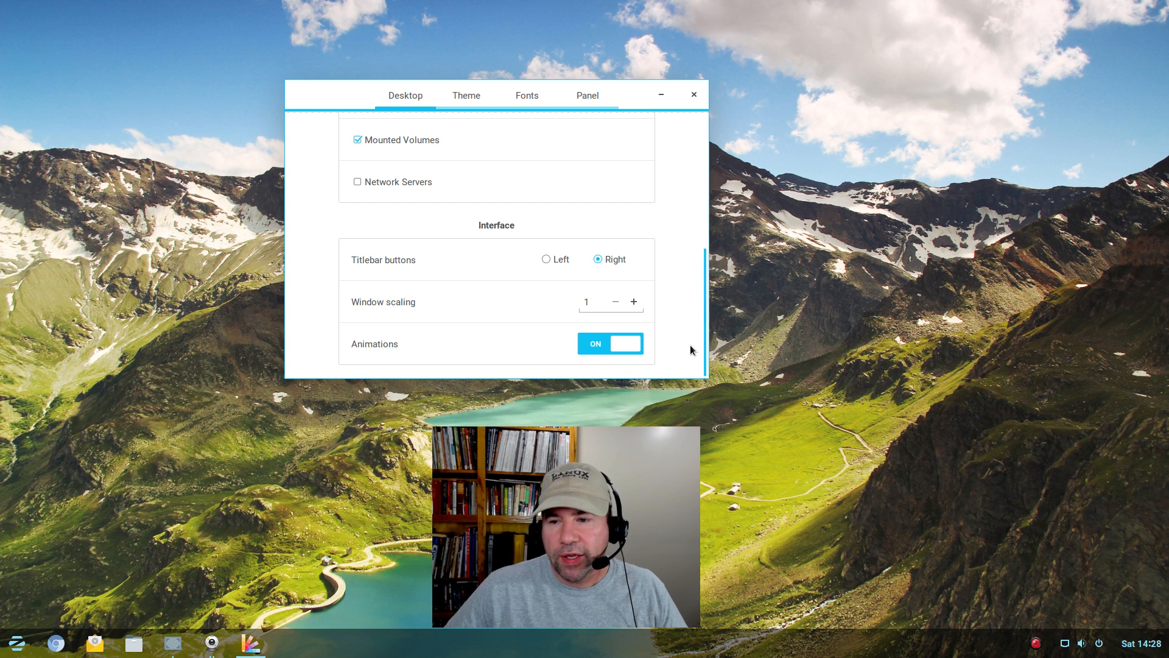
pyautogui.click(466, 95)
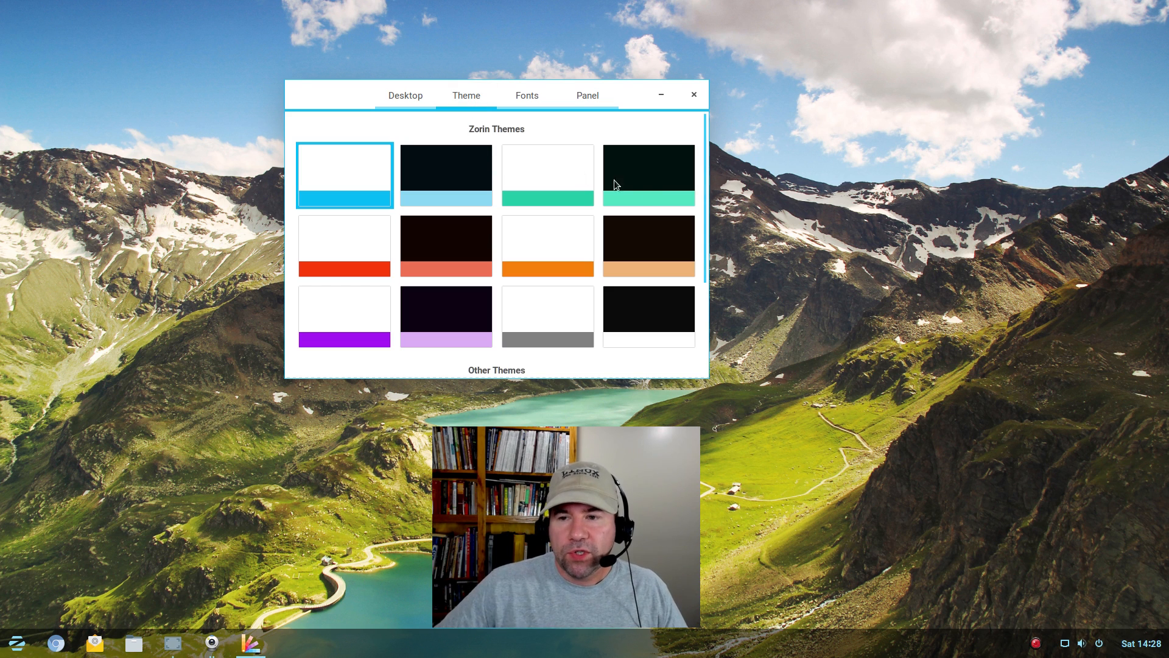
pyautogui.click(446, 174)
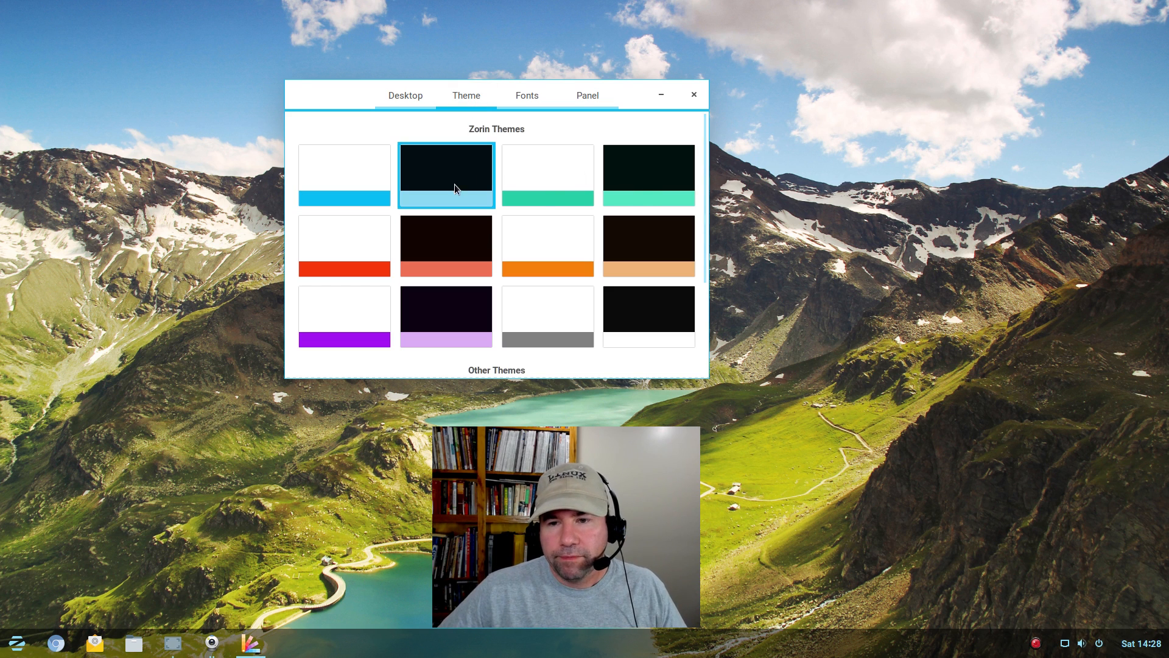
pyautogui.click(547, 175)
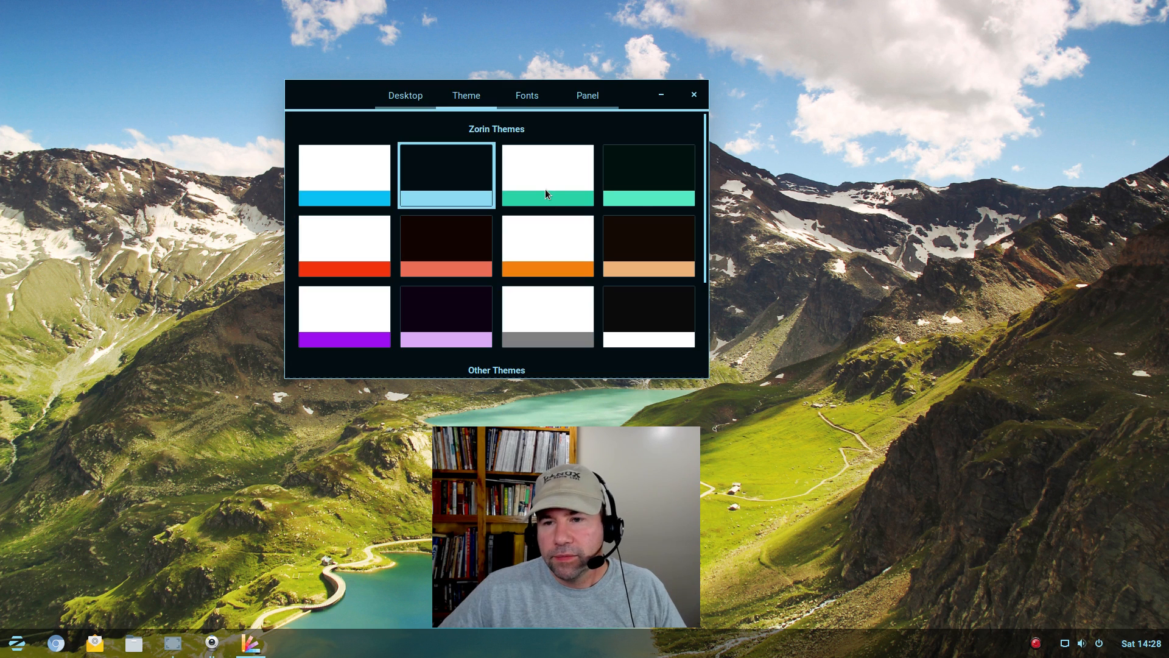
pyautogui.click(647, 174)
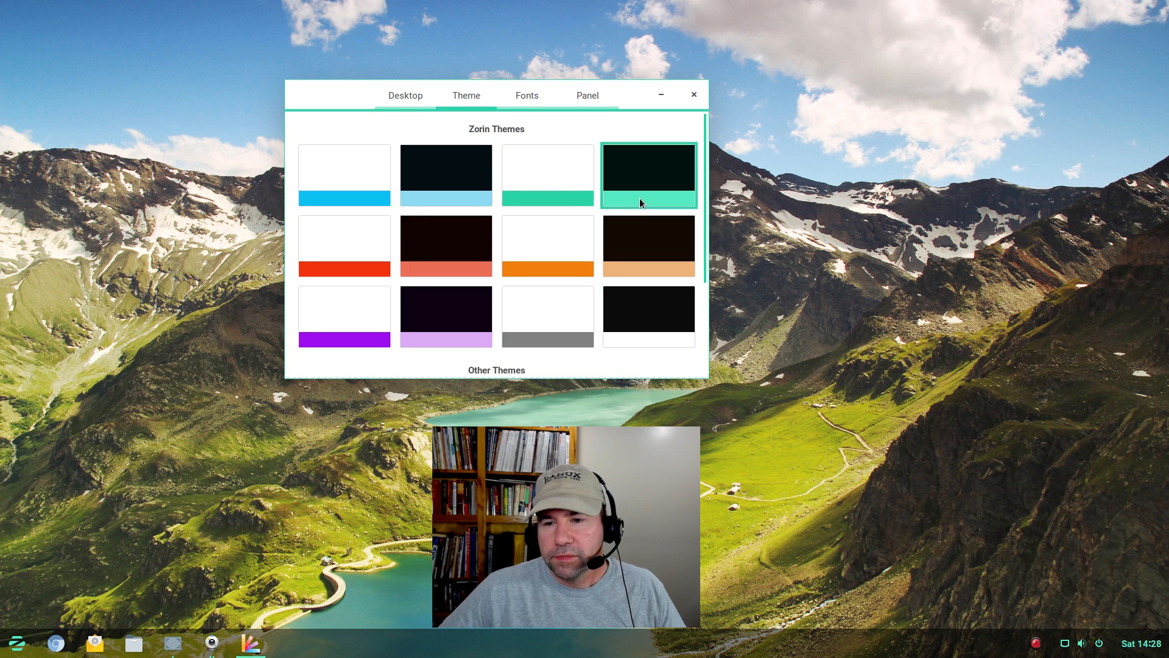
pyautogui.click(344, 245)
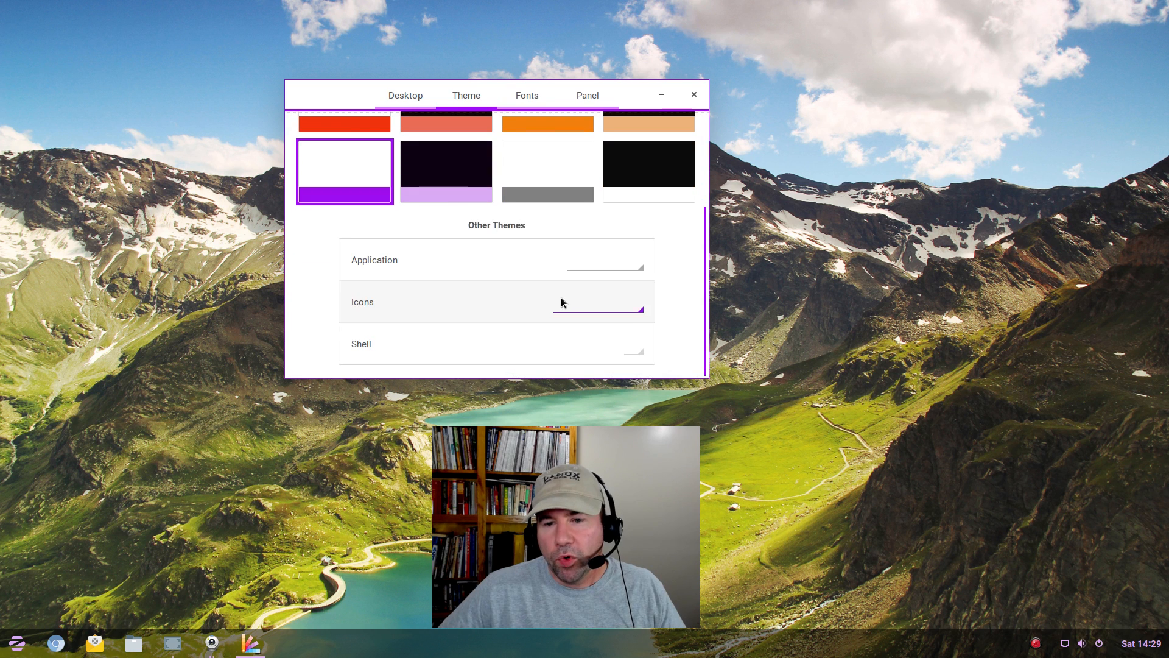
pyautogui.moveTo(684, 277)
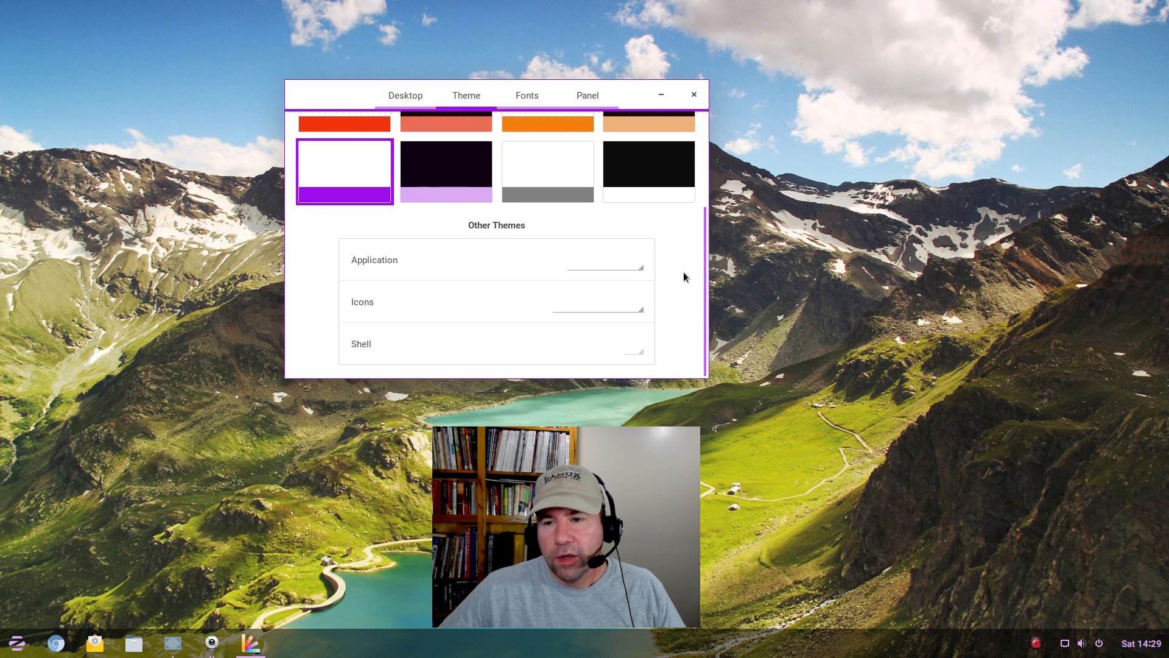
pyautogui.scroll(3)
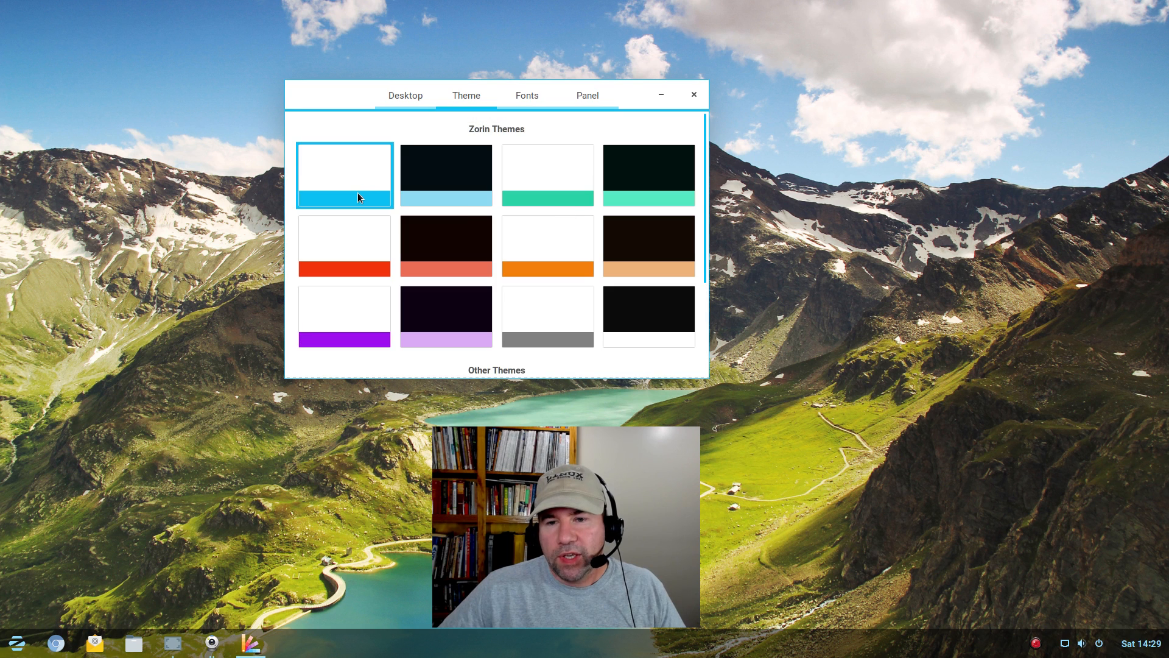
pyautogui.moveTo(584, 185)
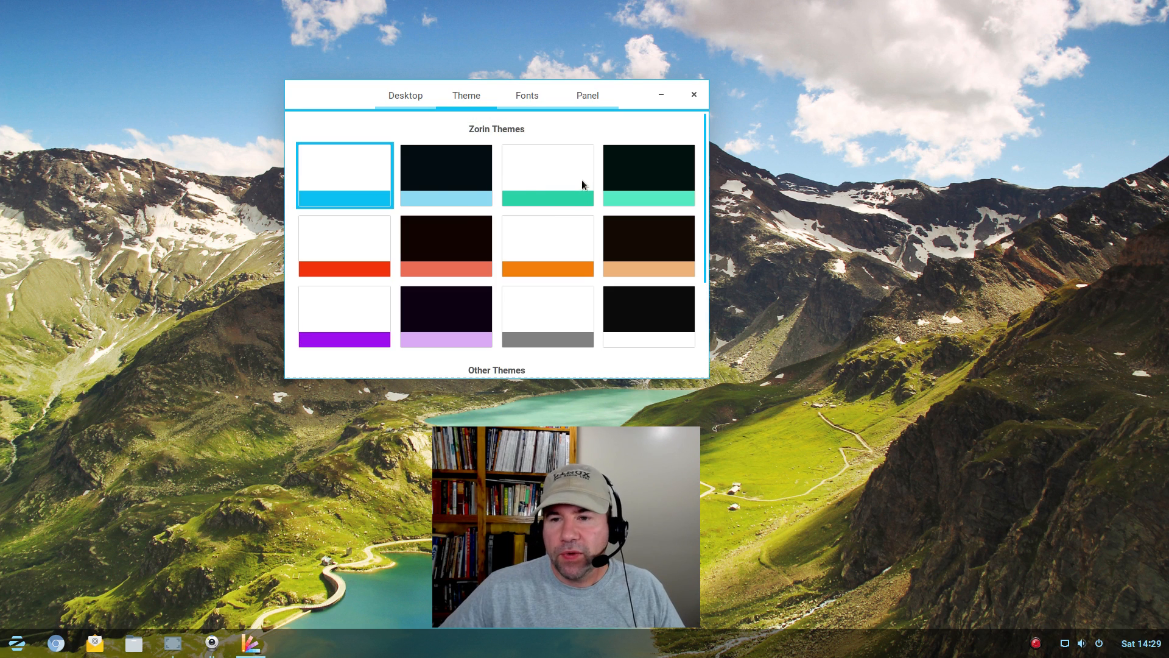
pyautogui.click(526, 95)
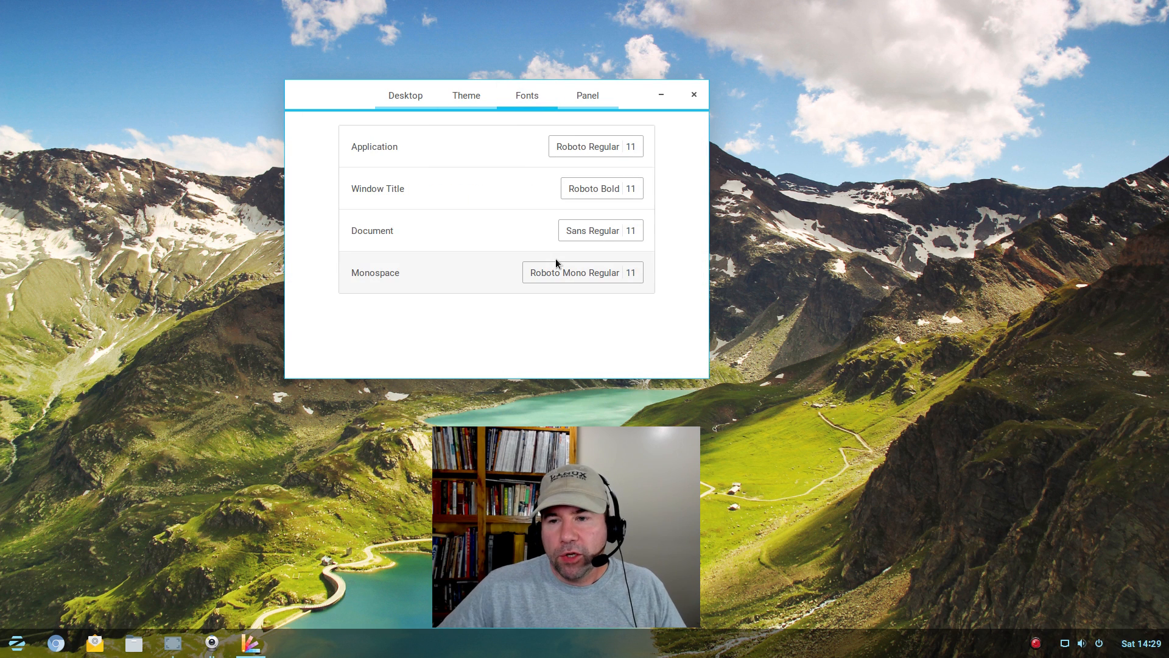
pyautogui.moveTo(655, 345)
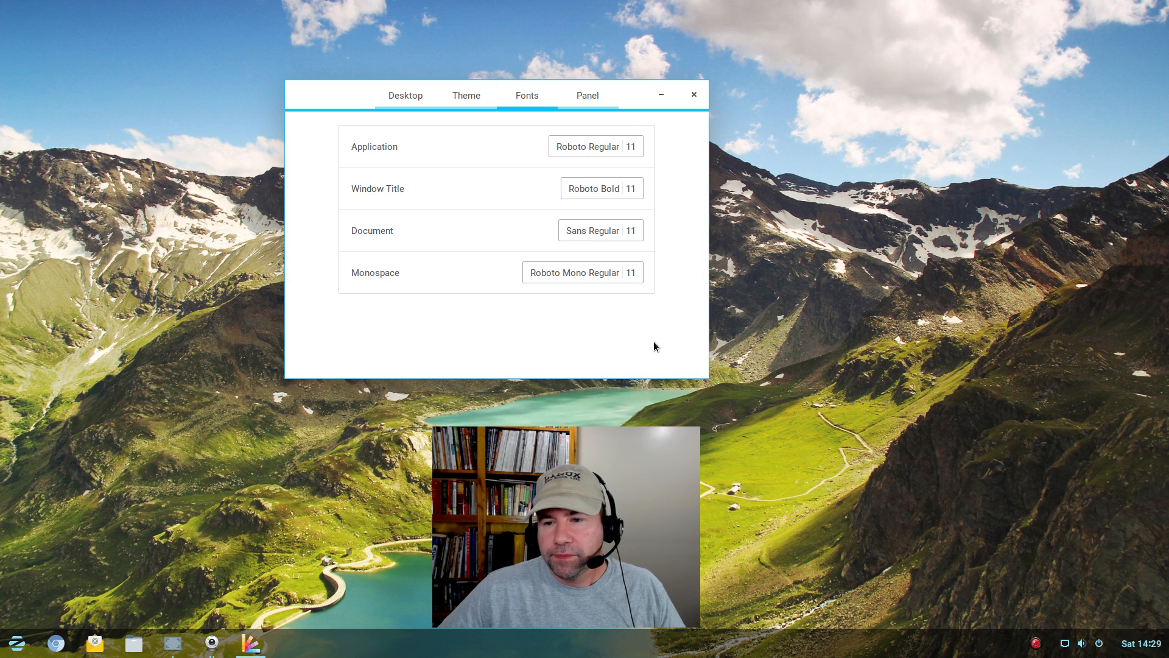
# - Review the Panel settings and close the Zorin Appearance window
pyautogui.click(587, 95)
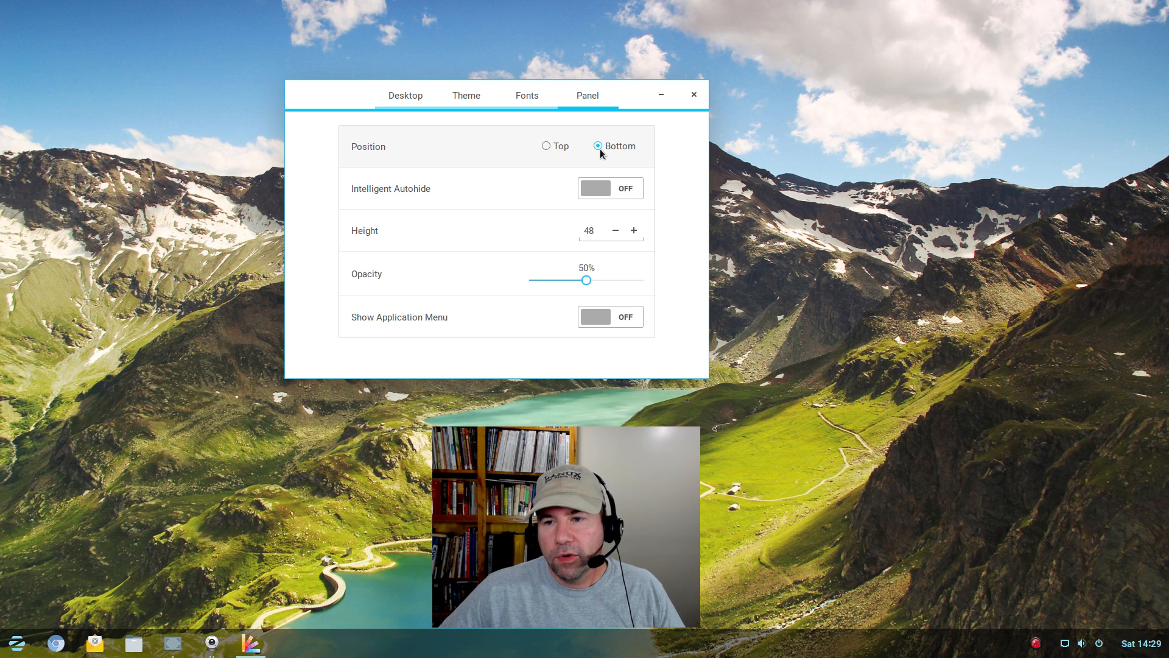
pyautogui.moveTo(442, 204)
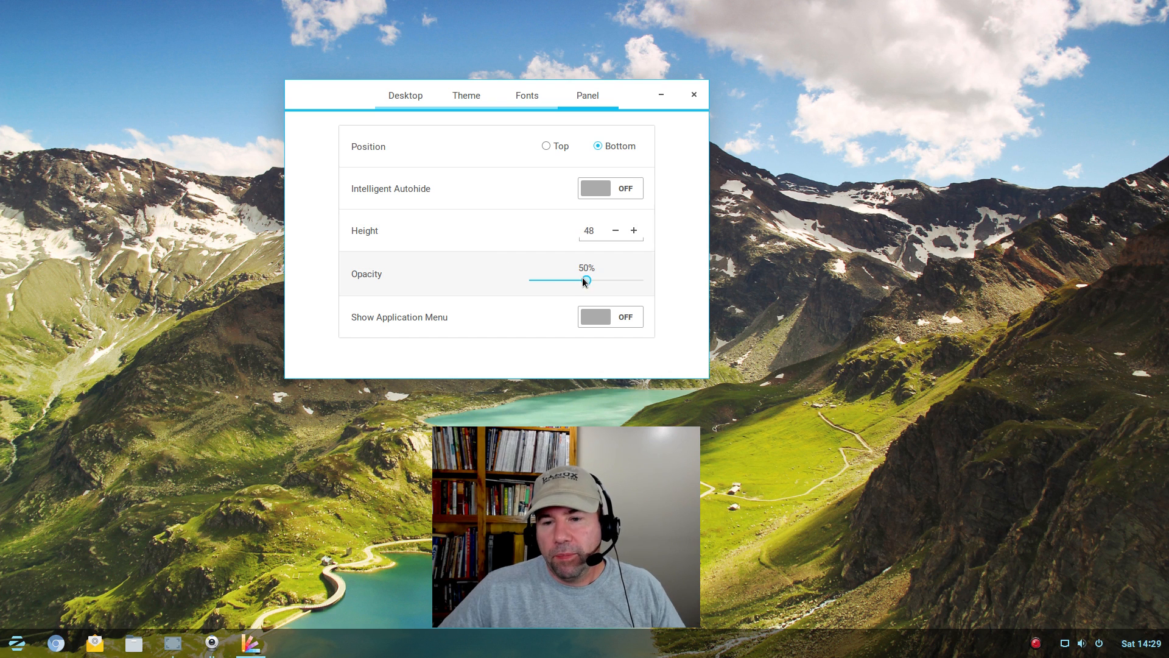
pyautogui.moveTo(548, 330)
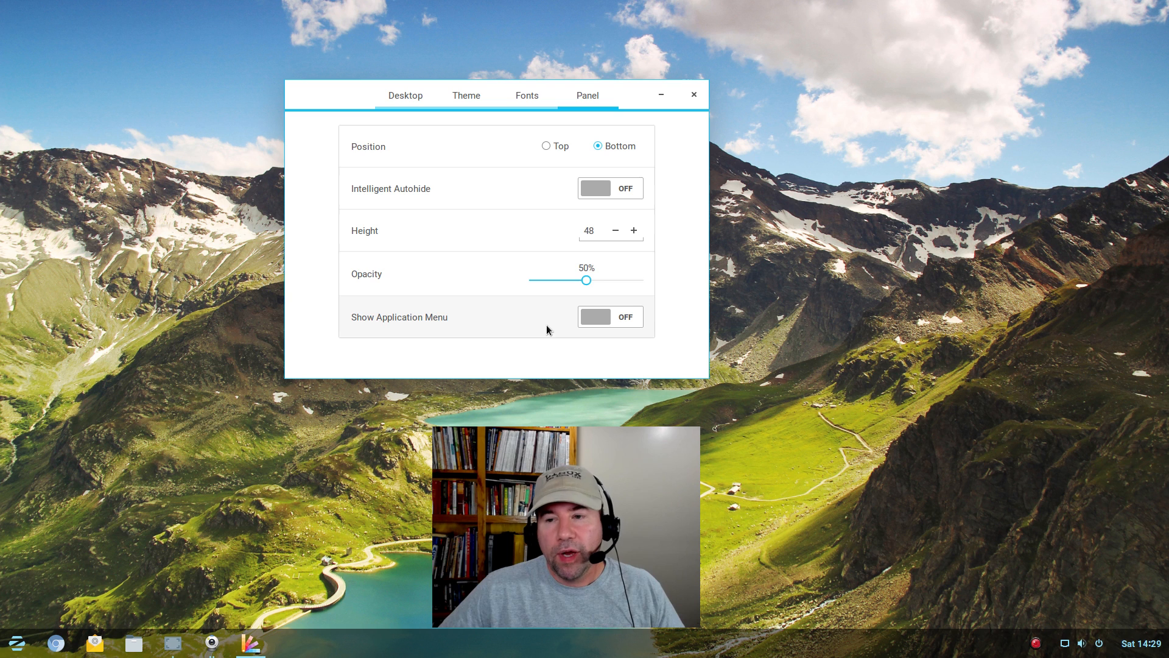
pyautogui.moveTo(685, 98)
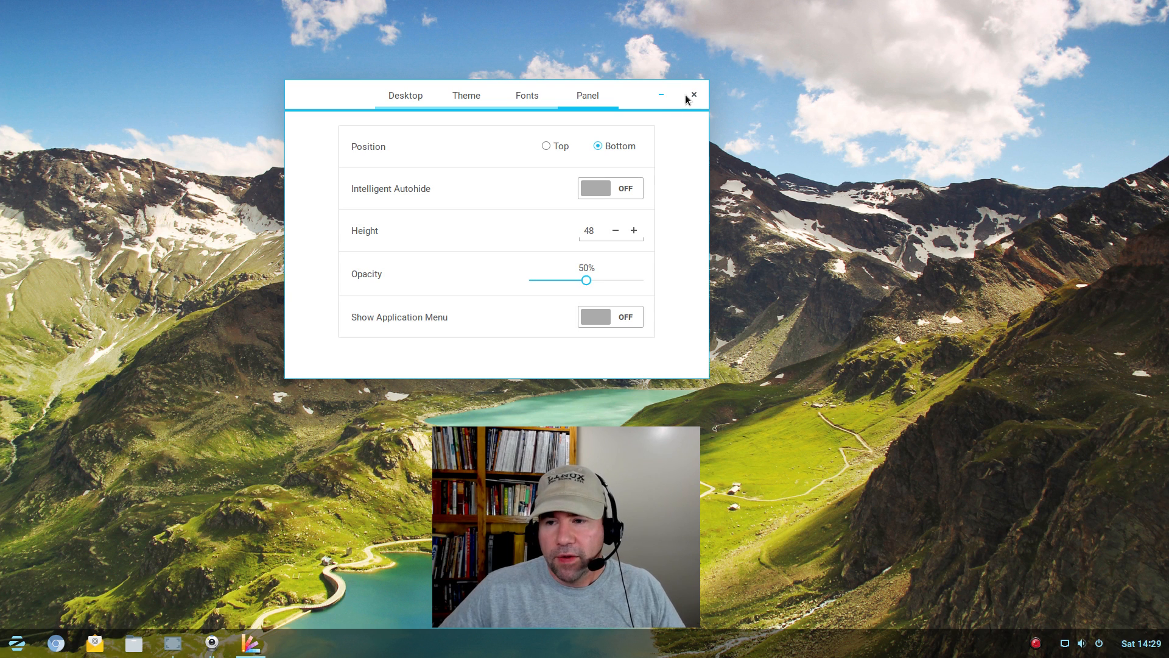
pyautogui.click(692, 94)
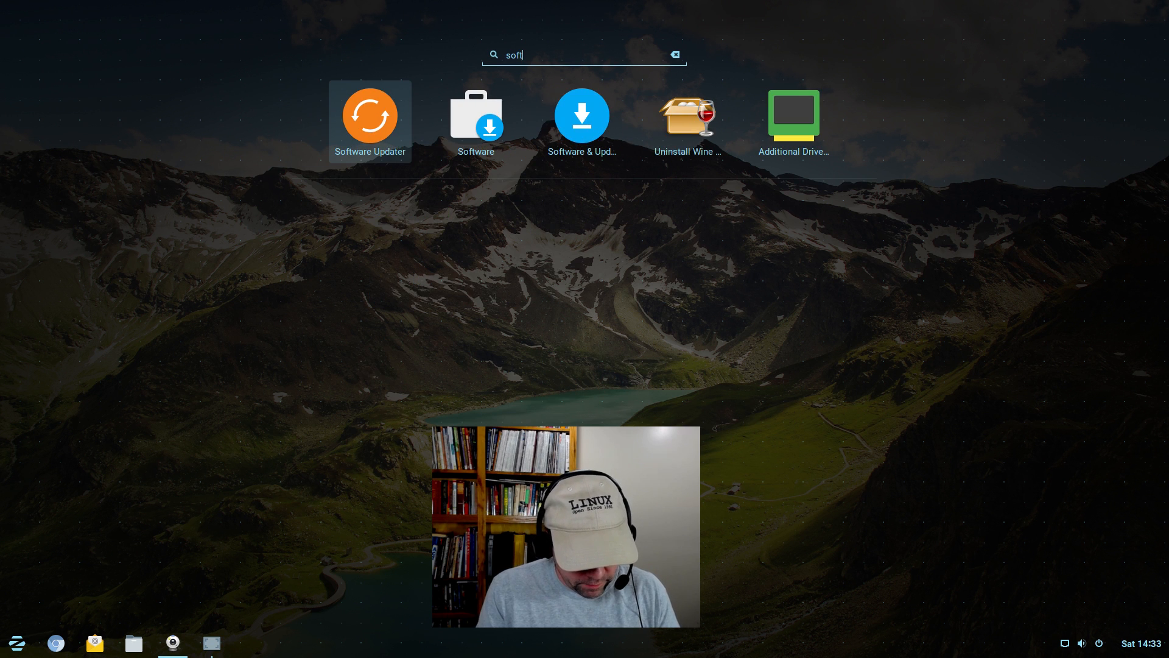
# - Launch the Software store from the 'software' search results in the overview
pyautogui.write('ware')
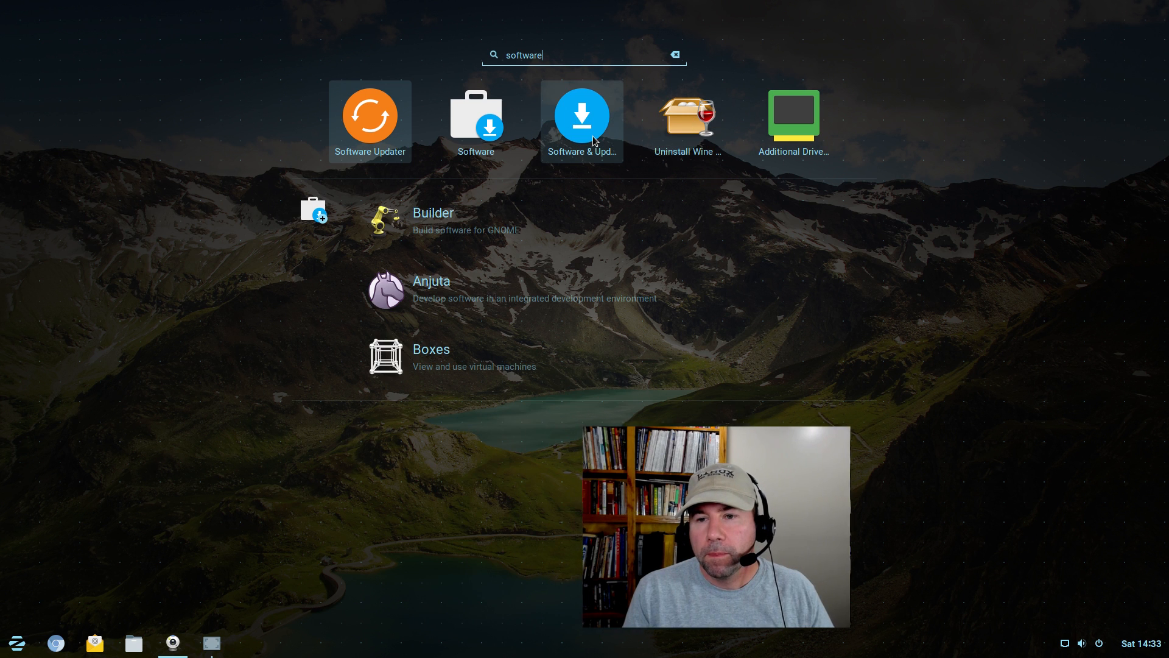
pyautogui.click(475, 119)
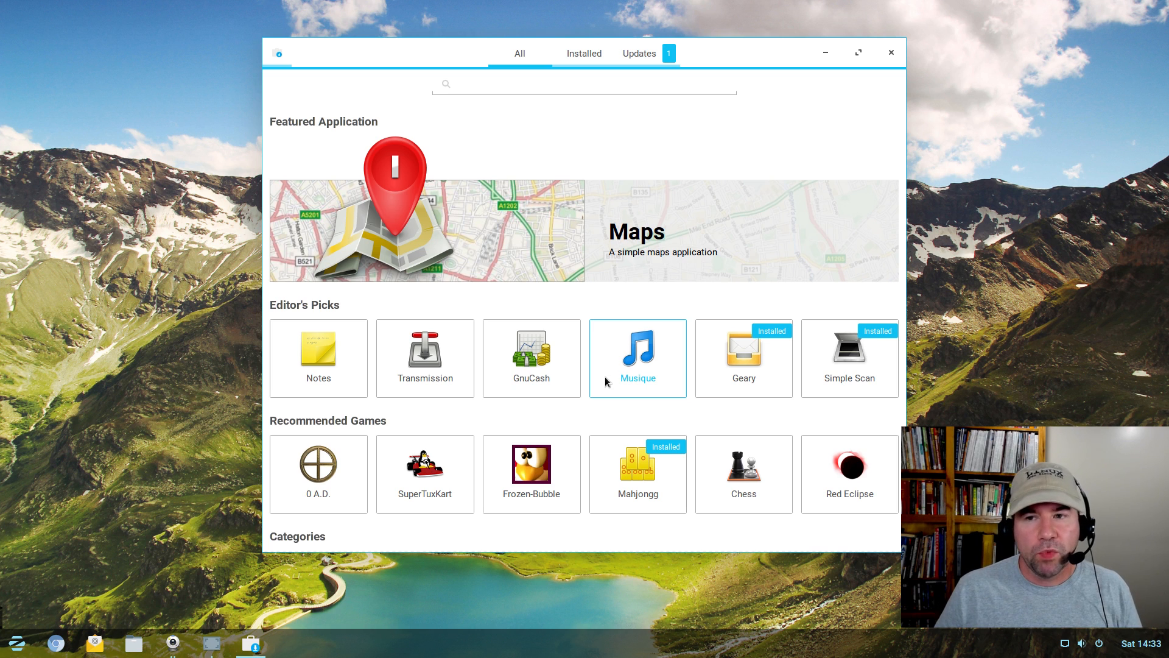
pyautogui.moveTo(633, 41)
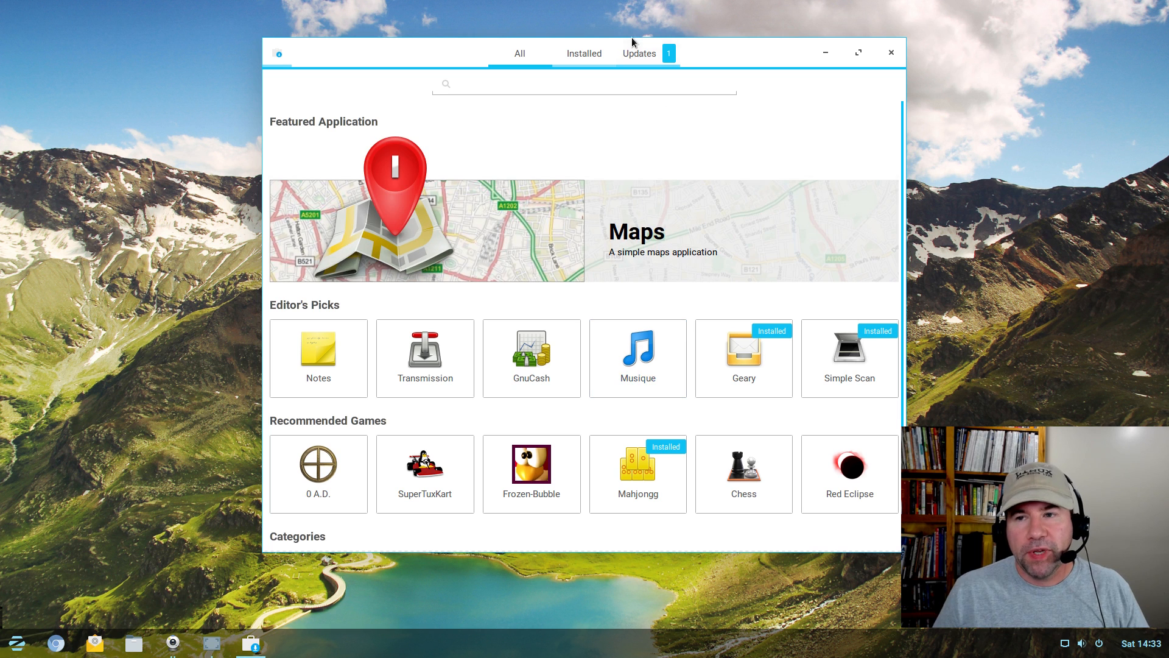
# - View the Installed apps list, return to All, and close the Software store
pyautogui.click(584, 52)
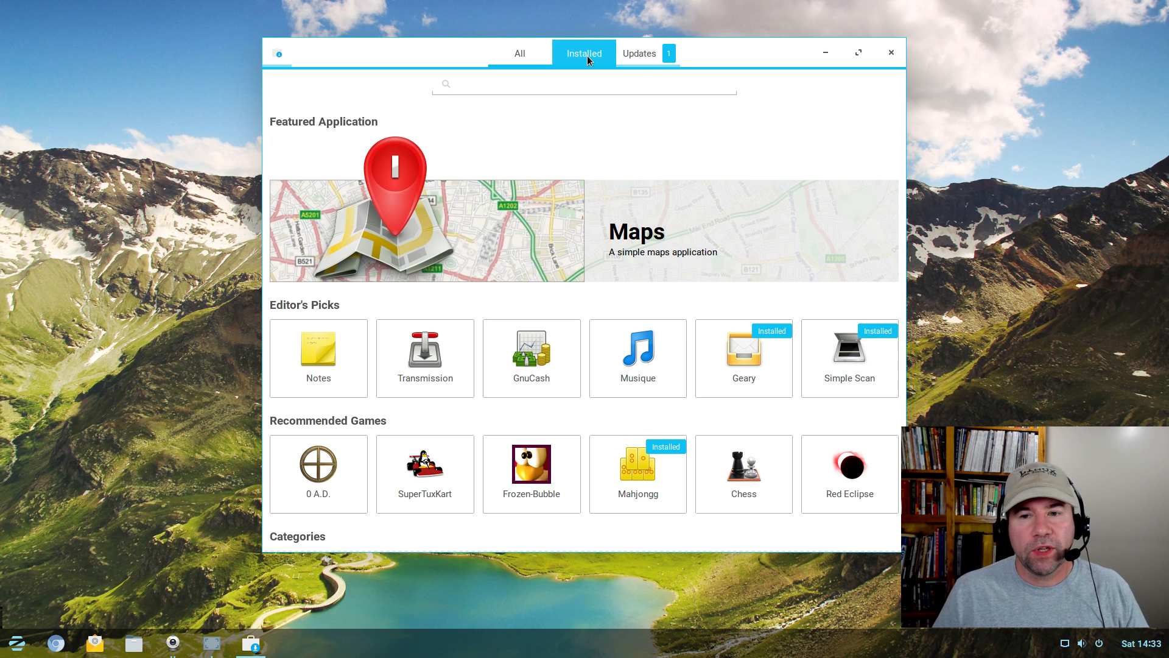
pyautogui.click(584, 52)
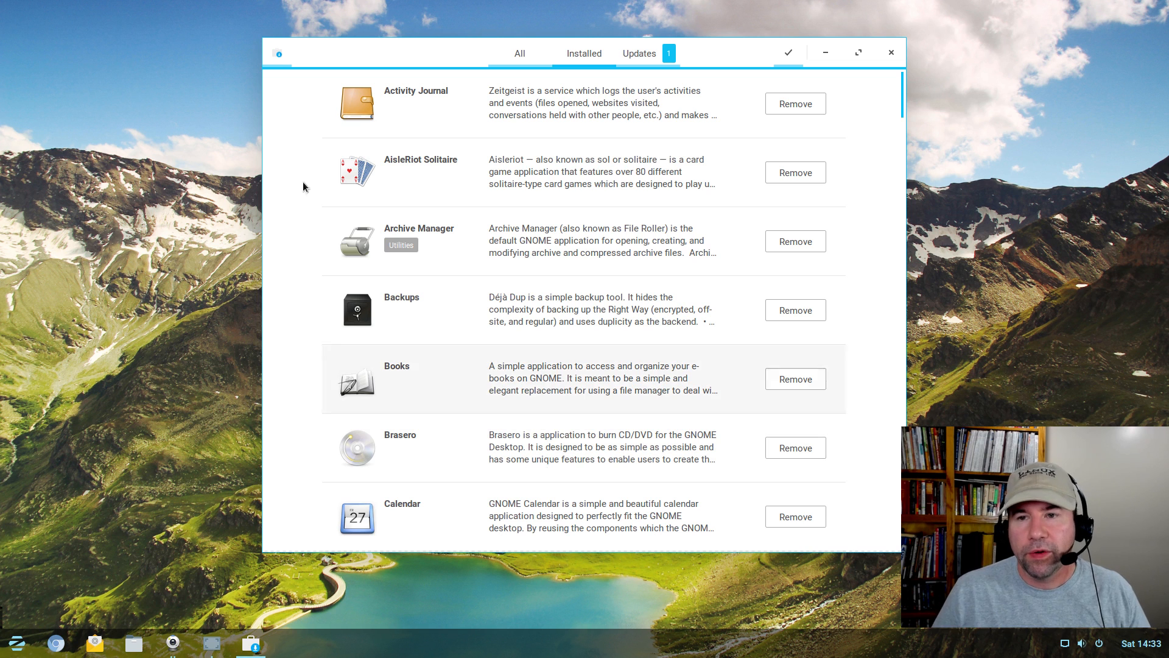
pyautogui.click(519, 53)
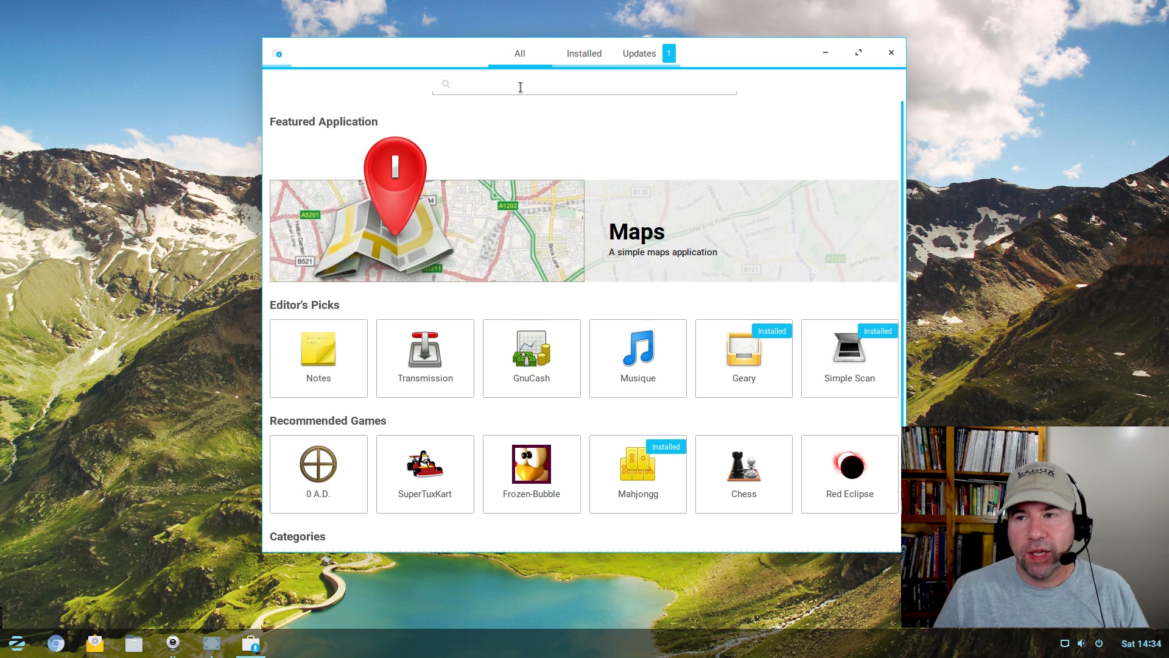
pyautogui.click(889, 52)
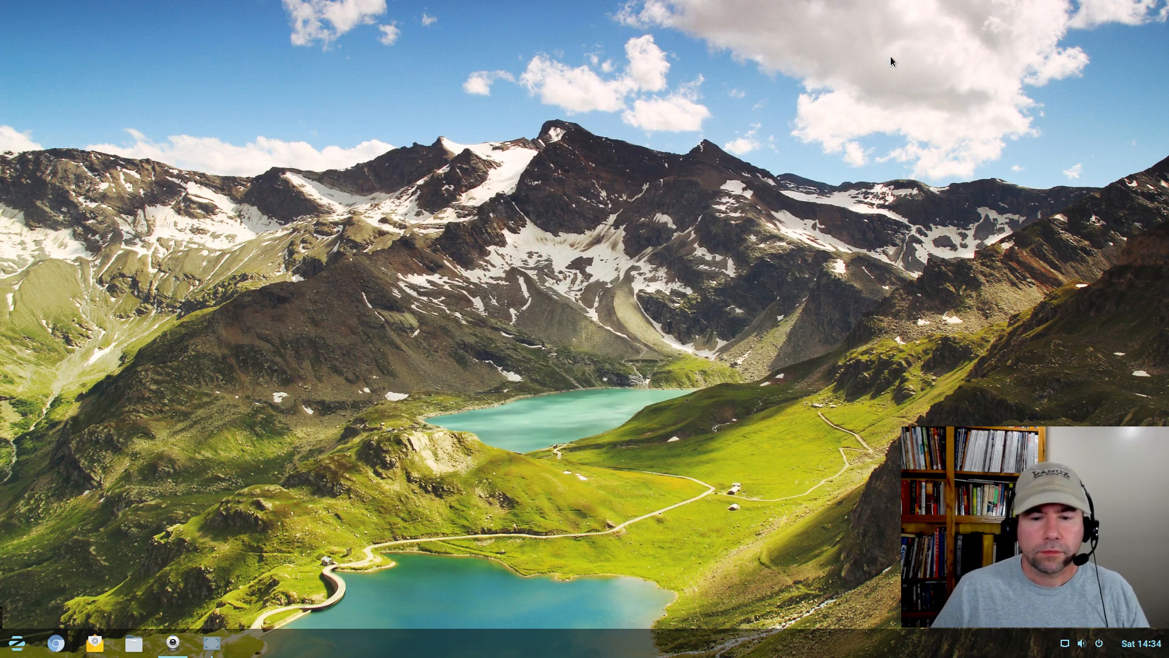
pyautogui.moveTo(434, 380)
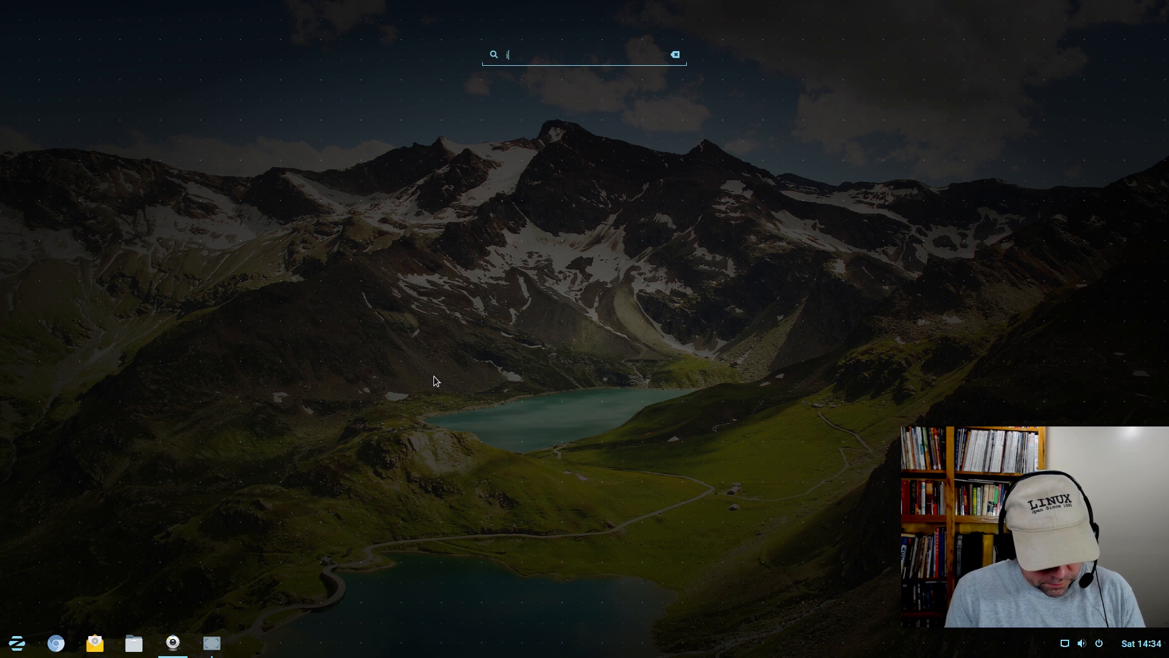
# - Search the overview for 'browser' to find Zorin Web Browser Manager
pyautogui.write('ntern')
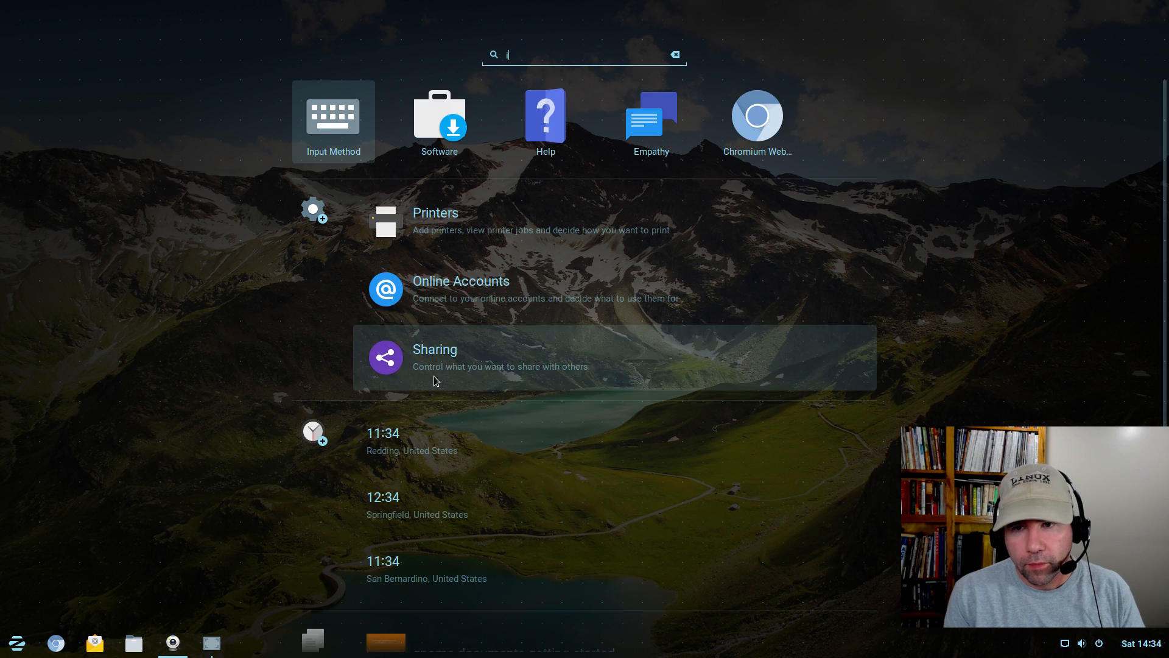
pyautogui.write('bro')
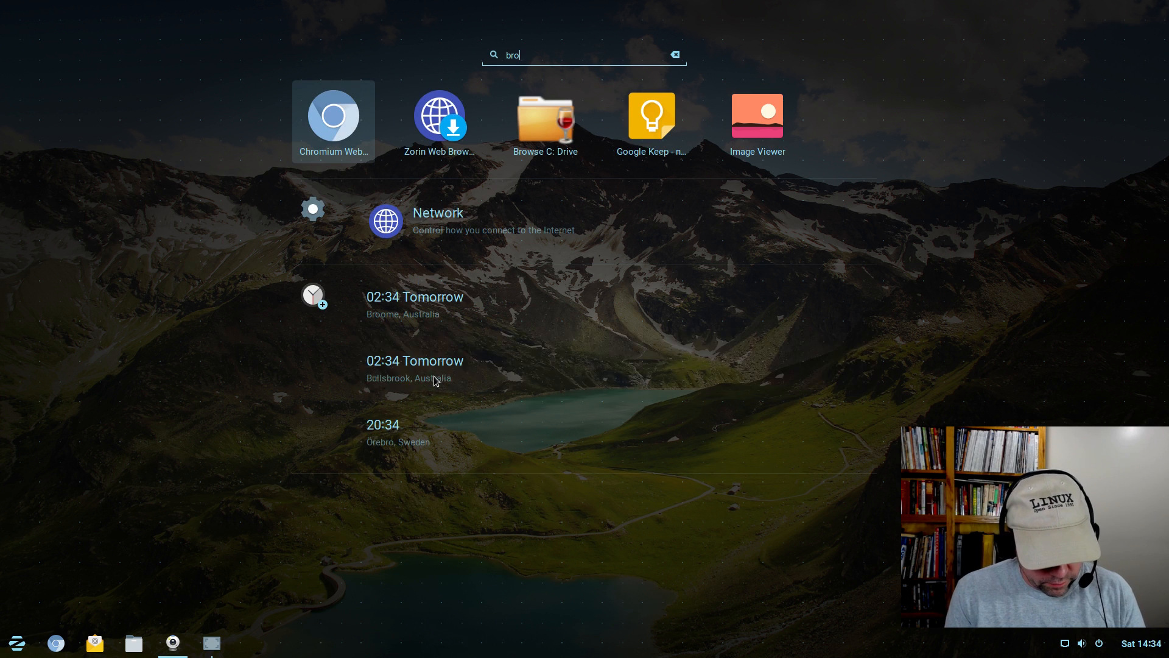
pyautogui.write('wser')
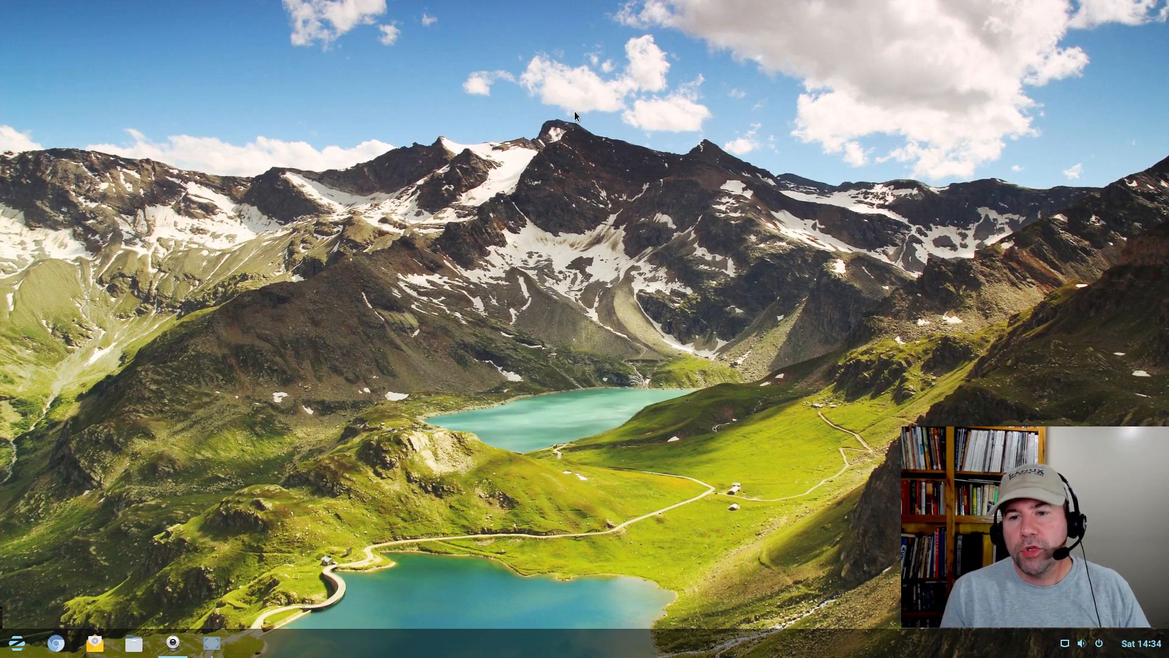
pyautogui.moveTo(601, 173)
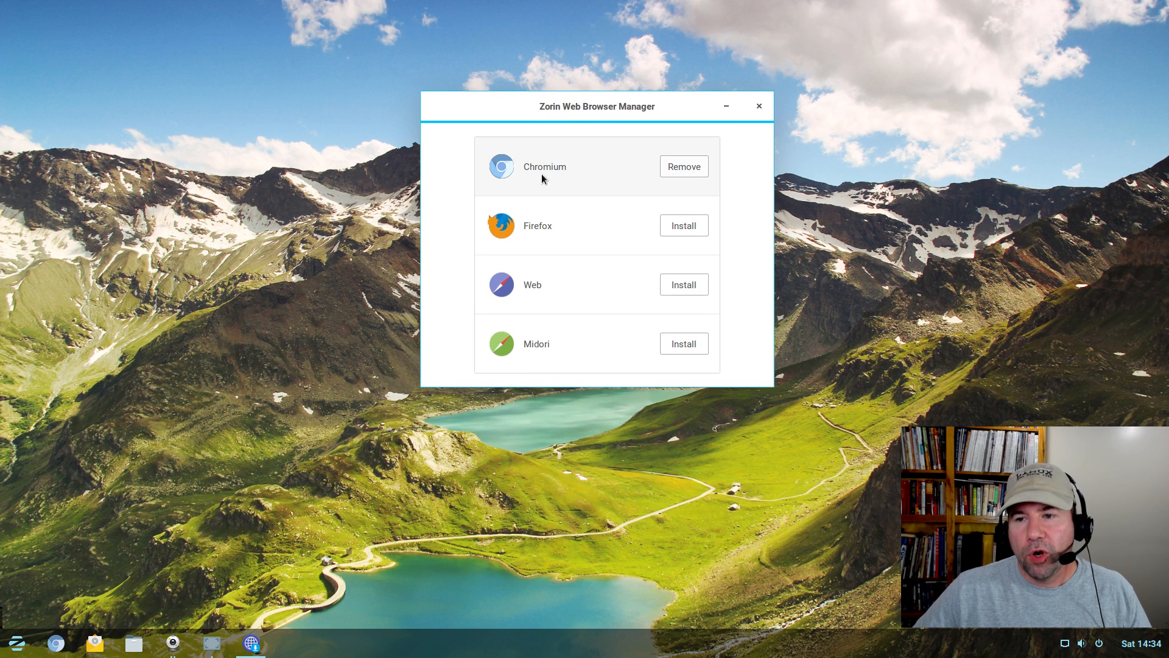
pyautogui.moveTo(624, 235)
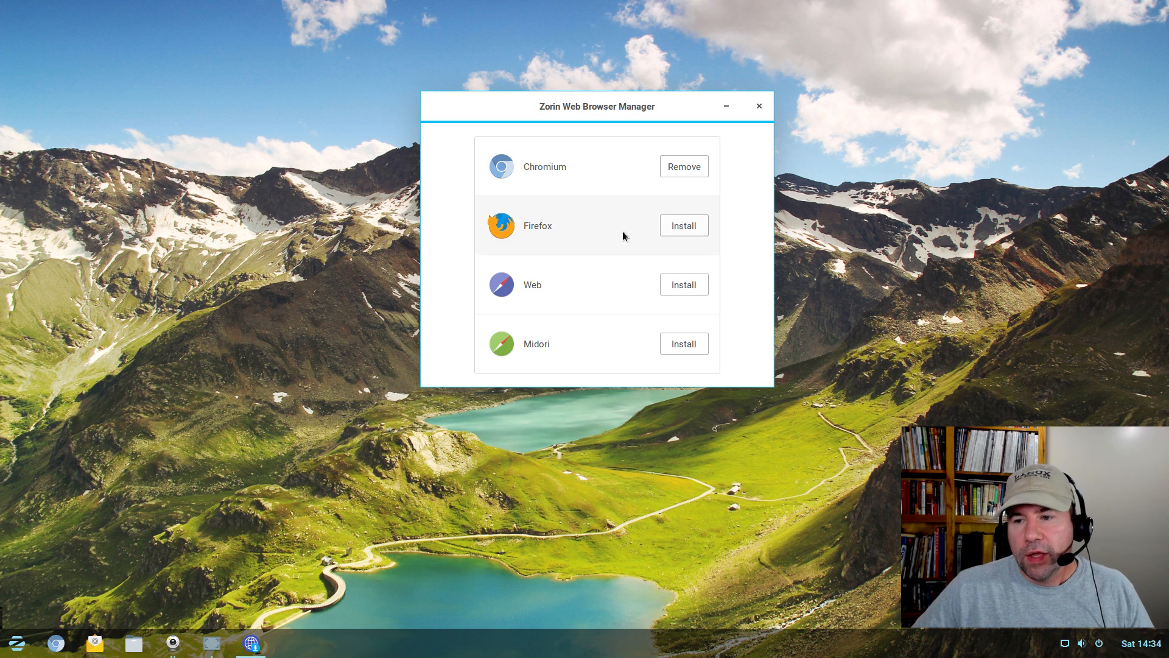
pyautogui.moveTo(614, 233)
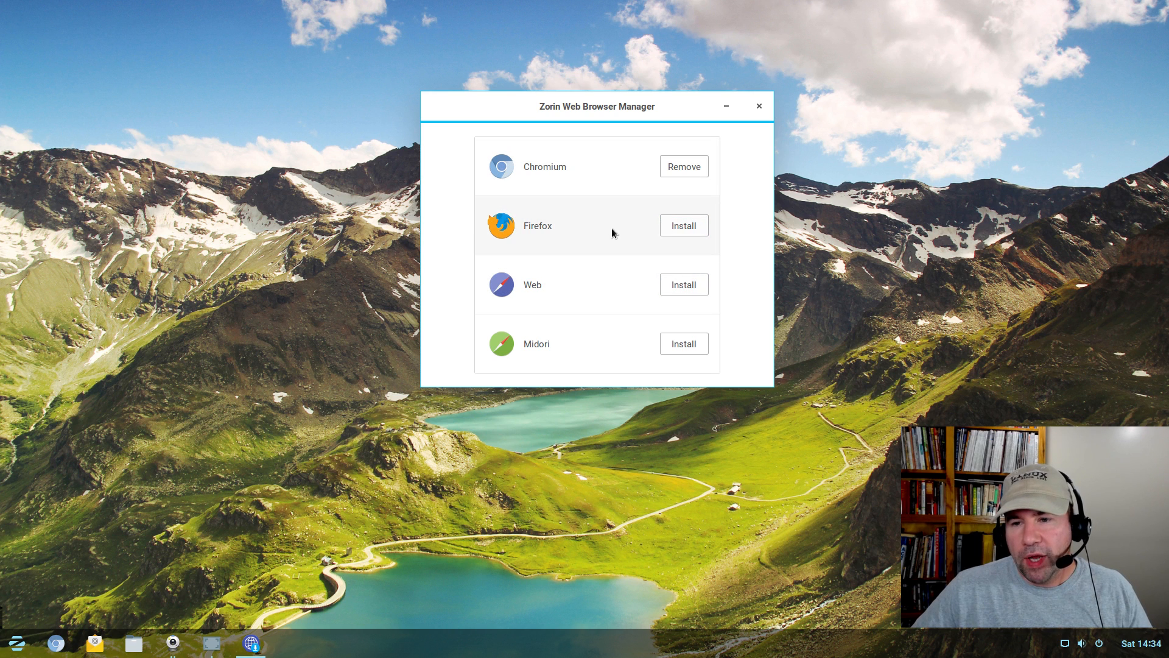
pyautogui.moveTo(569, 235)
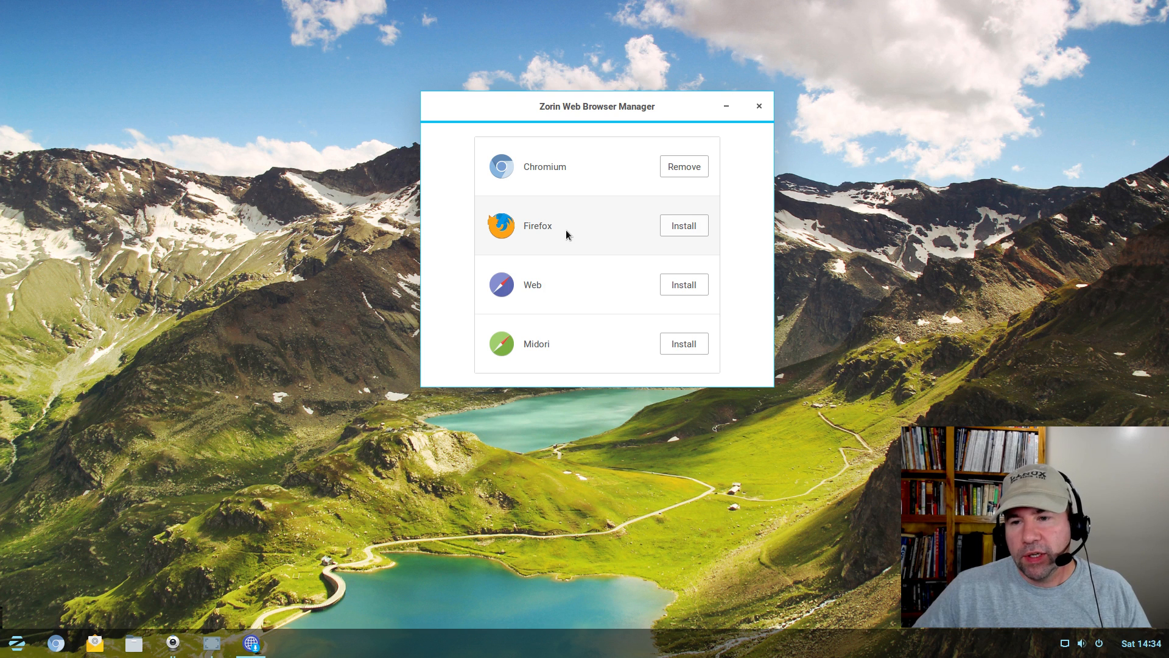
pyautogui.moveTo(555, 283)
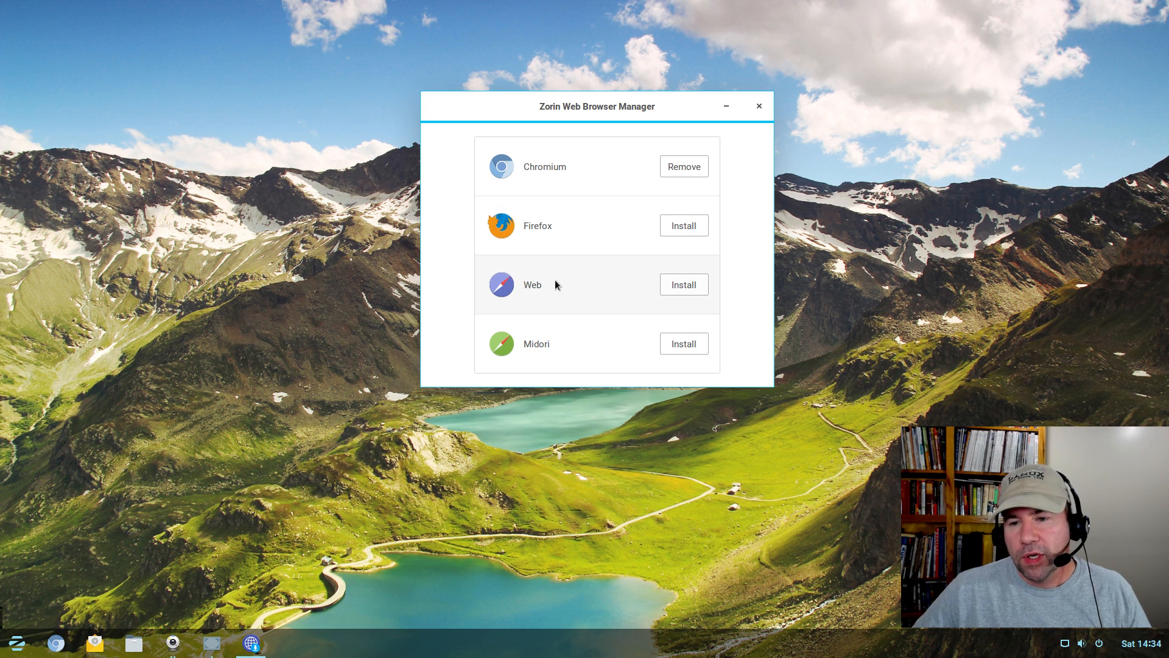
pyautogui.moveTo(550, 298)
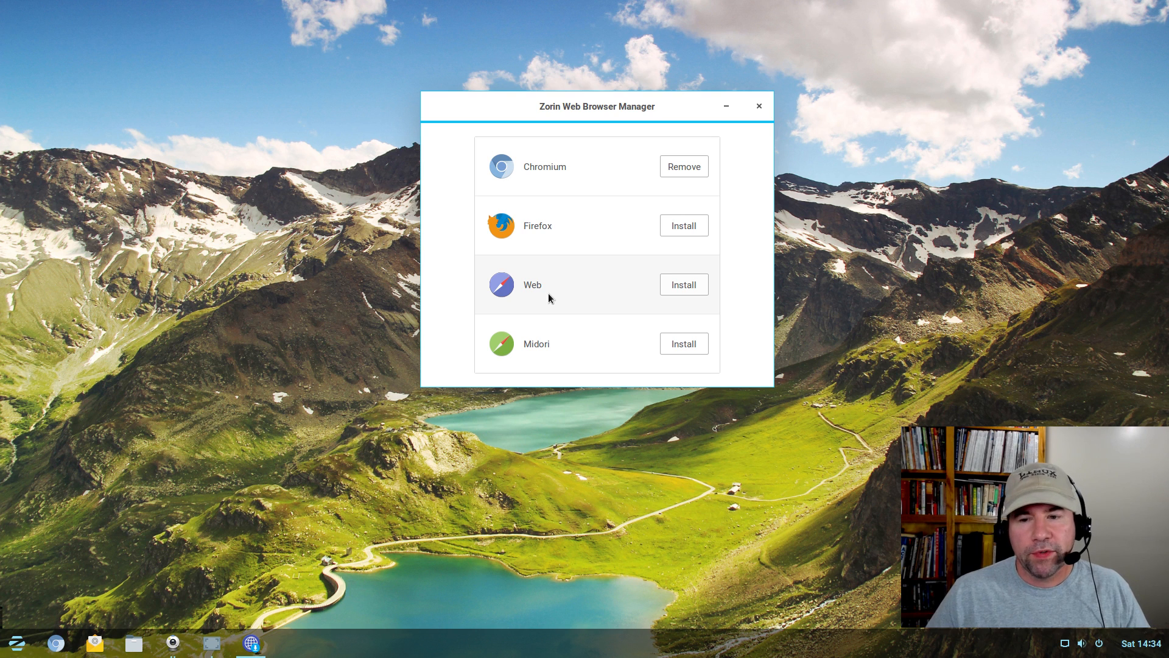
pyautogui.moveTo(543, 307)
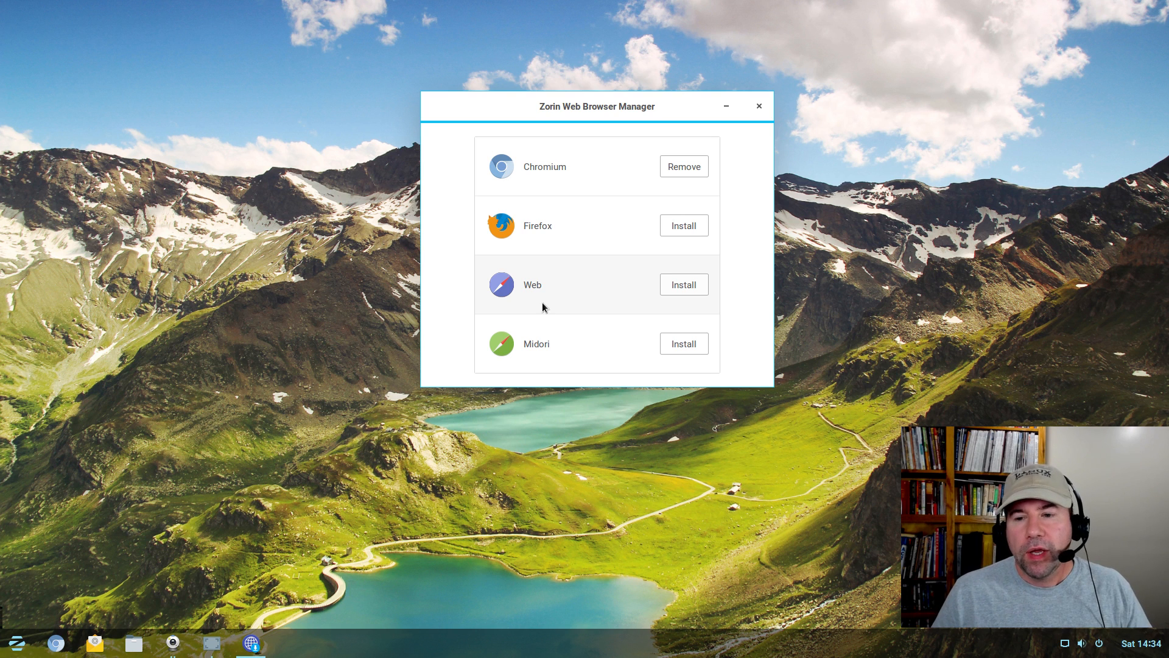
pyautogui.moveTo(597, 224)
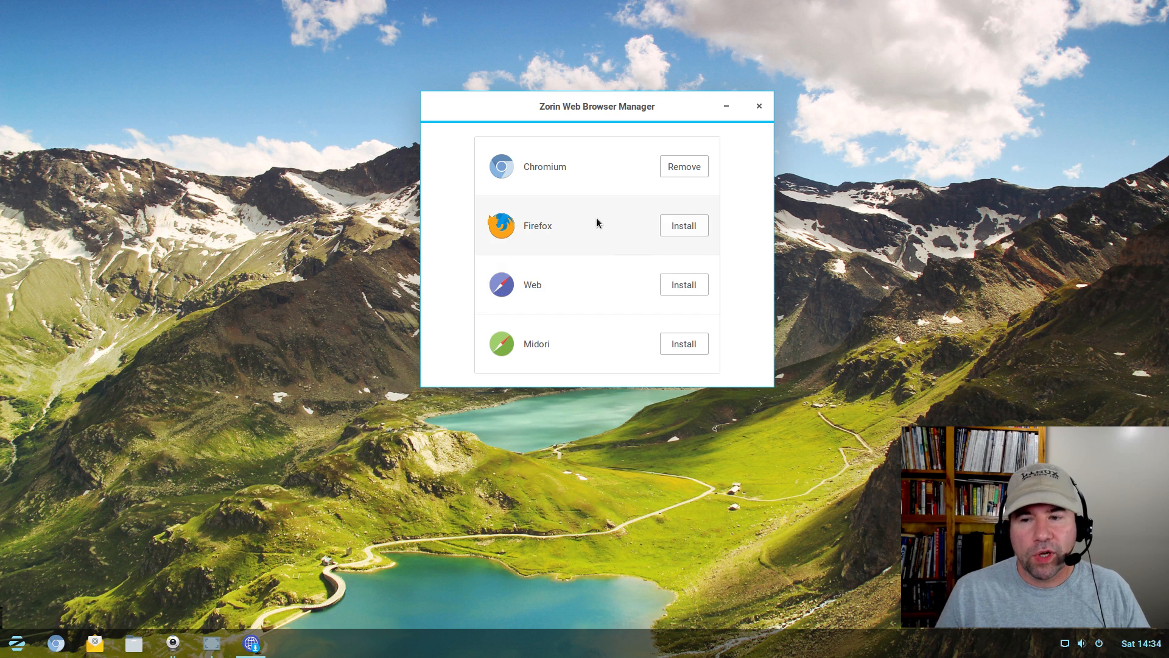
pyautogui.moveTo(683, 226)
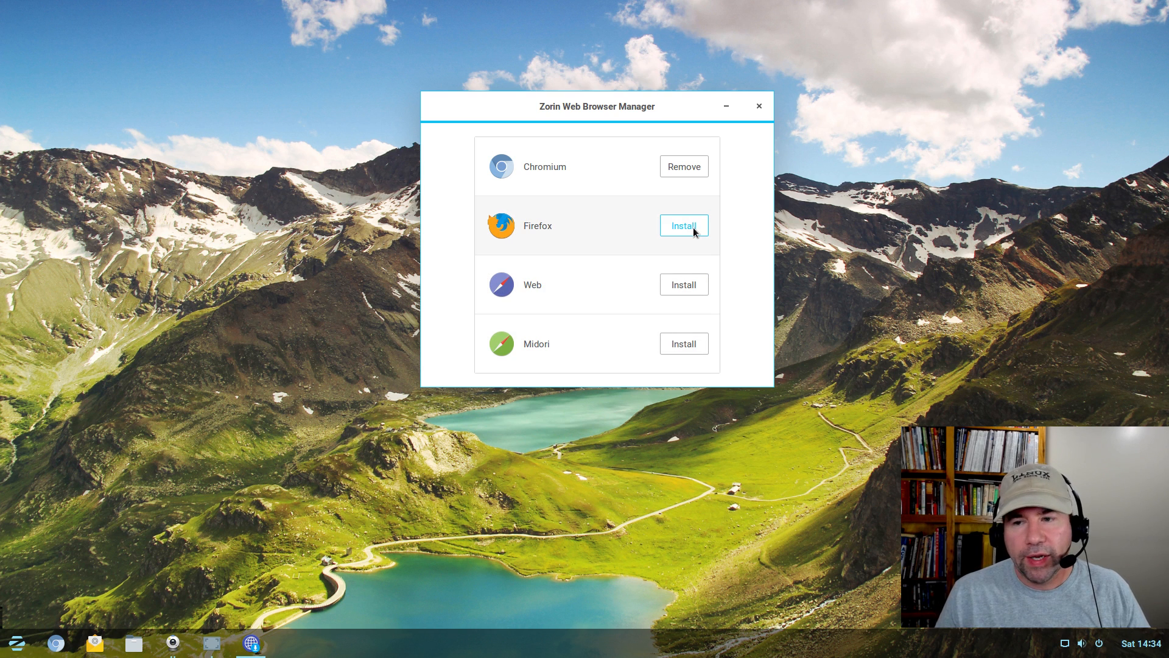
pyautogui.moveTo(674, 235)
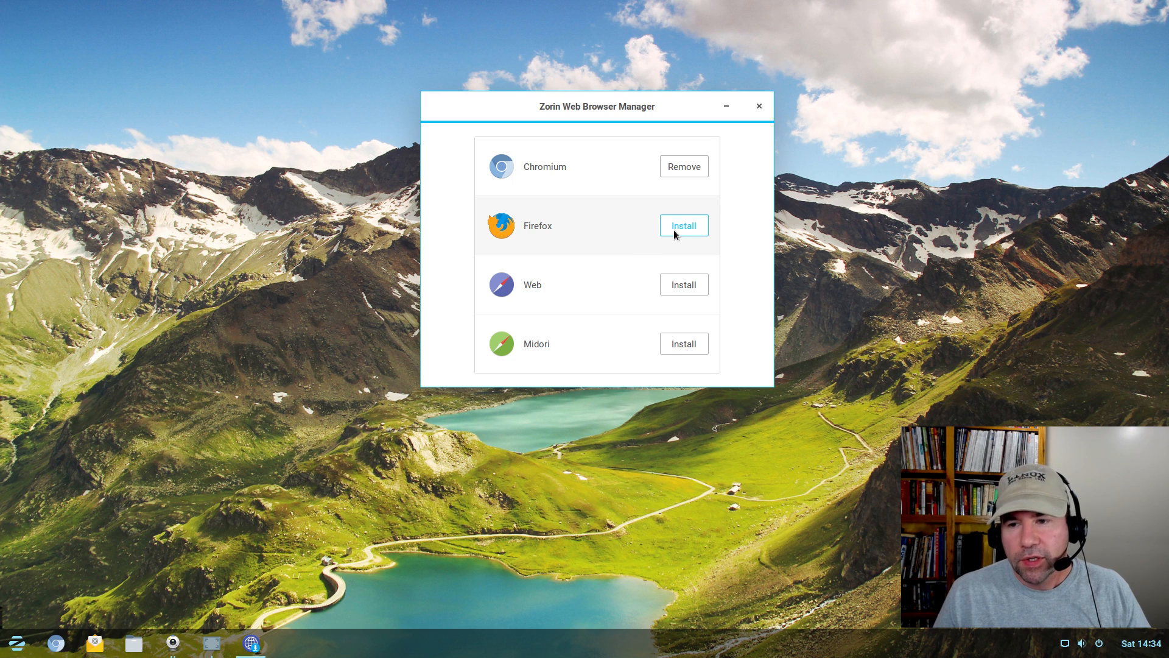
# - Install Firefox, authenticating the installation with the user password
pyautogui.click(682, 226)
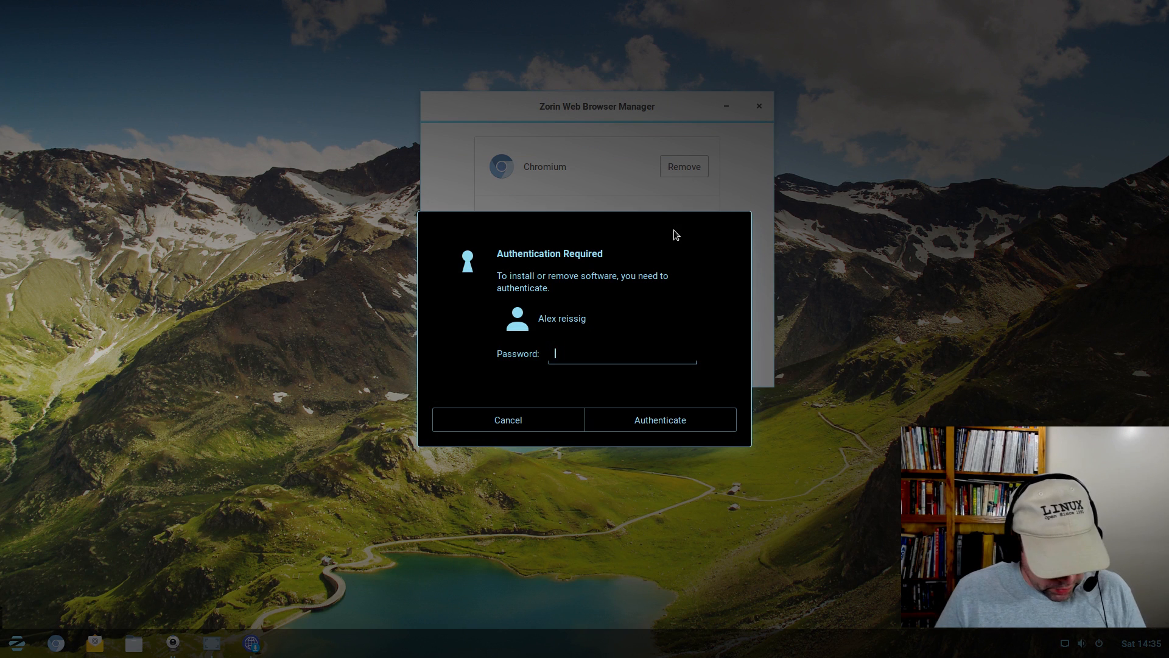
pyautogui.write('password')
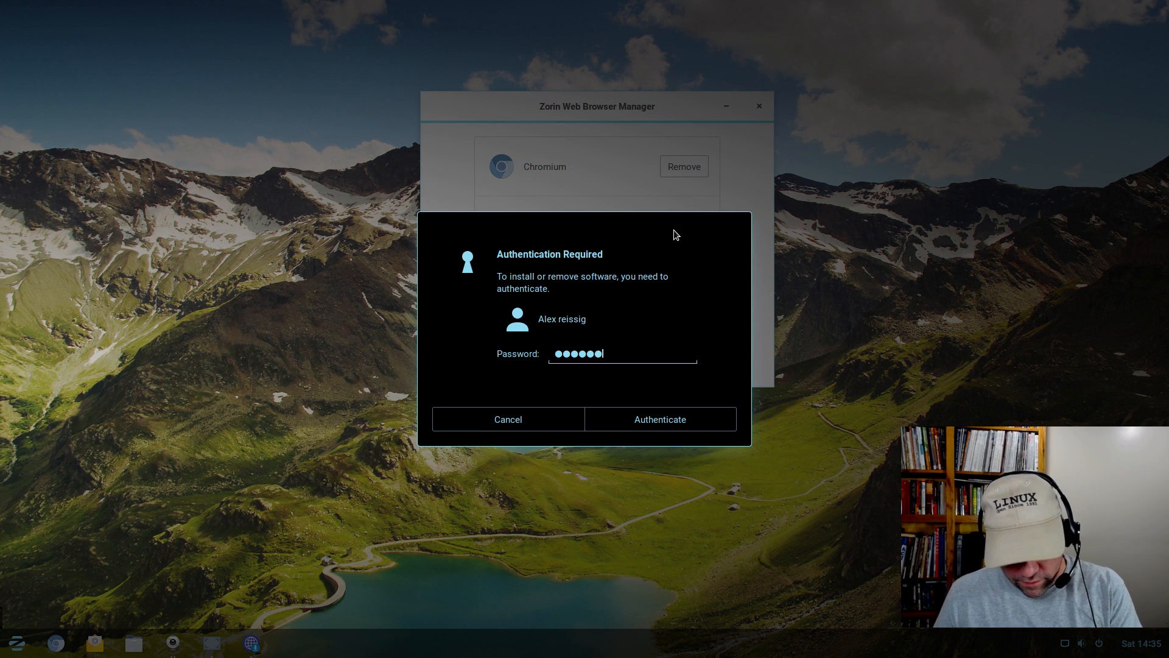
pyautogui.click(658, 419)
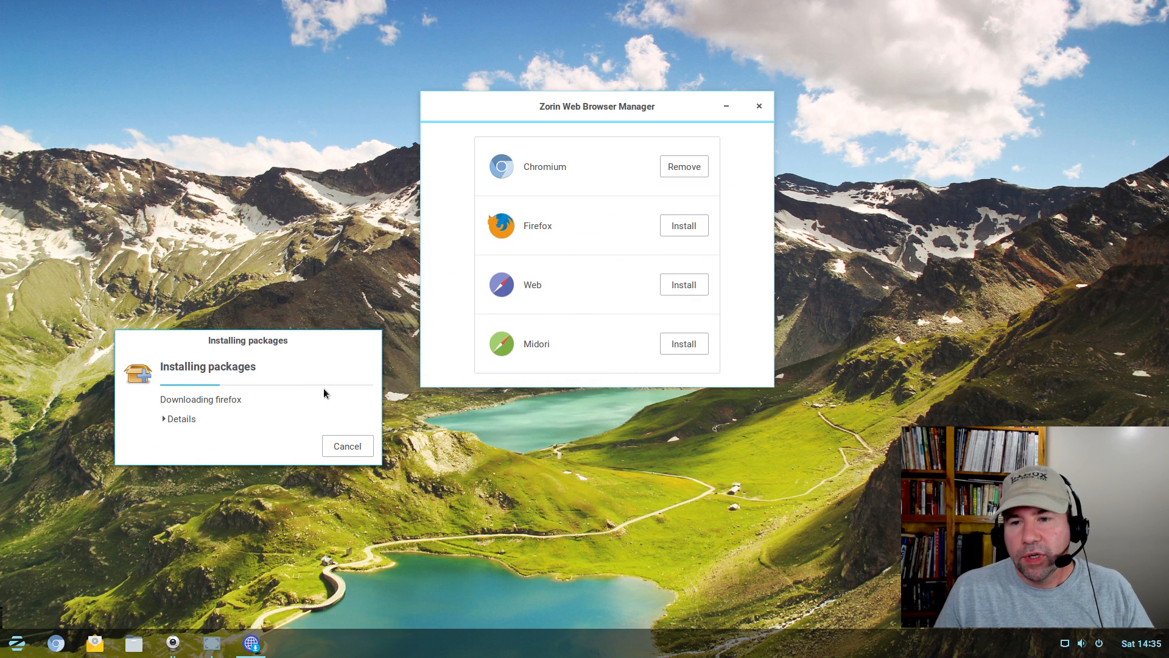
pyautogui.moveTo(574, 274)
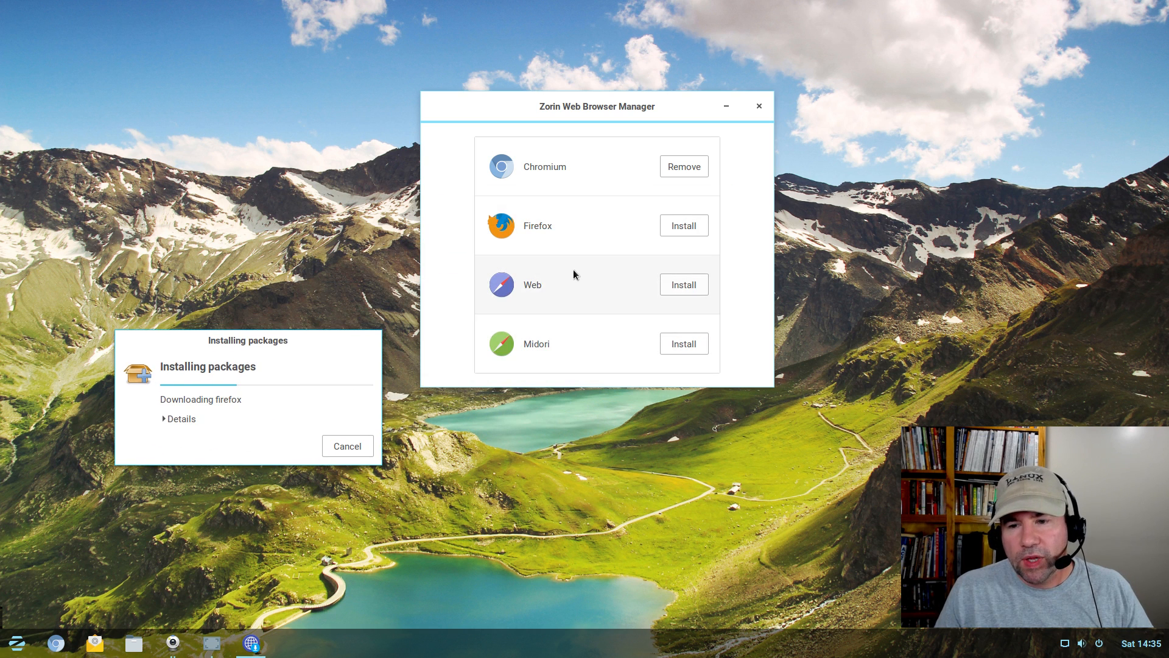
pyautogui.moveTo(558, 349)
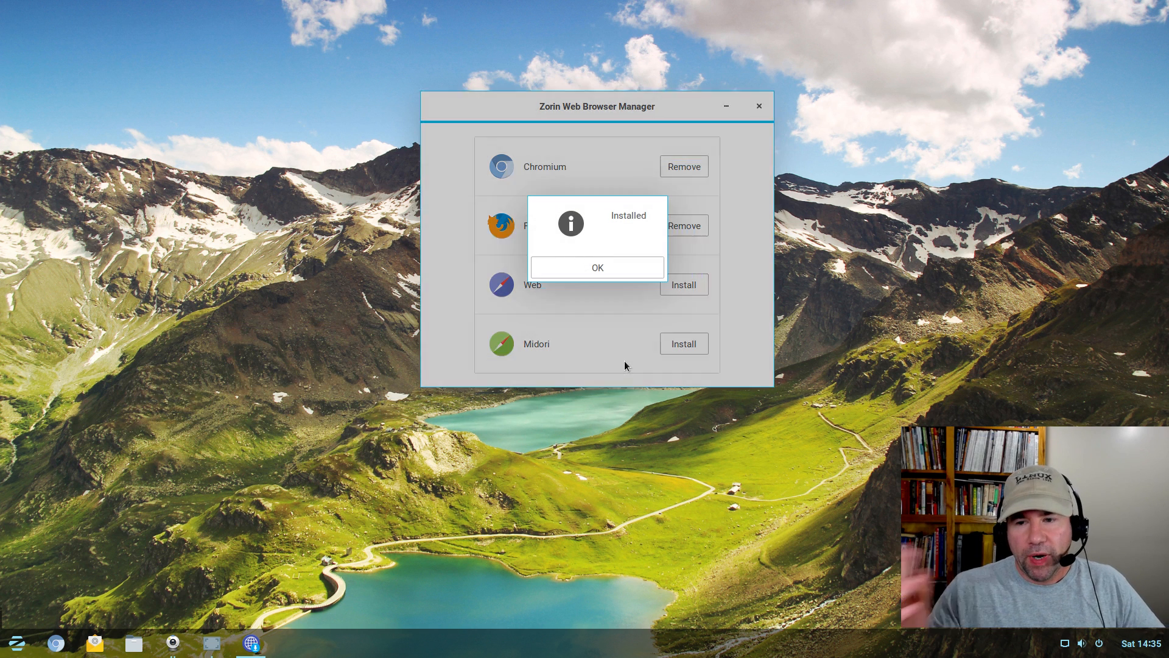
pyautogui.moveTo(597, 267)
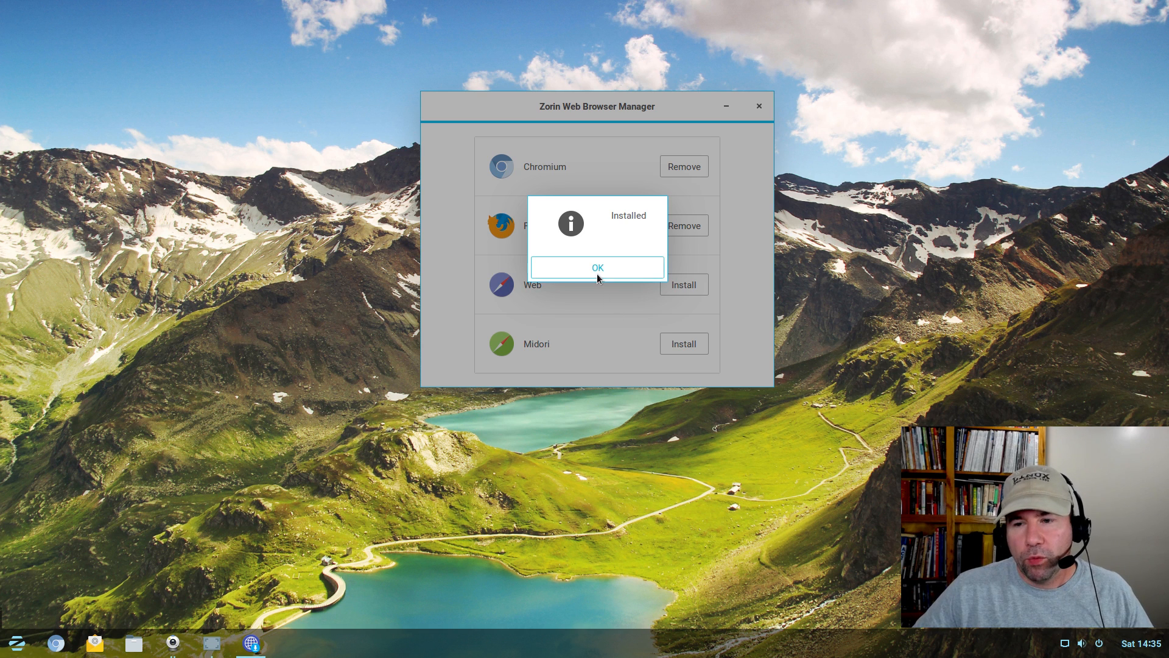
# - Acknowledge the Installed message and close Zorin Web Browser Manager
pyautogui.click(596, 266)
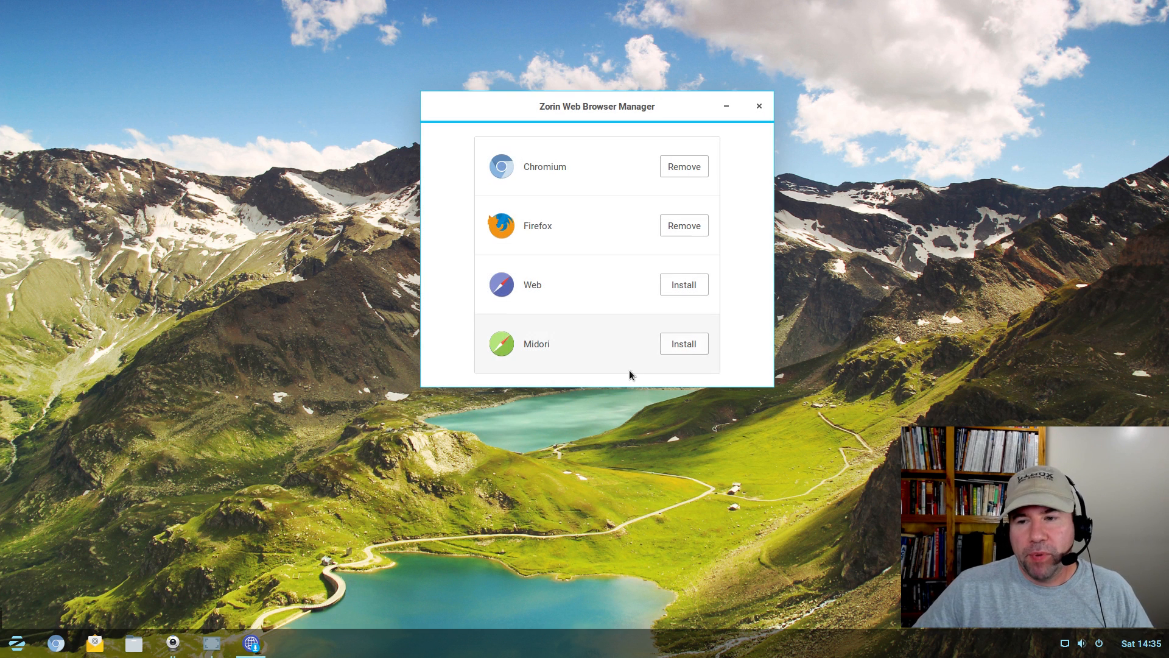
pyautogui.moveTo(678, 373)
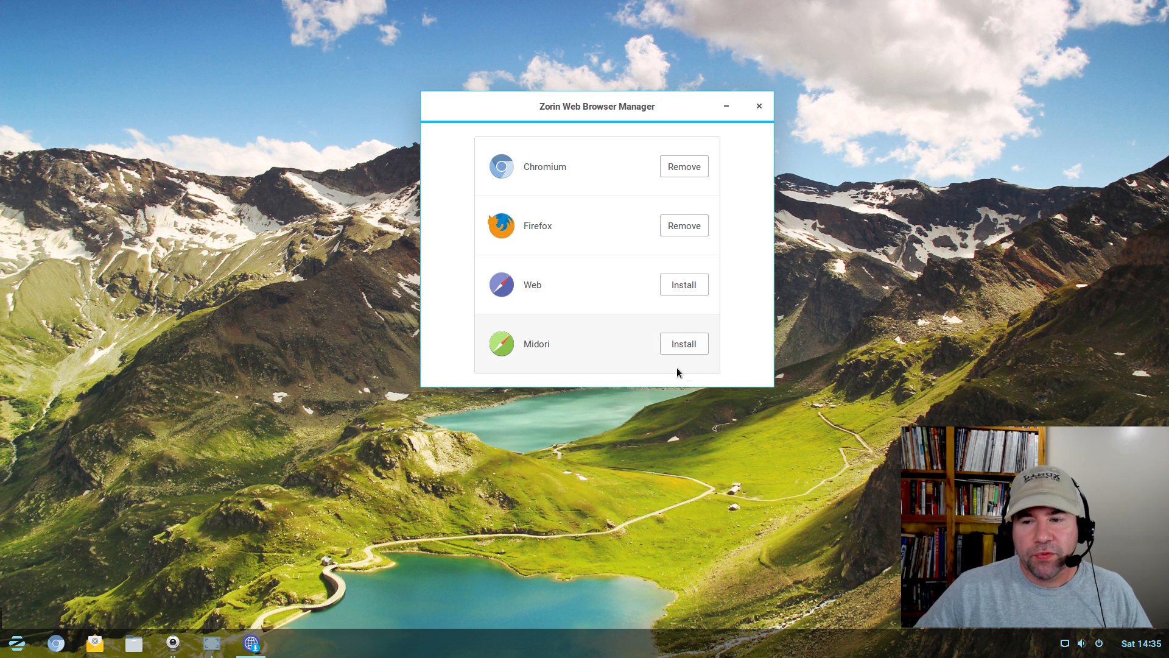
pyautogui.moveTo(760, 108)
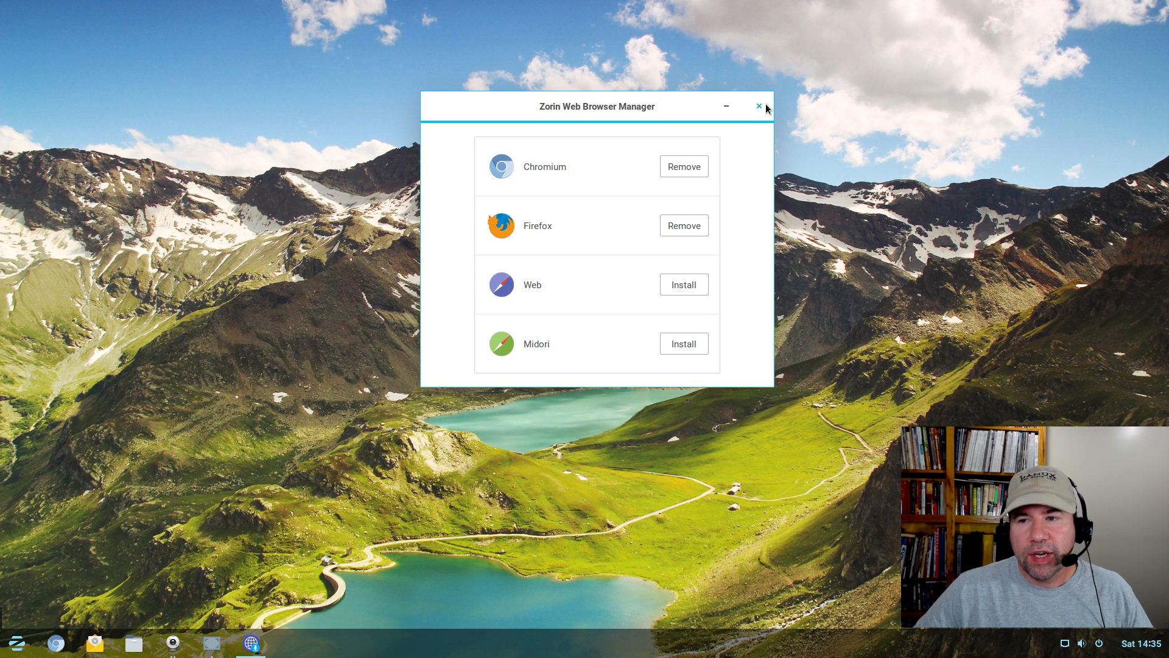
pyautogui.click(758, 106)
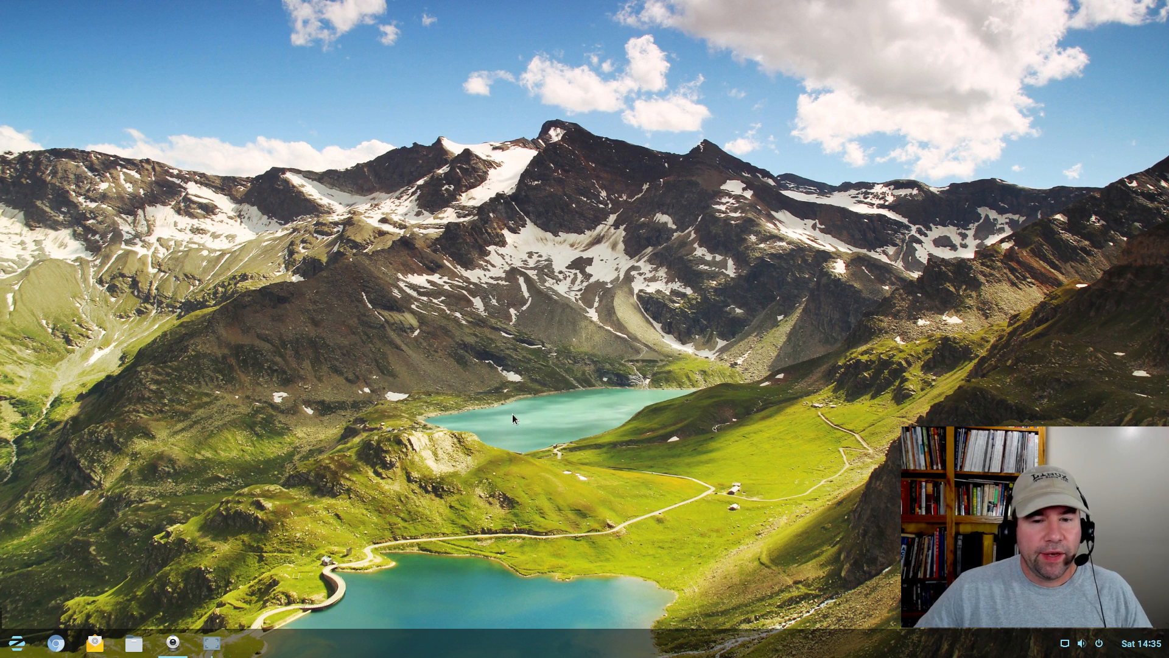
pyautogui.moveTo(517, 409)
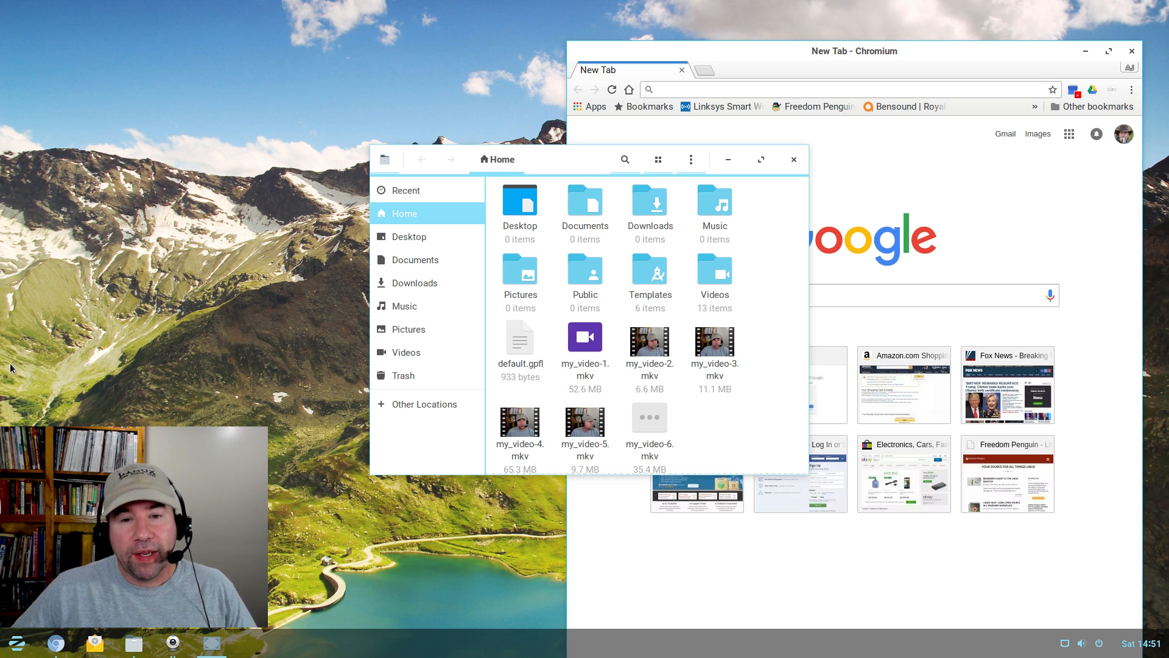
pyautogui.moveTo(234, 154)
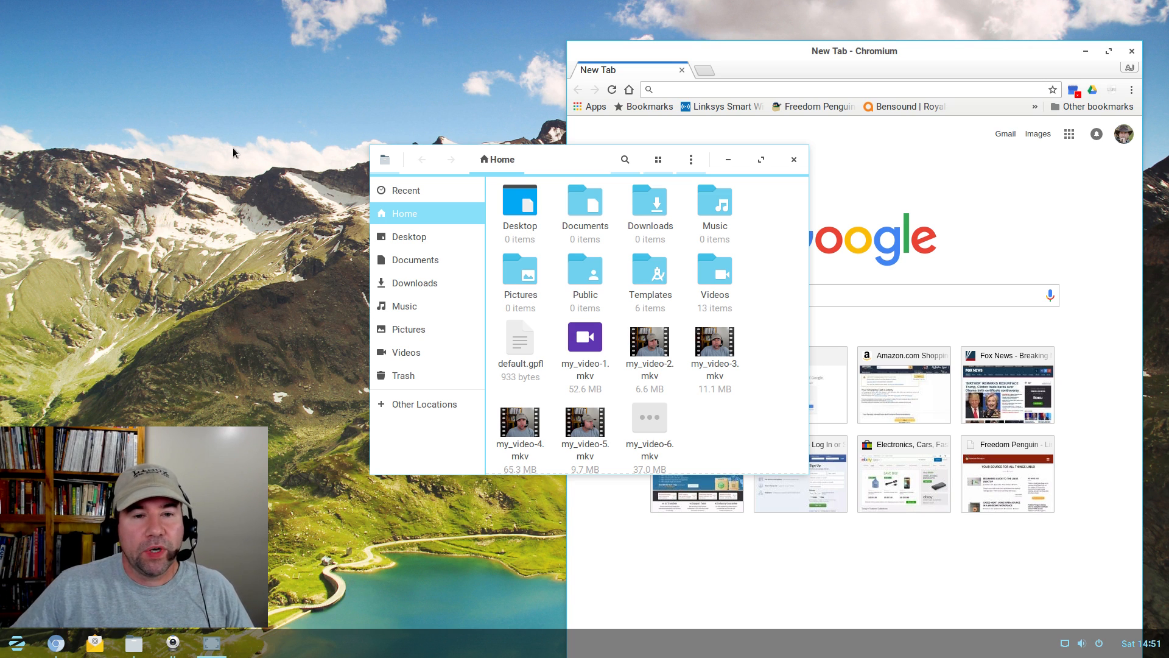
pyautogui.moveTo(246, 162)
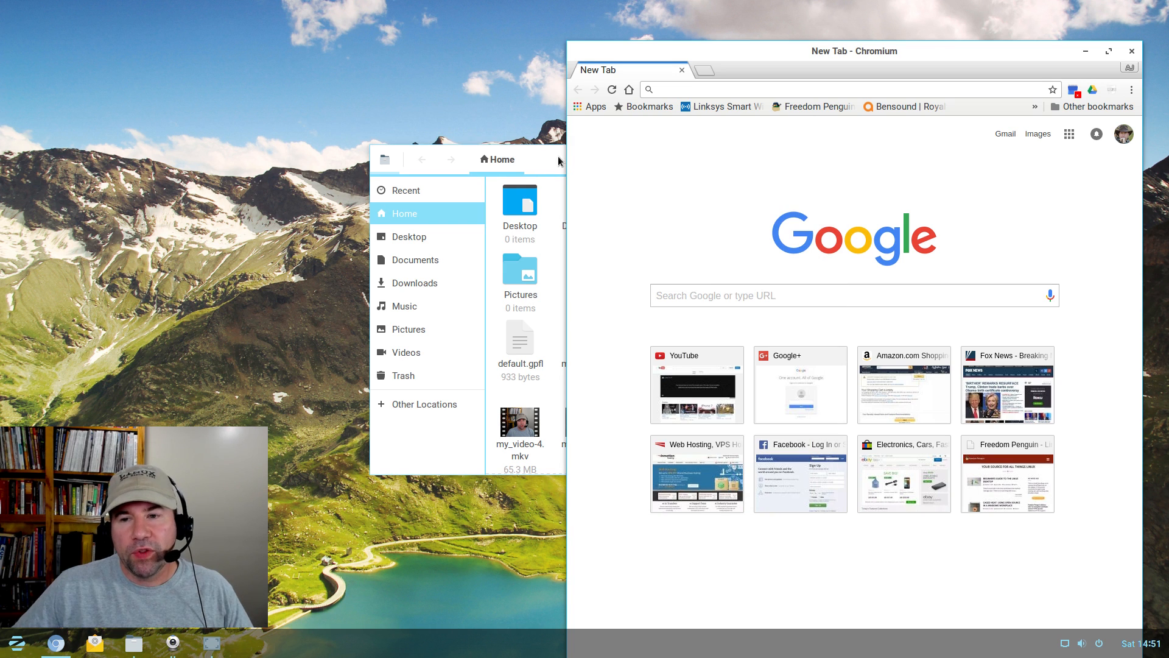
pyautogui.moveTo(567, 159)
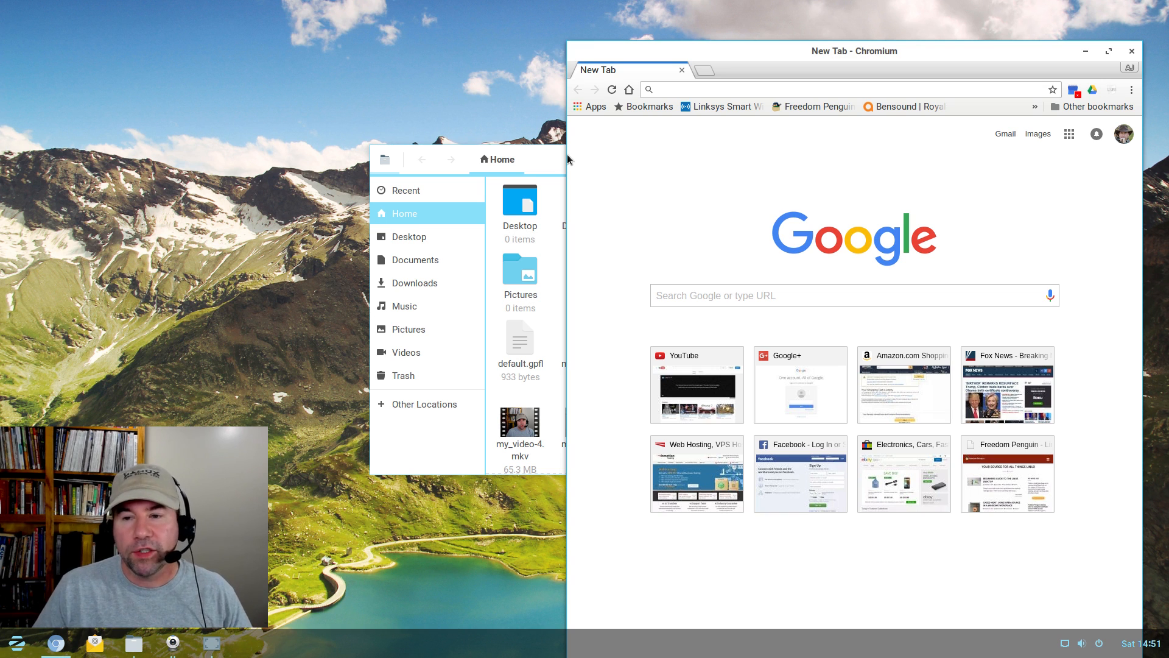
pyautogui.moveTo(572, 162)
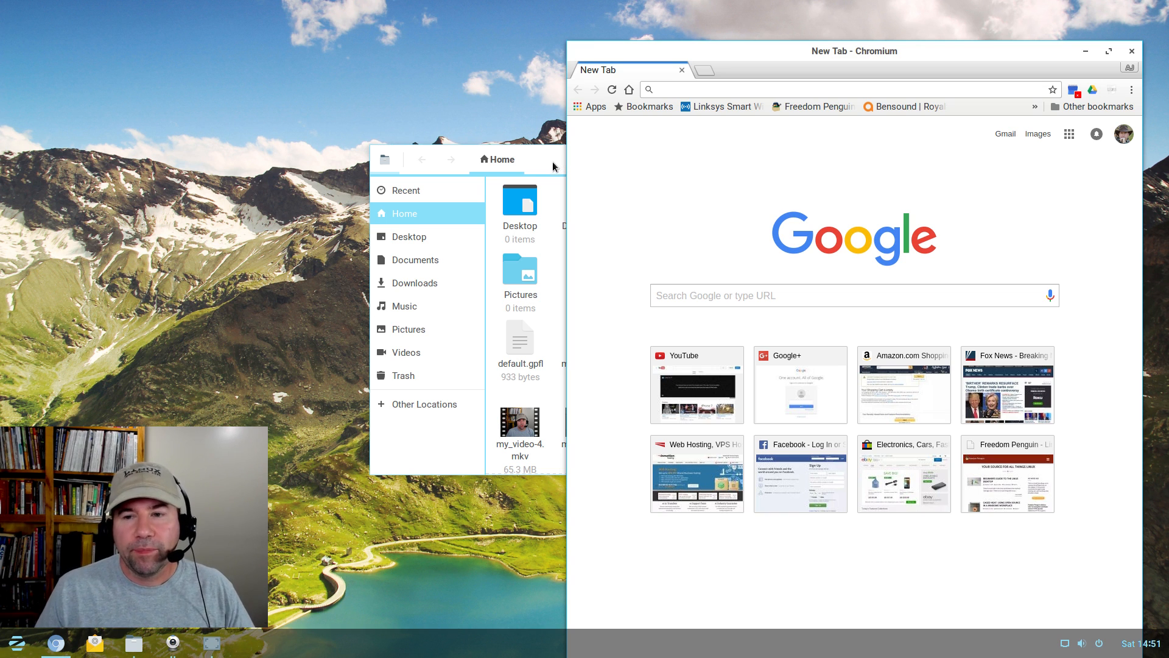
pyautogui.moveTo(566, 161)
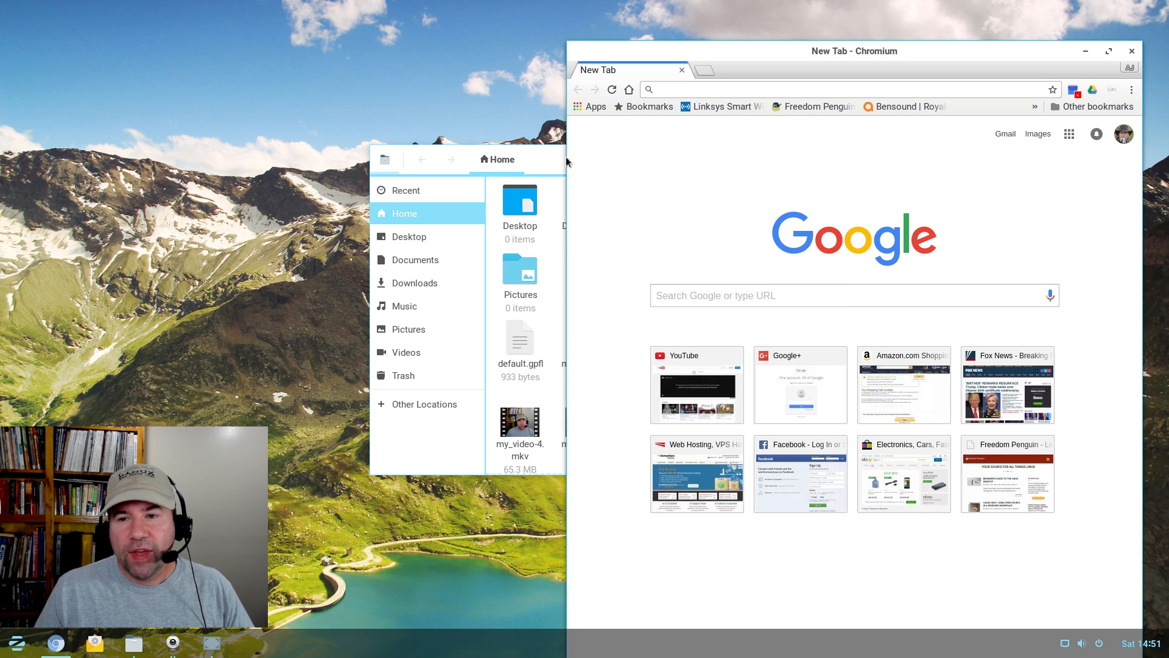